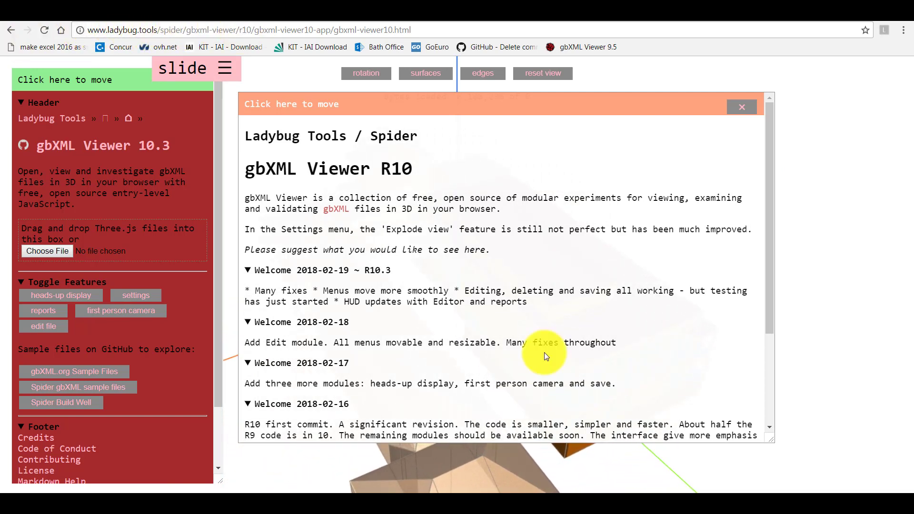
mouse_move(312, 159)
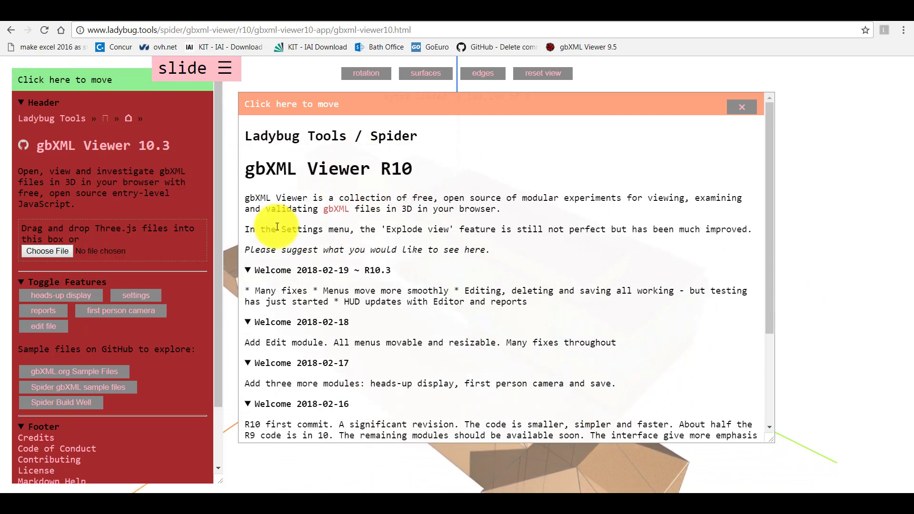
mouse_move(539, 274)
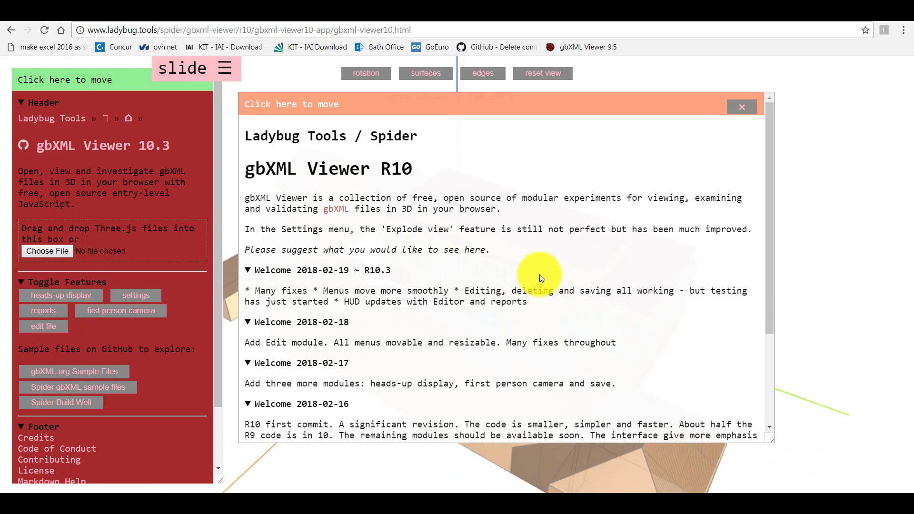
mouse_move(851, 140)
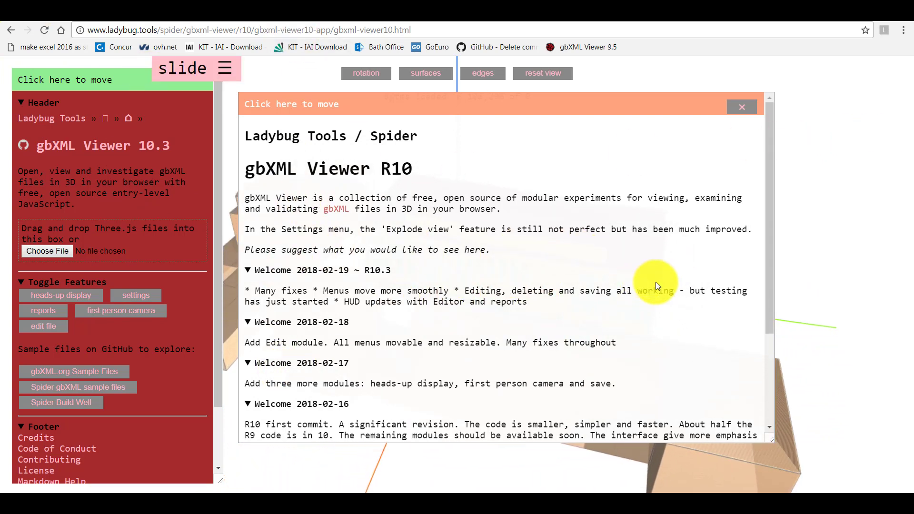
Close the welcome release-notes panel so the sample building model fills the view
click(741, 107)
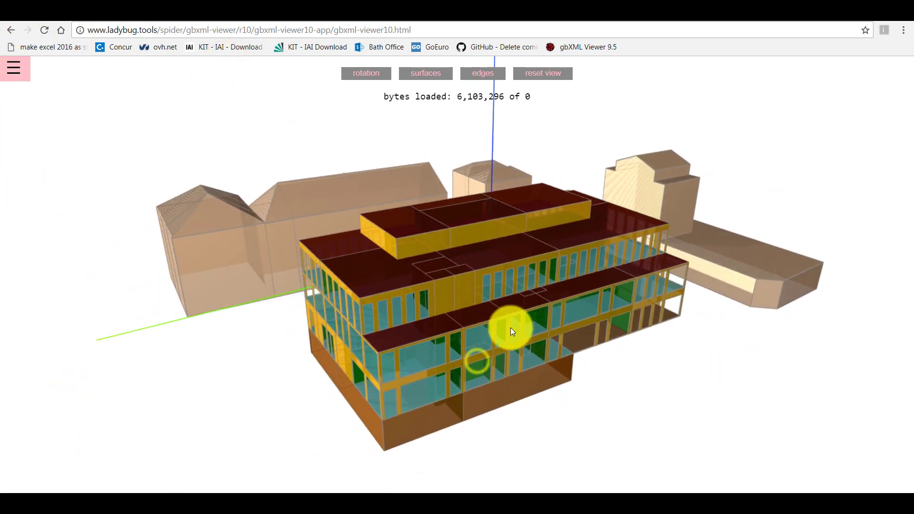
Reopen the hamburger side menu and adjust the toolbar view options
click(12, 66)
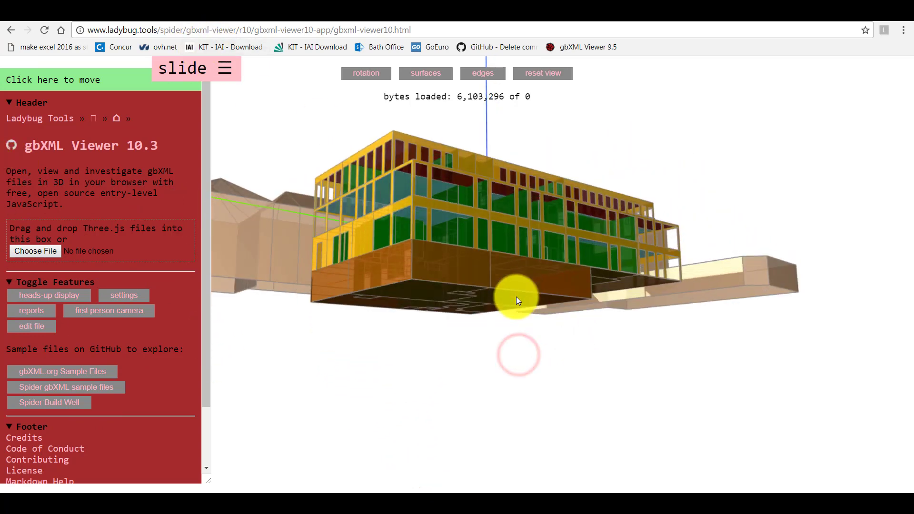
drag(516, 300, 496, 327)
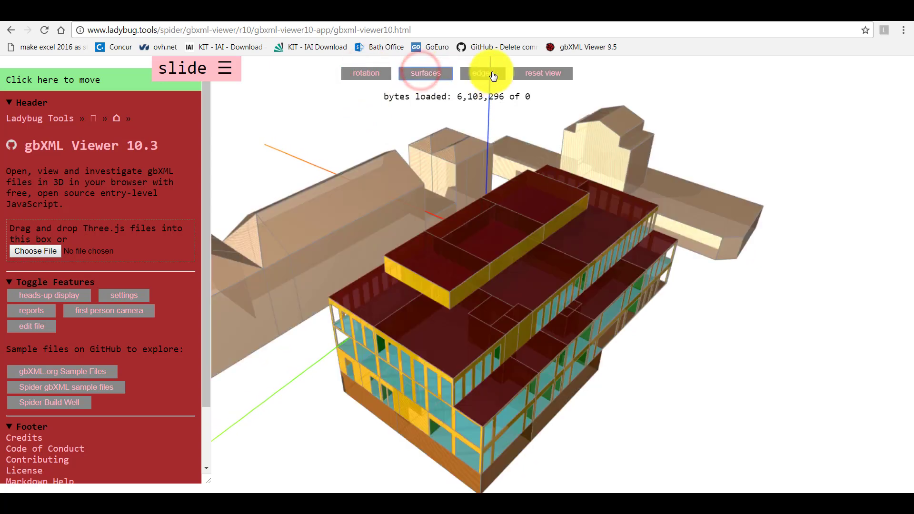
click(480, 73)
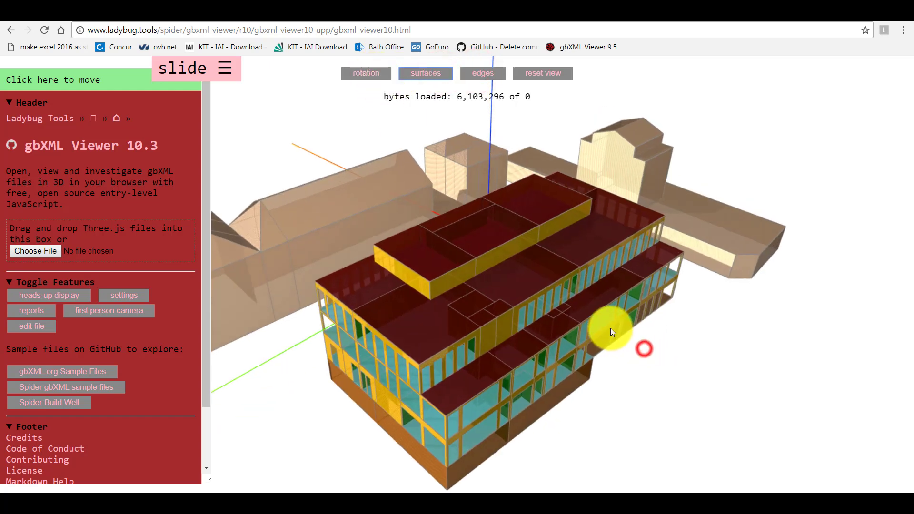
click(542, 73)
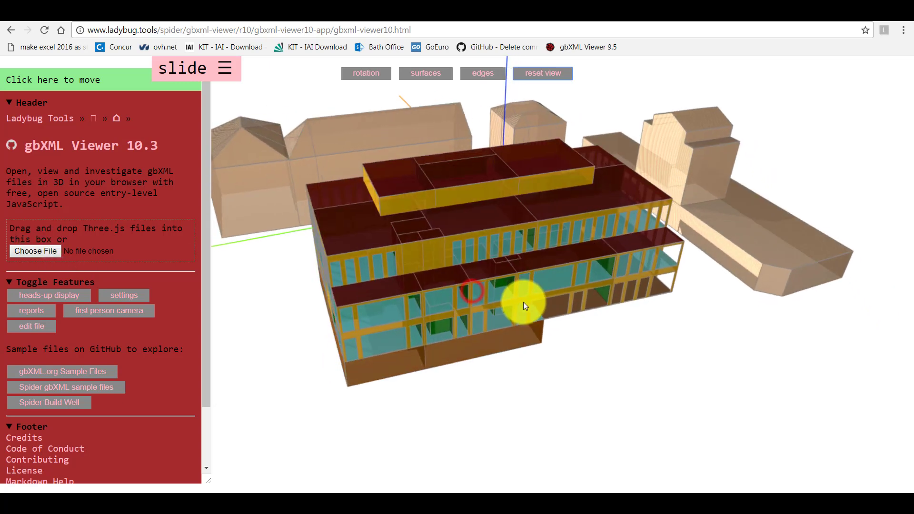
Orbit the building model to view its underside, then back to an angled overview
drag(523, 306, 541, 249)
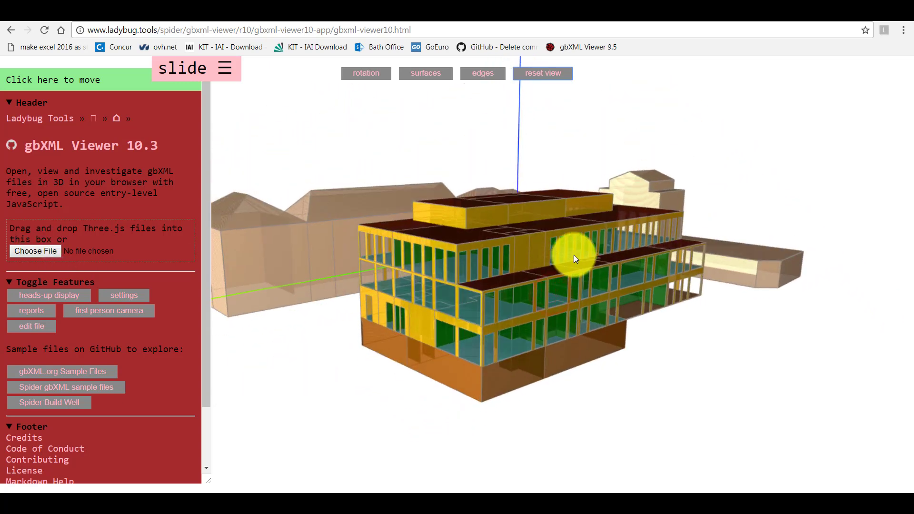
drag(575, 259, 620, 274)
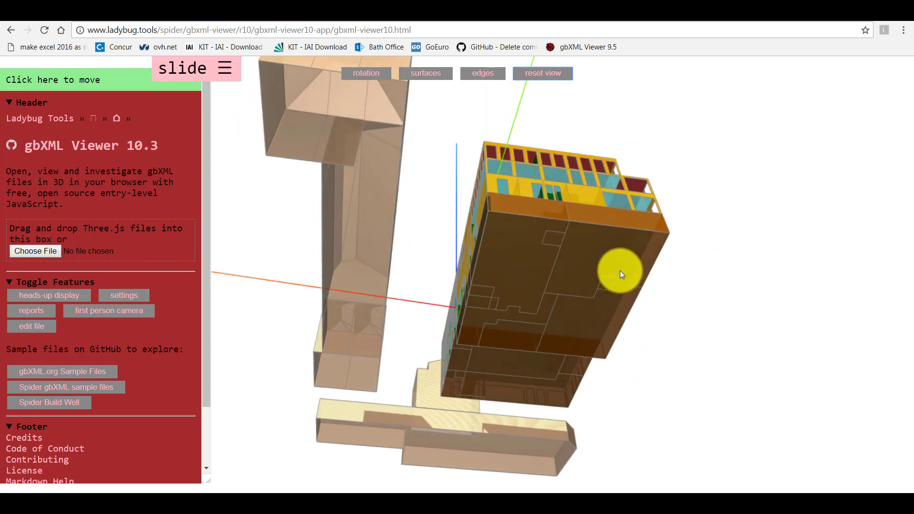
drag(621, 274, 439, 378)
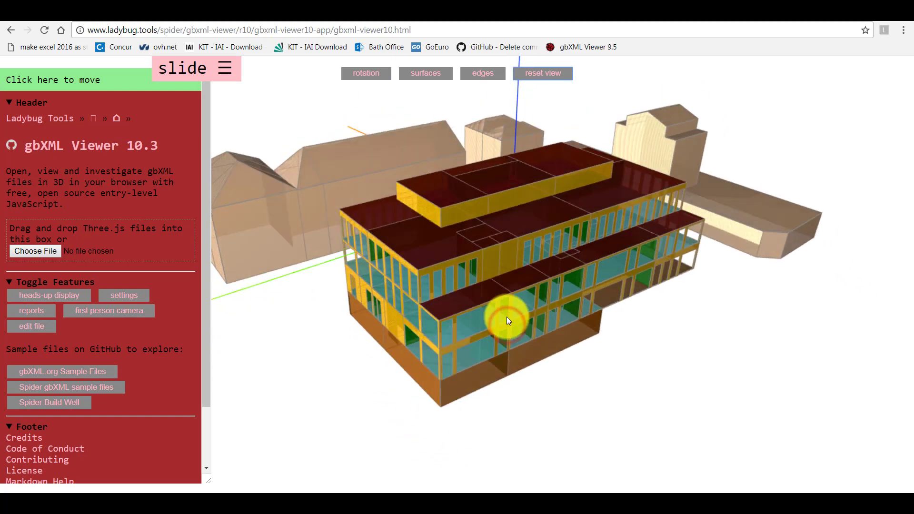
drag(507, 321, 505, 277)
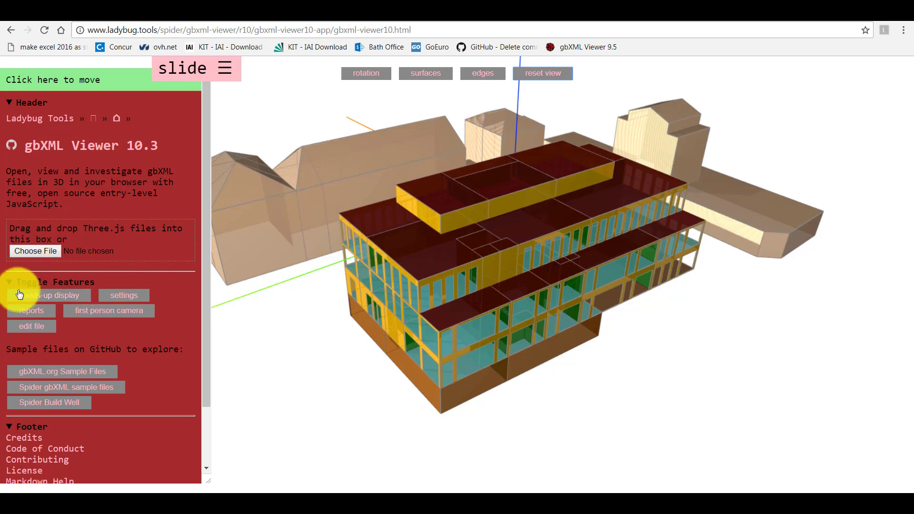
mouse_move(11, 334)
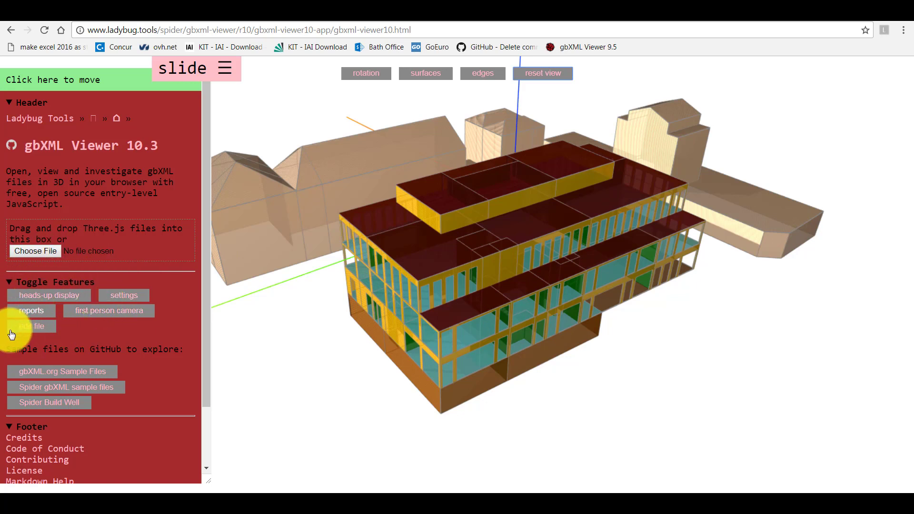
mouse_move(49, 295)
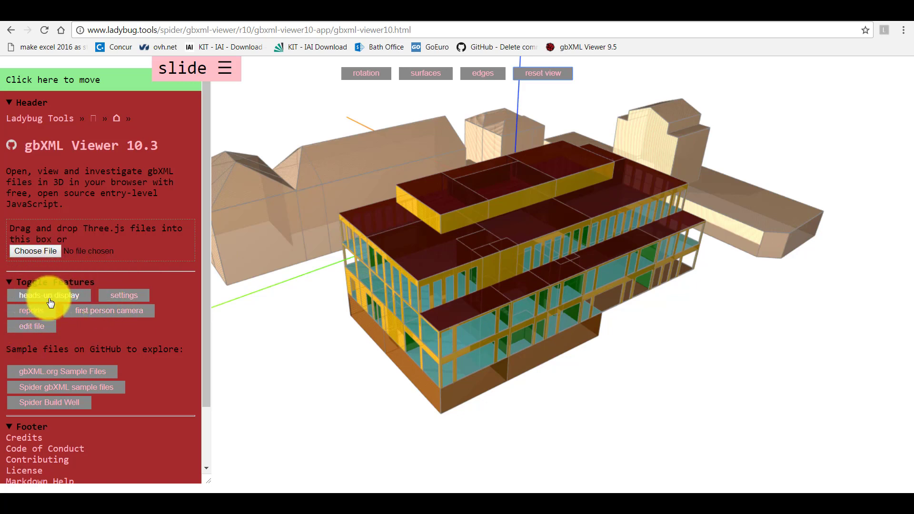
Turn on the heads-up display and inspect the lift wall, restaurant/office floor and office roof surfaces
click(49, 295)
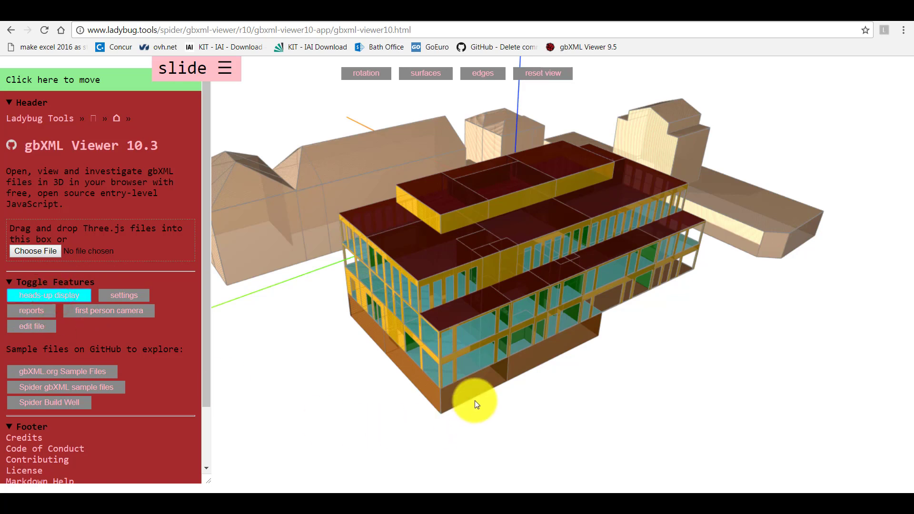
click(448, 260)
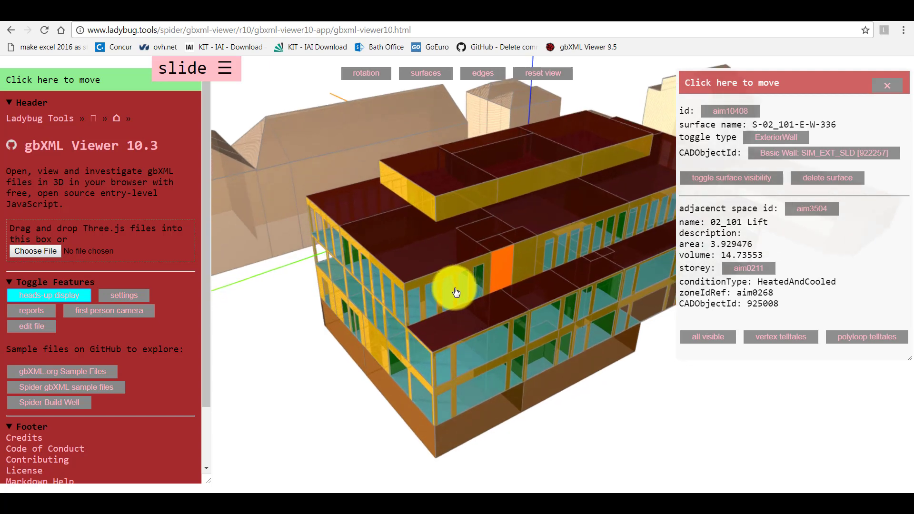
click(445, 244)
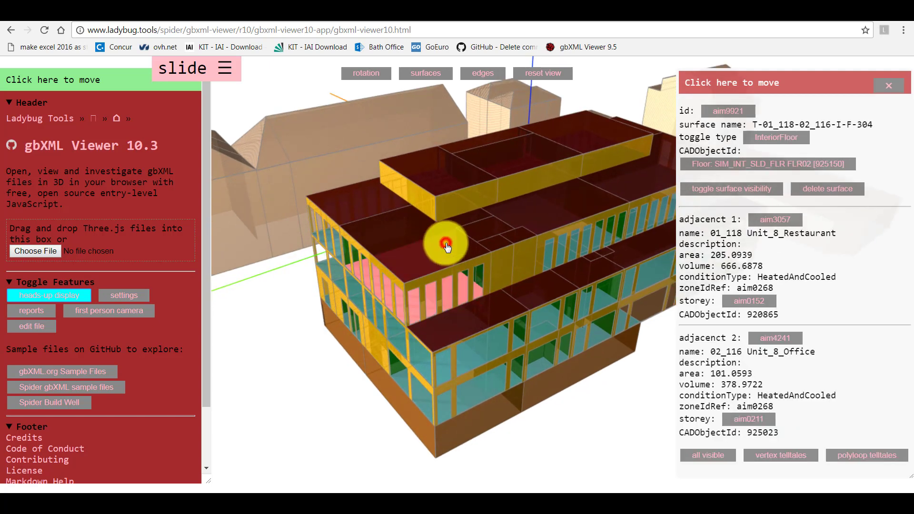
click(445, 244)
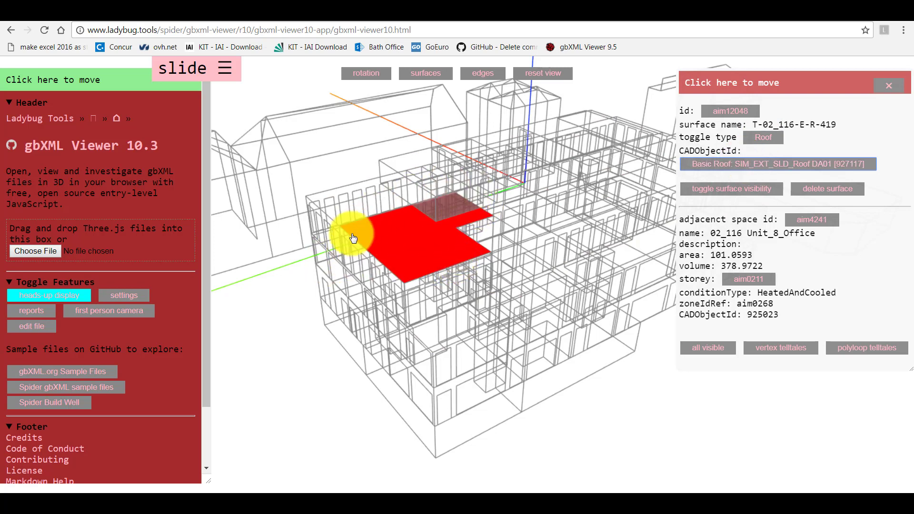
Show the roof's storey, isolate the roof, then select the ceiling above the office
click(731, 188)
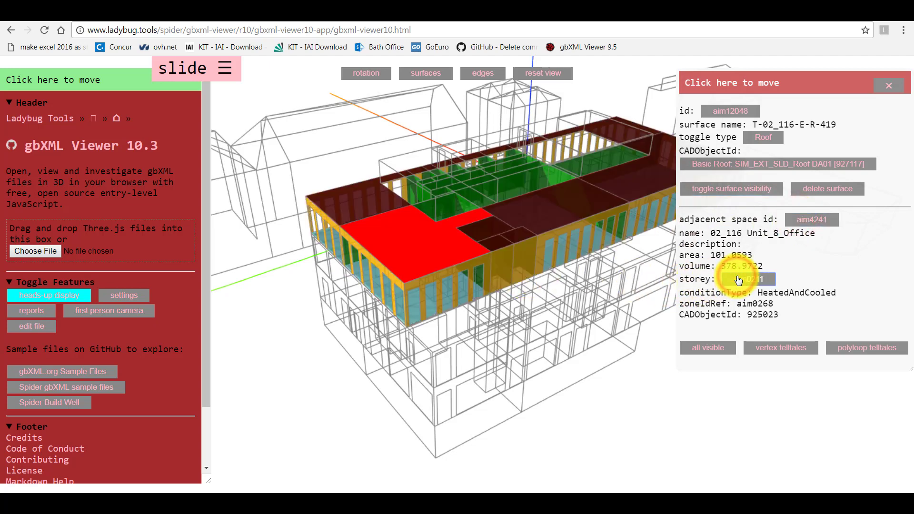
click(707, 347)
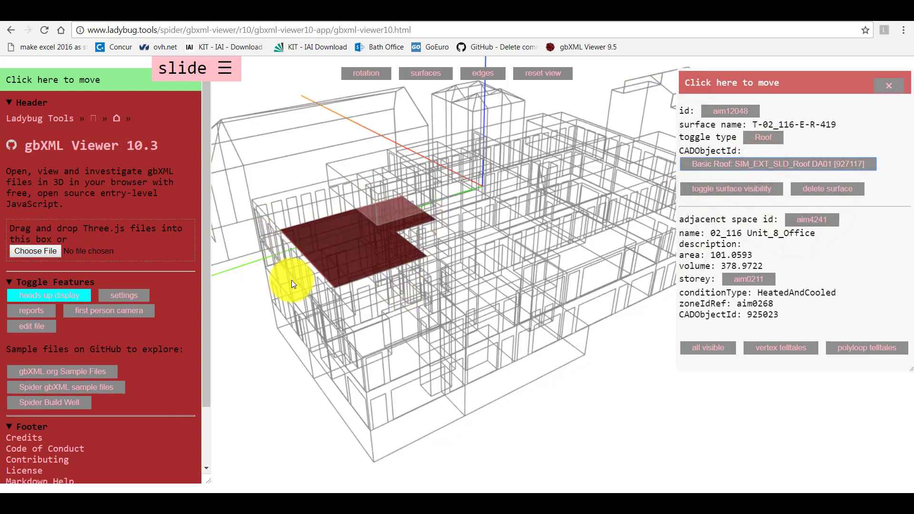
click(378, 245)
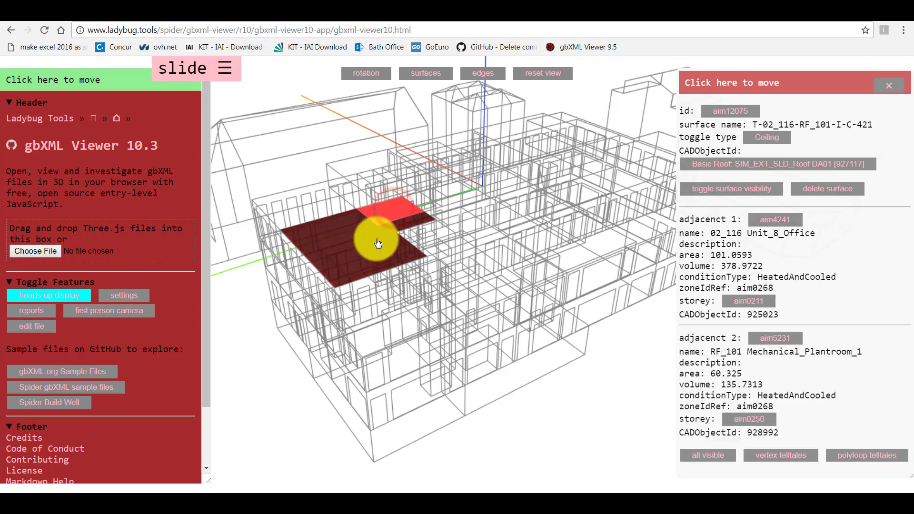
mouse_move(552, 313)
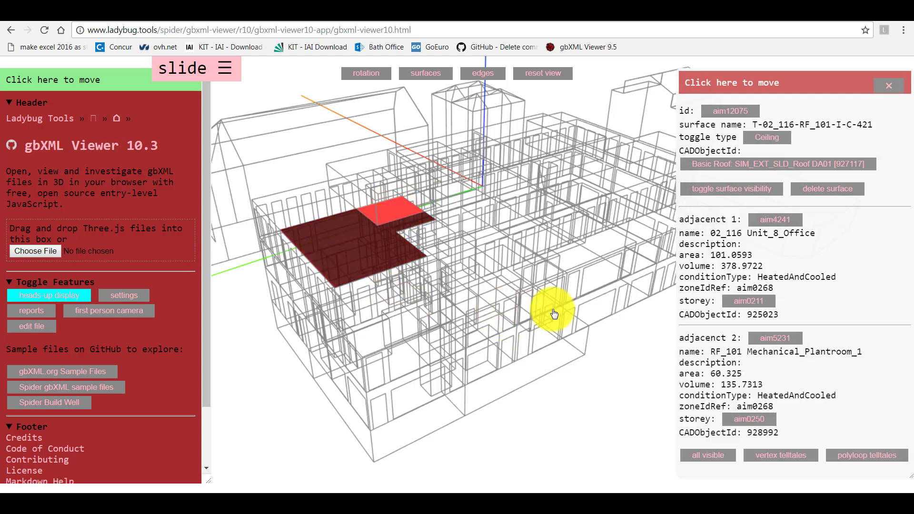
click(888, 85)
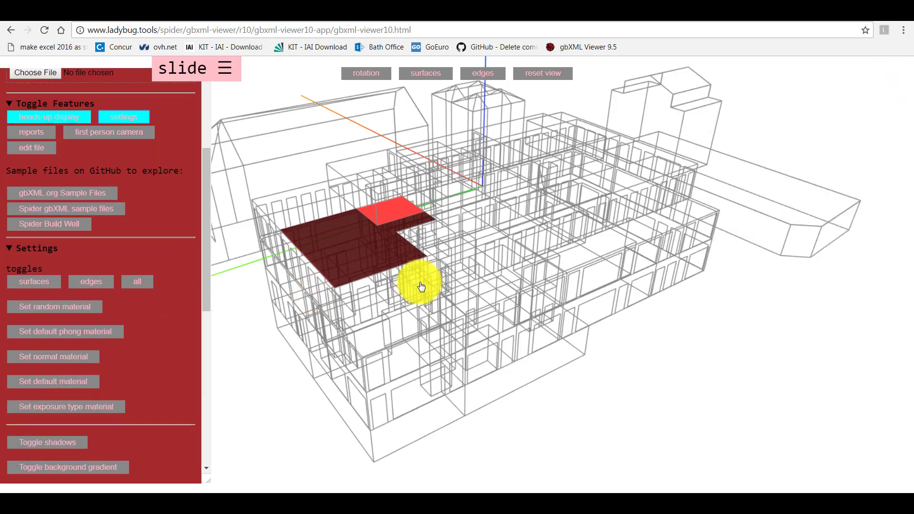
Reset the view, then colour surfaces by facing direction, default colours and exposure type in turn
click(541, 74)
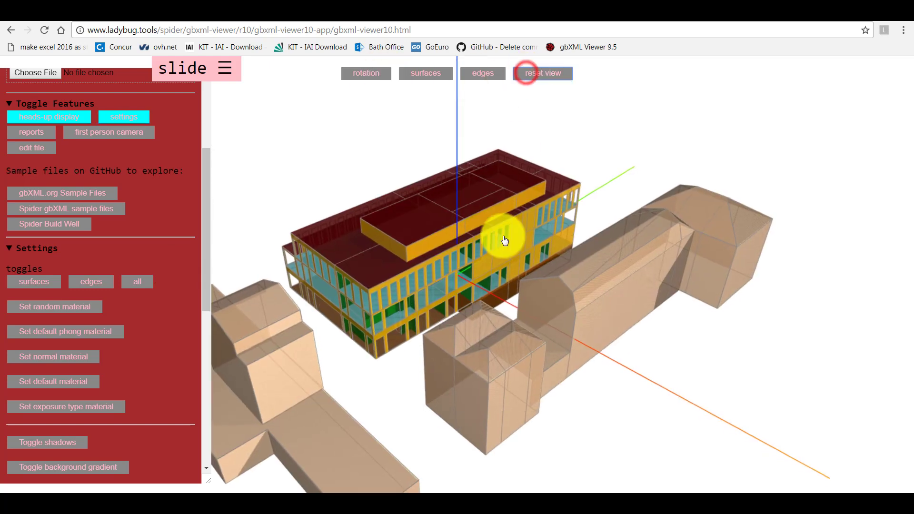
click(504, 240)
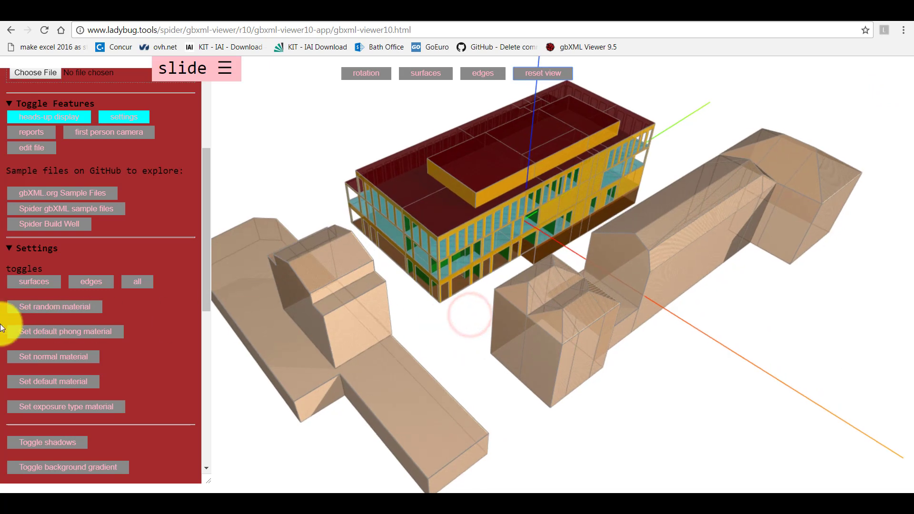
click(90, 282)
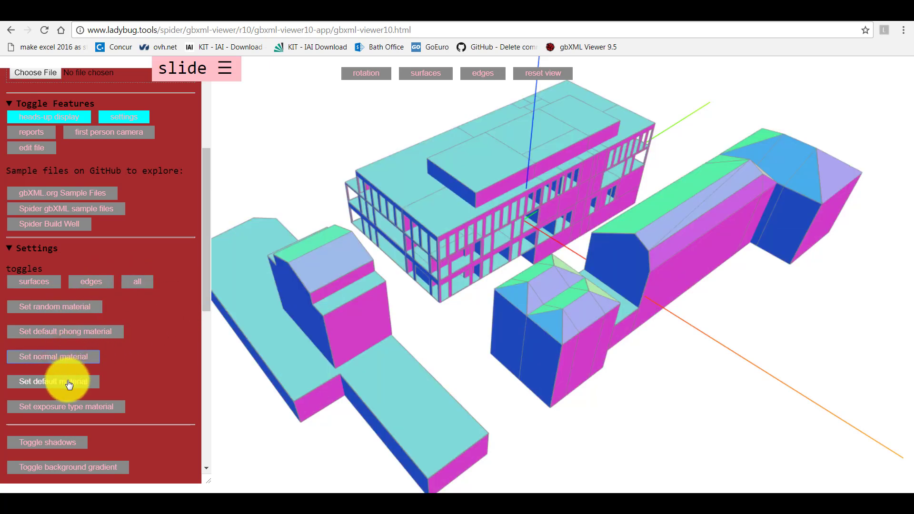
click(66, 407)
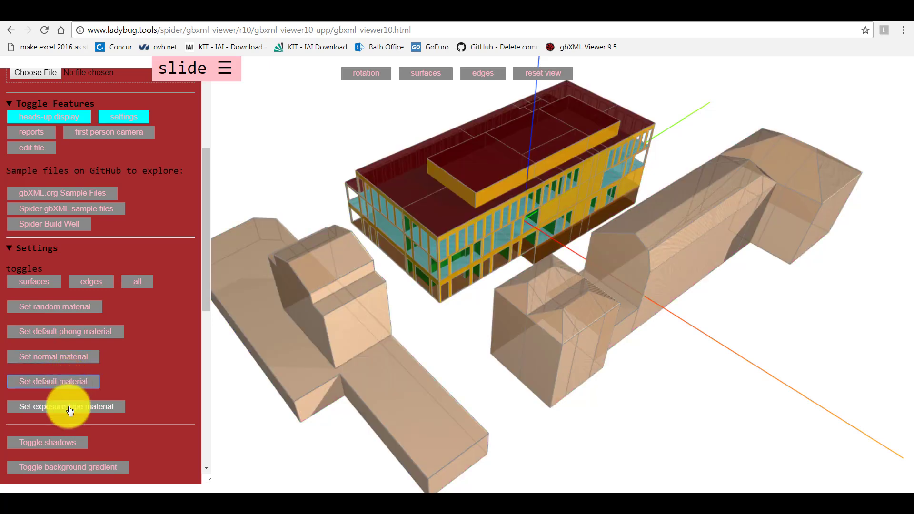
click(66, 406)
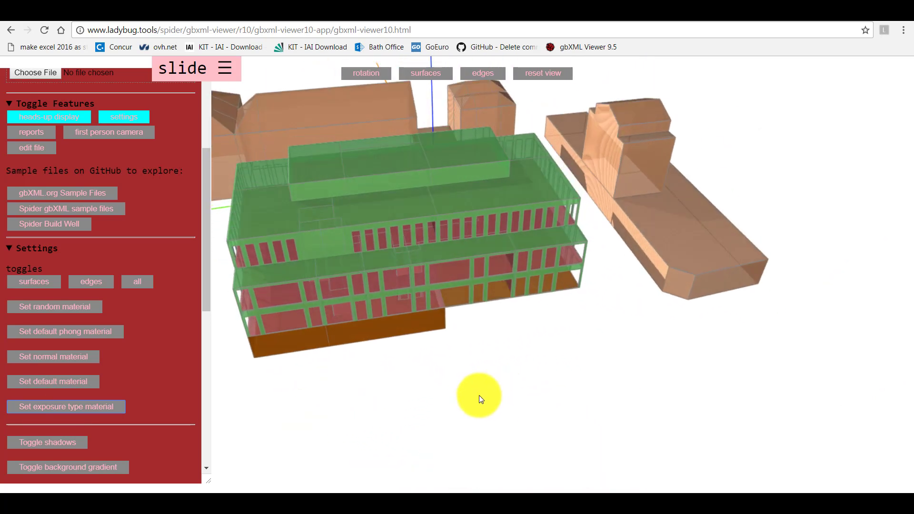
Orbit the building to ground level, its narrow end and below, then apply the default phong material
drag(479, 399, 666, 327)
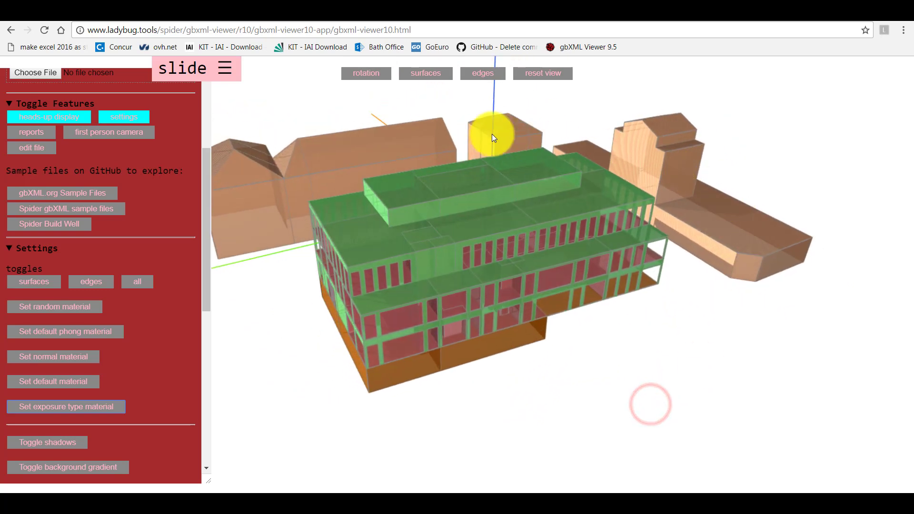
drag(492, 137, 388, 233)
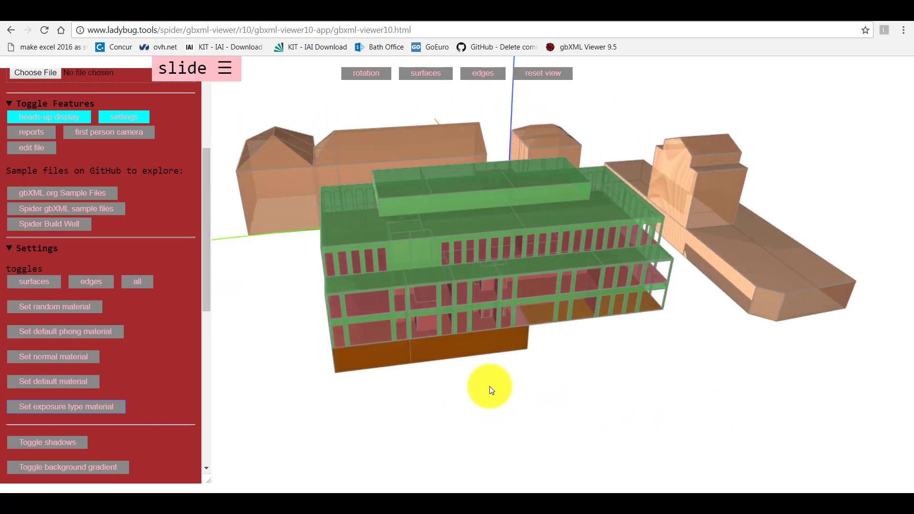
drag(489, 386, 362, 241)
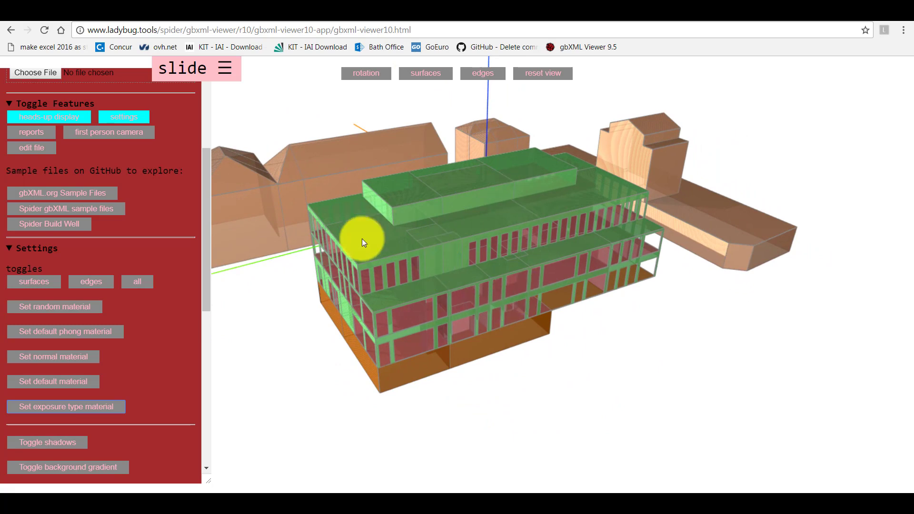
drag(362, 241, 447, 390)
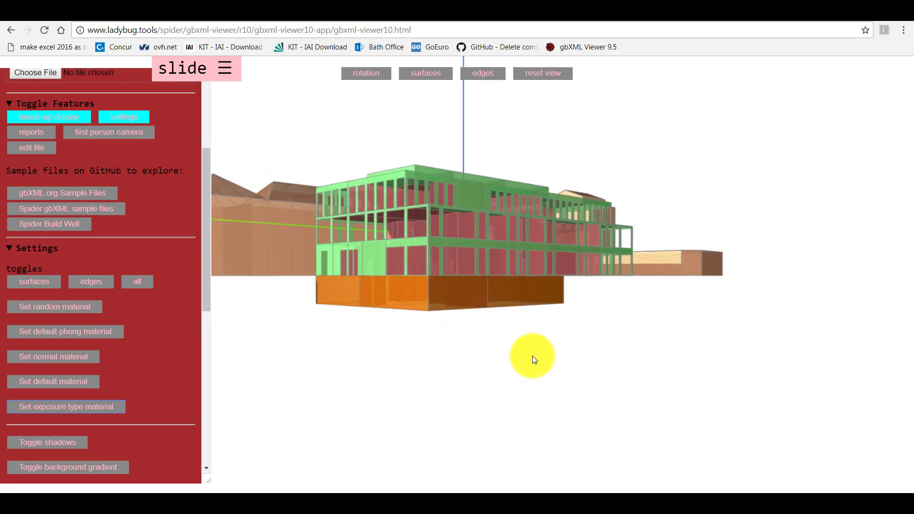
drag(532, 359, 495, 344)
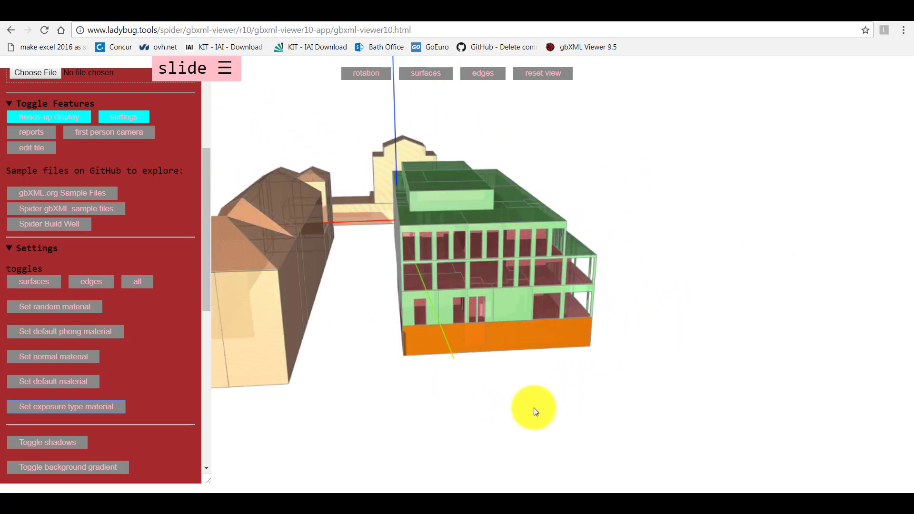
drag(534, 408, 302, 354)
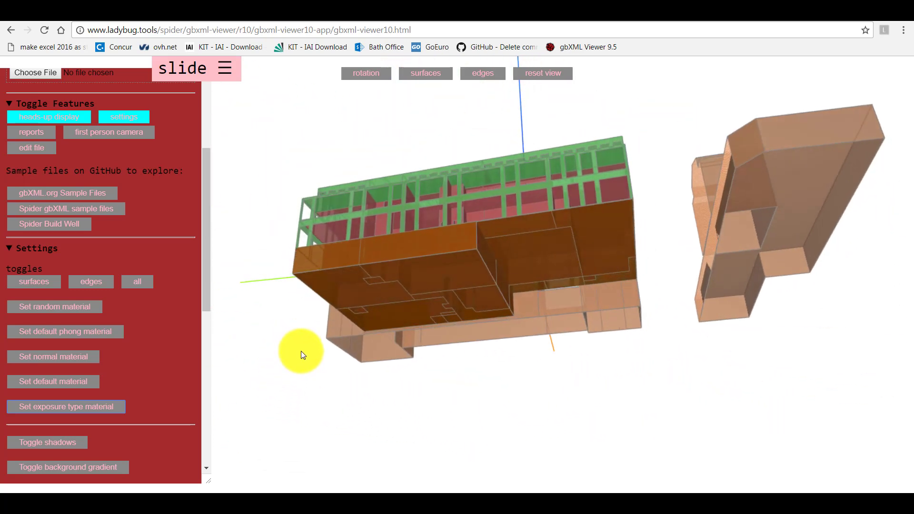
click(63, 332)
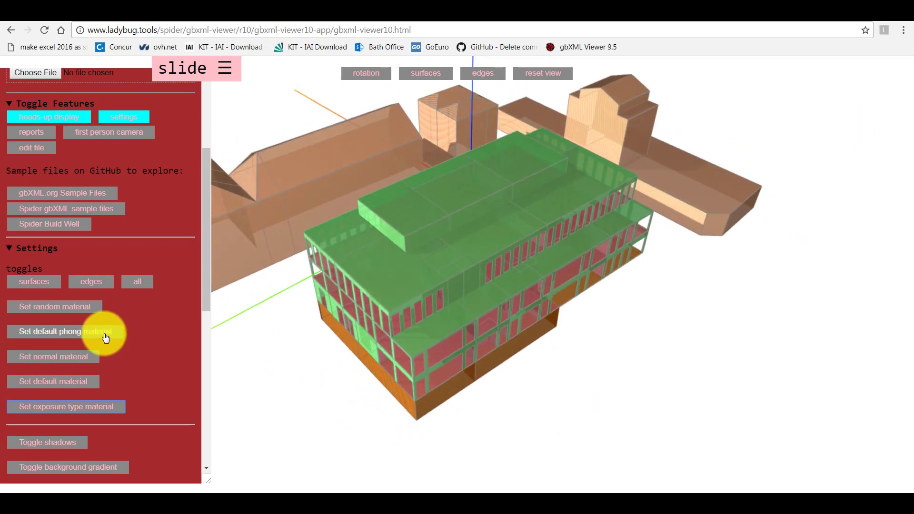
Toggle the surface normals on and then off again in Settings
scroll(down, 3)
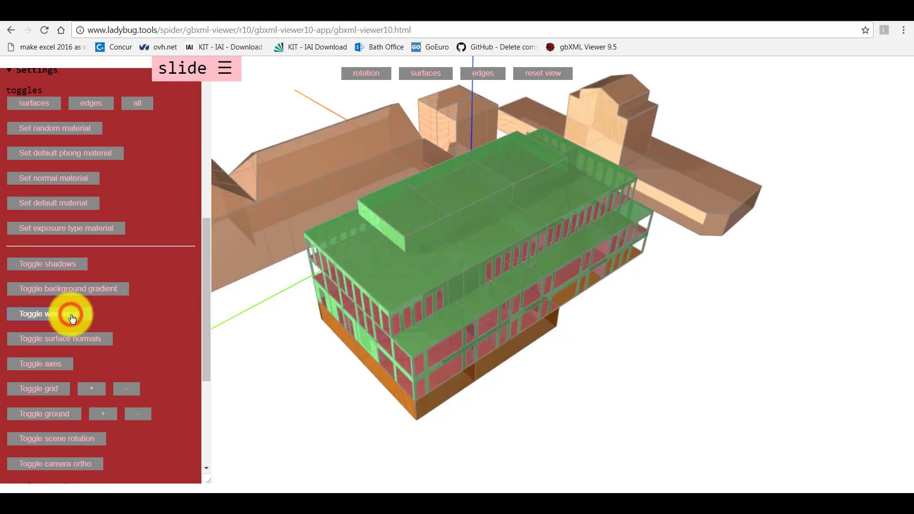
click(59, 339)
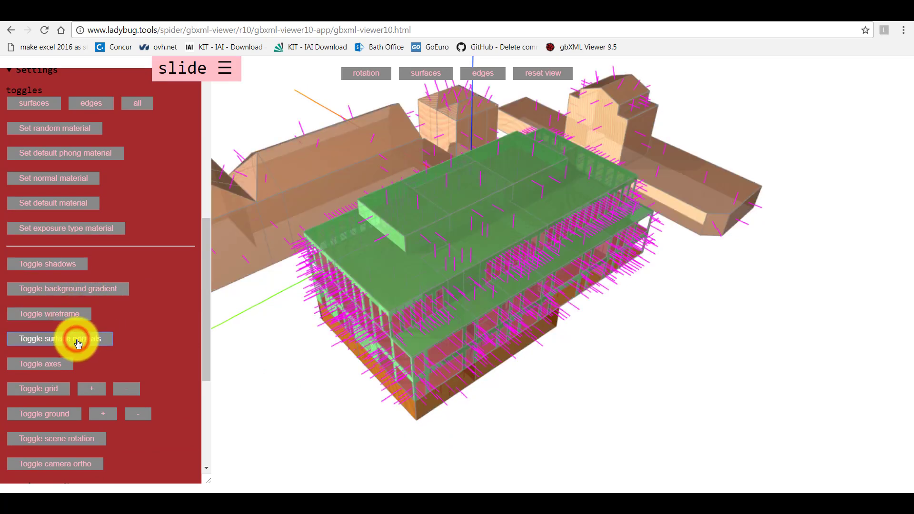
click(58, 339)
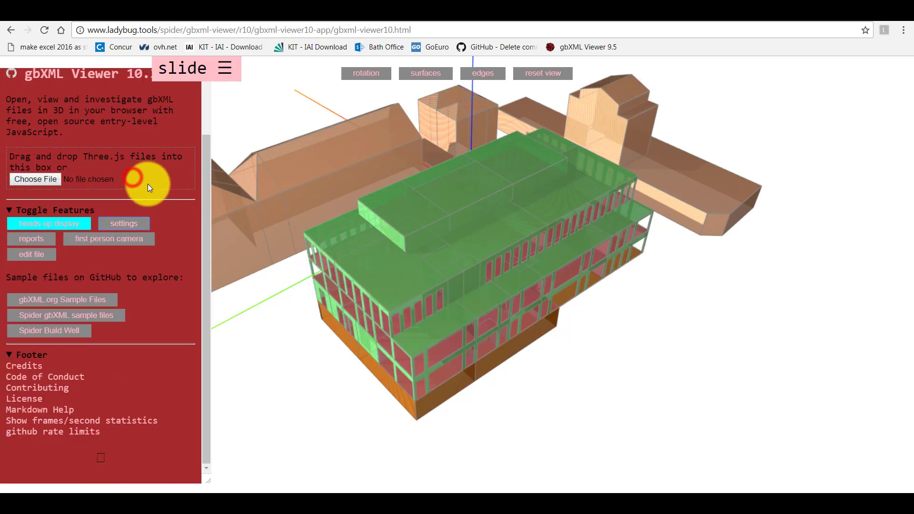
Close Settings, open the model report and review the campus location and building details
click(123, 223)
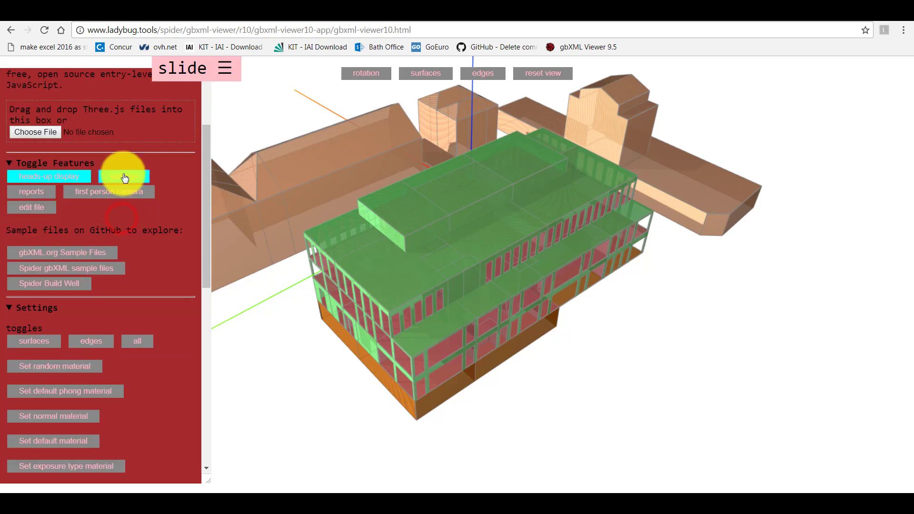
click(30, 191)
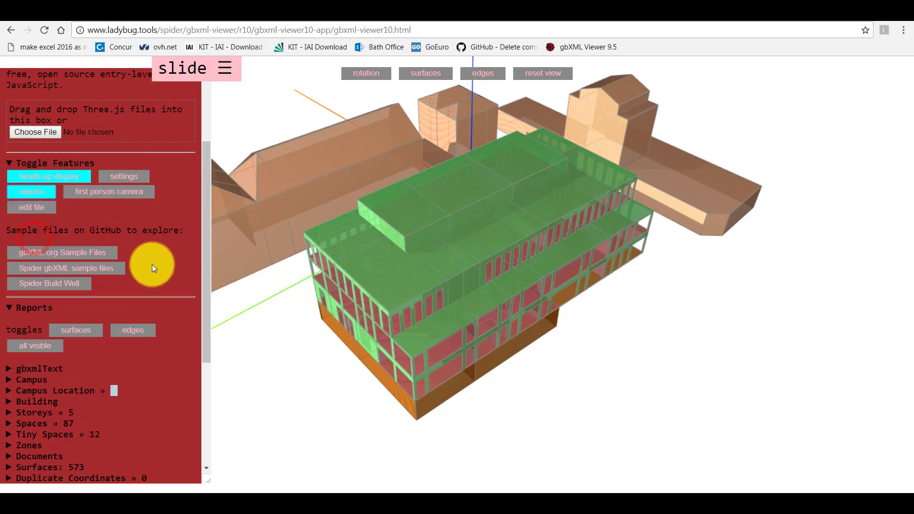
scroll(down, 3)
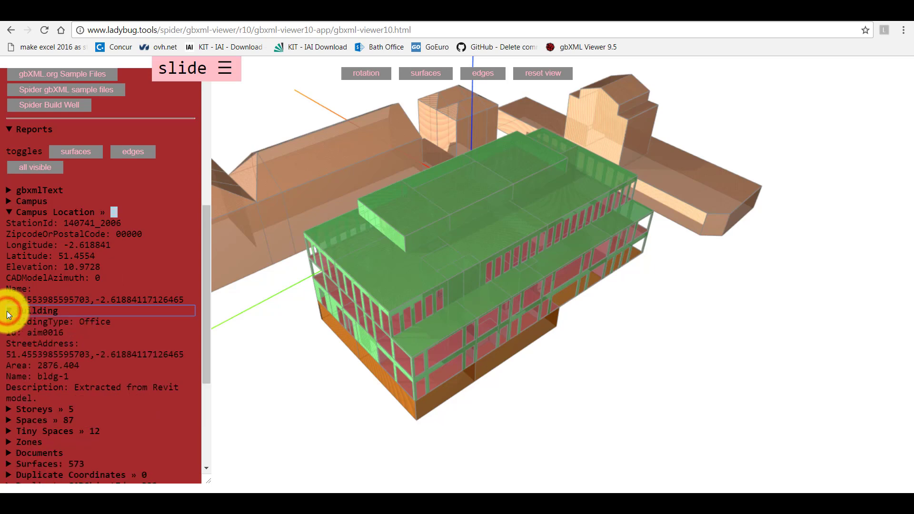
click(8, 310)
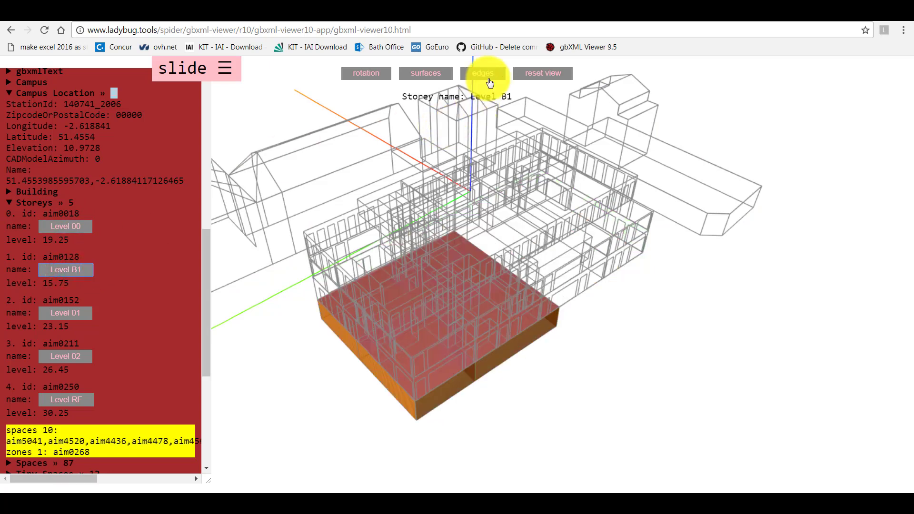
Hide the other storeys' outlines, show only Level 01, then collapse the storeys list
click(482, 73)
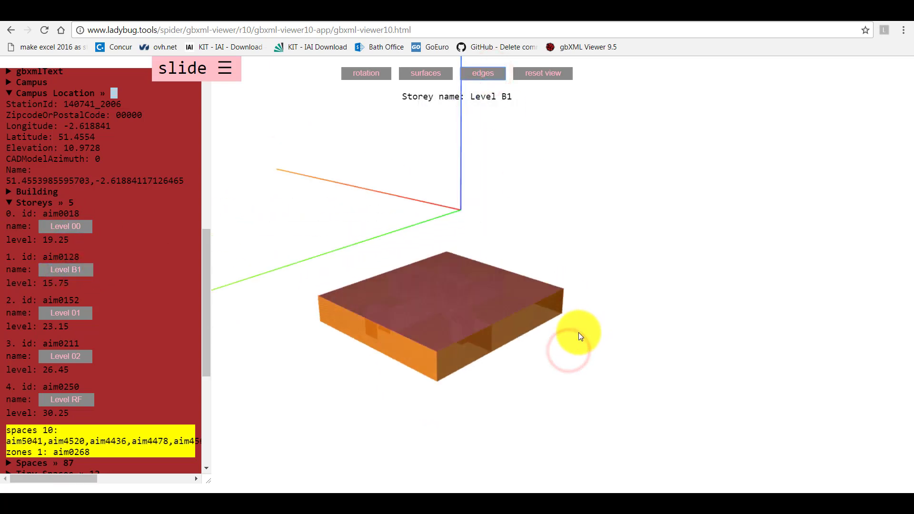
click(65, 313)
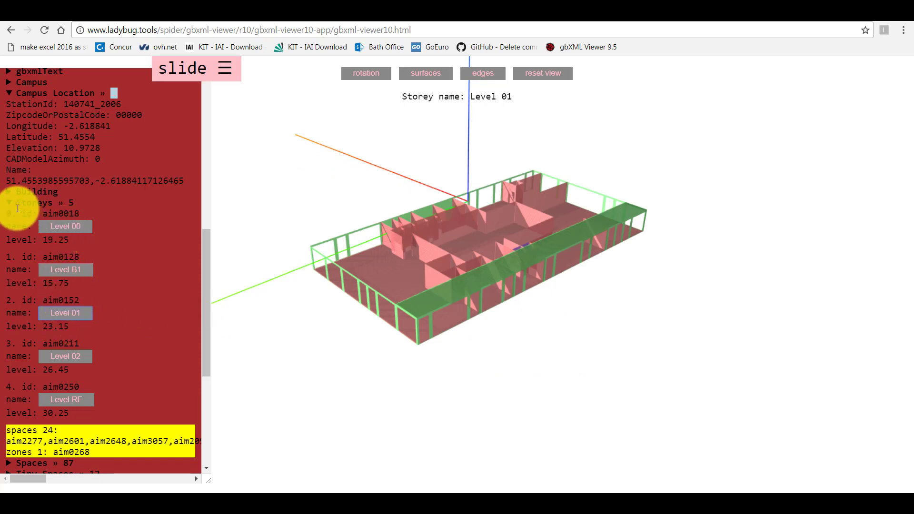
click(542, 73)
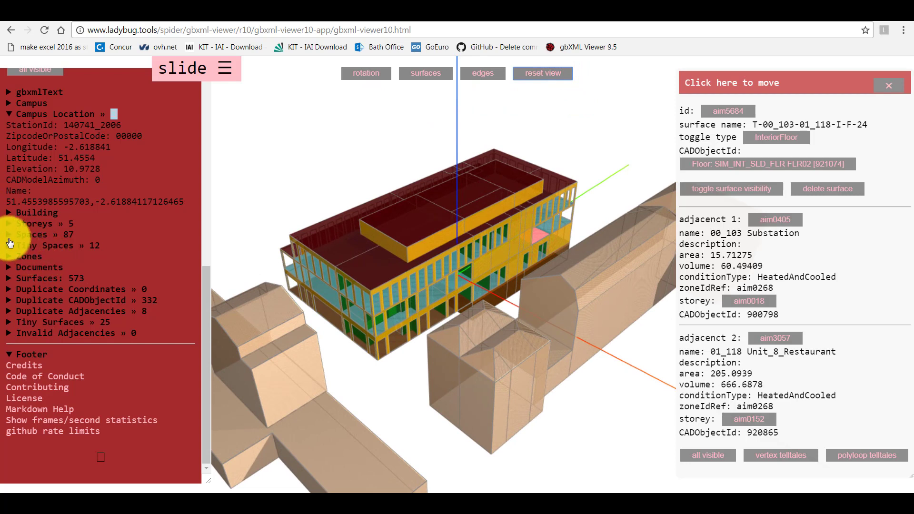
Show only the 00_100 Riser_2 space, then expand the summary of the model's 573 surfaces by type
click(42, 234)
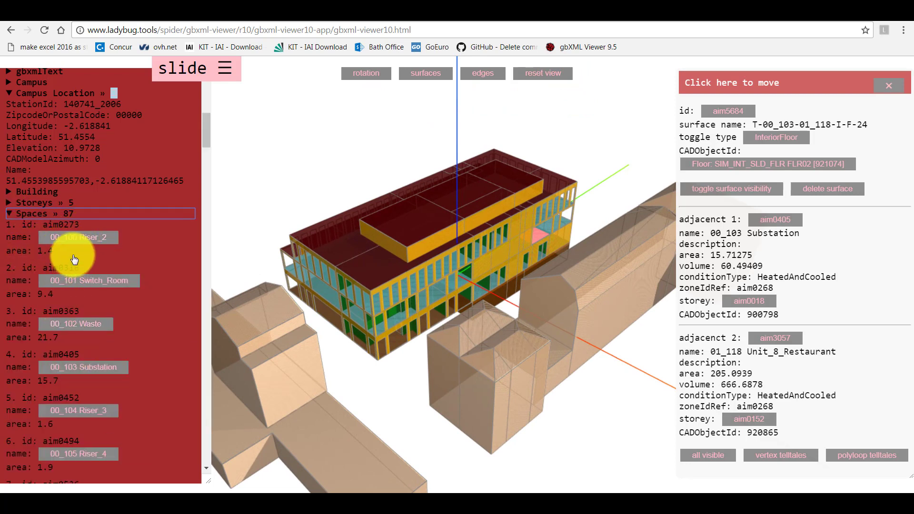
click(78, 237)
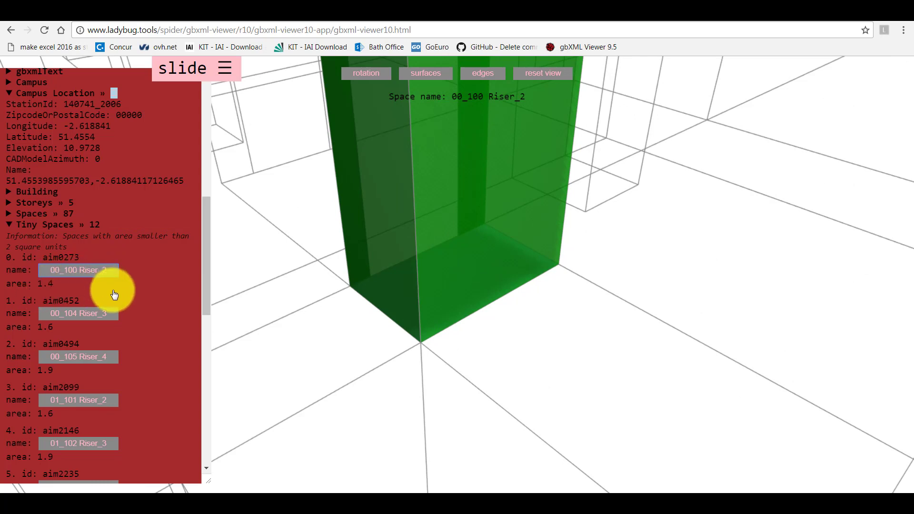
scroll(down, 3)
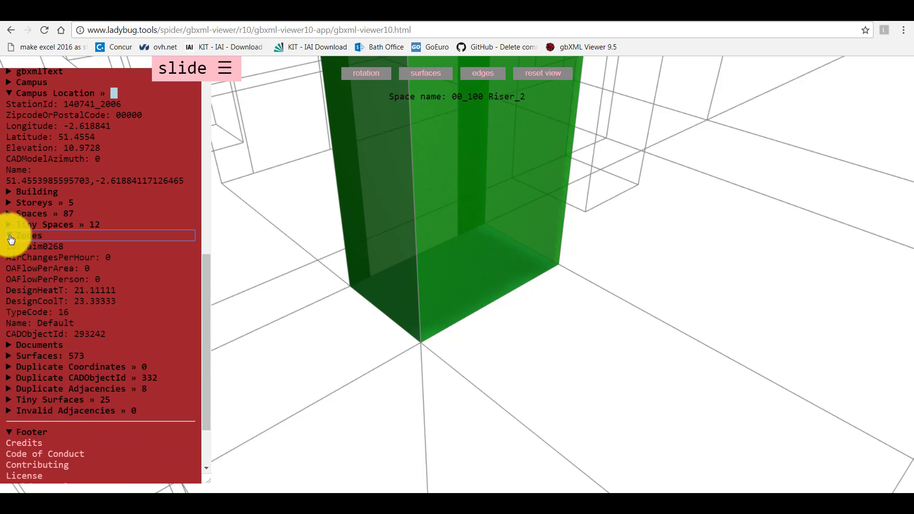
click(27, 236)
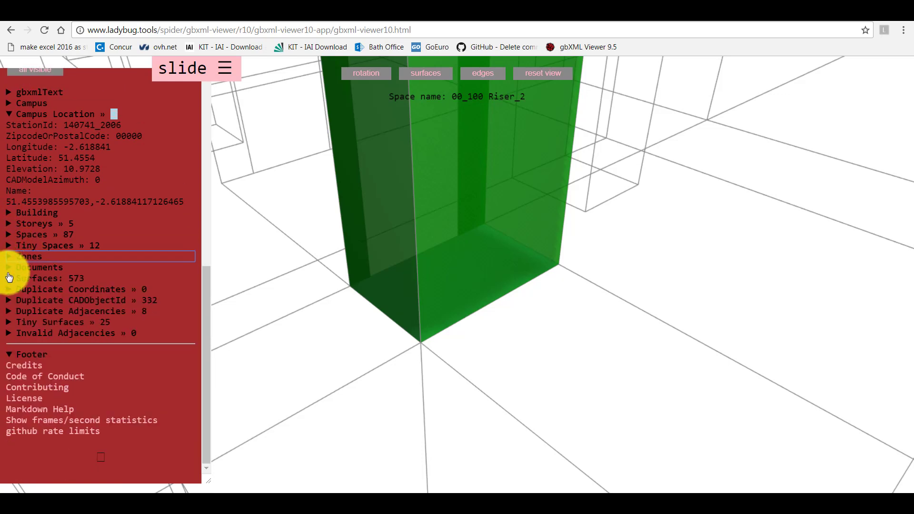
click(44, 257)
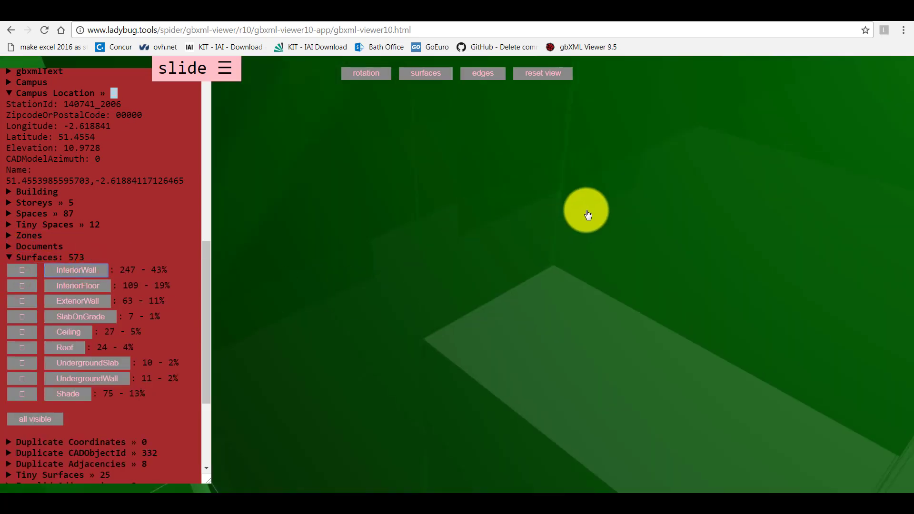
Isolate interior walls, interior floors and roofs in turn, then make all surfaces visible again
click(542, 73)
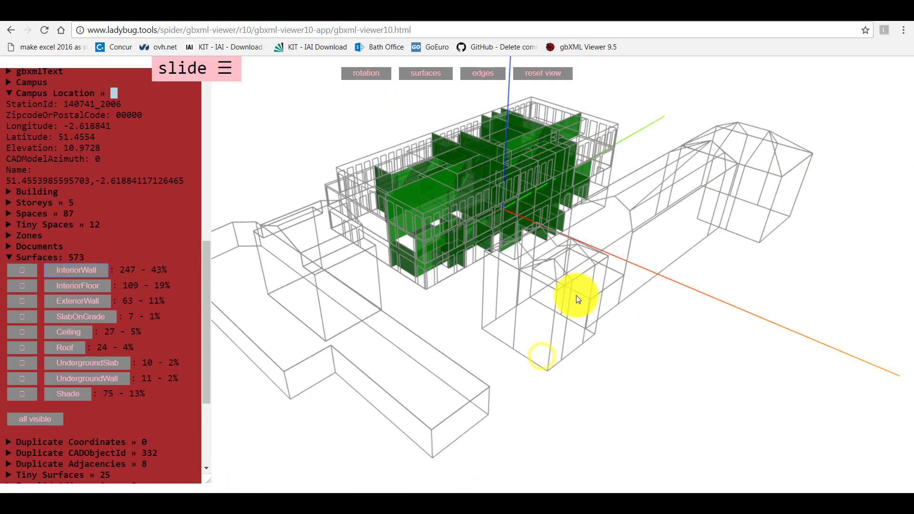
drag(577, 299, 542, 303)
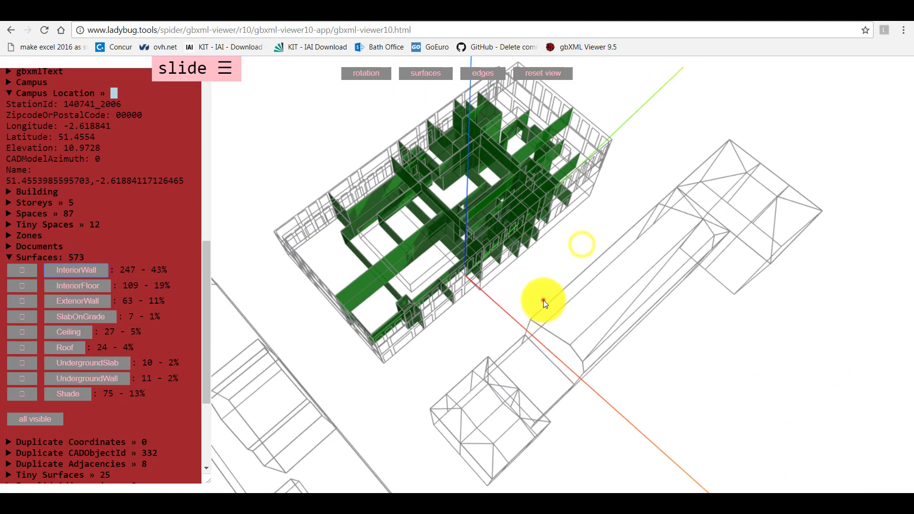
click(76, 285)
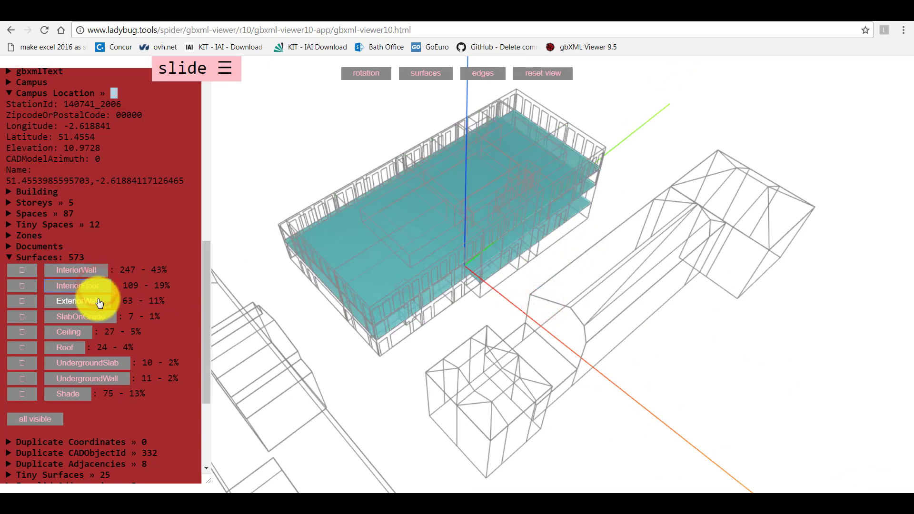
click(76, 301)
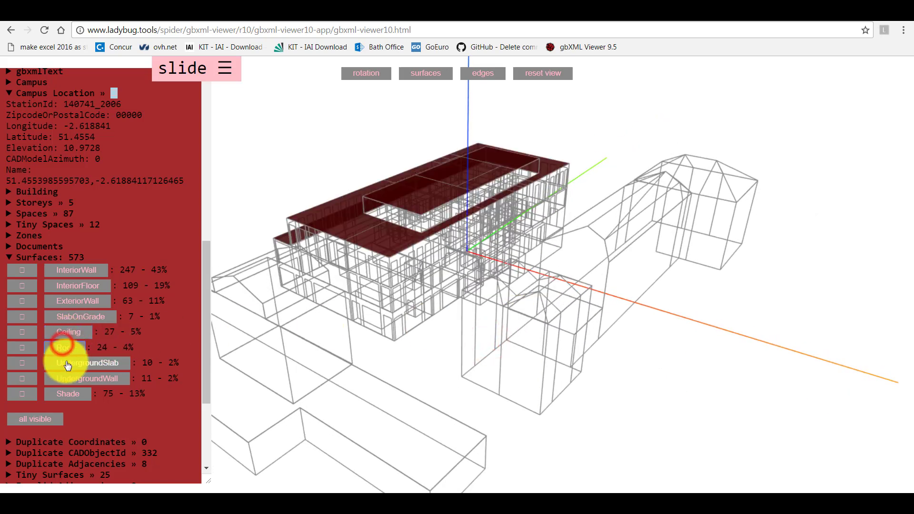
click(67, 393)
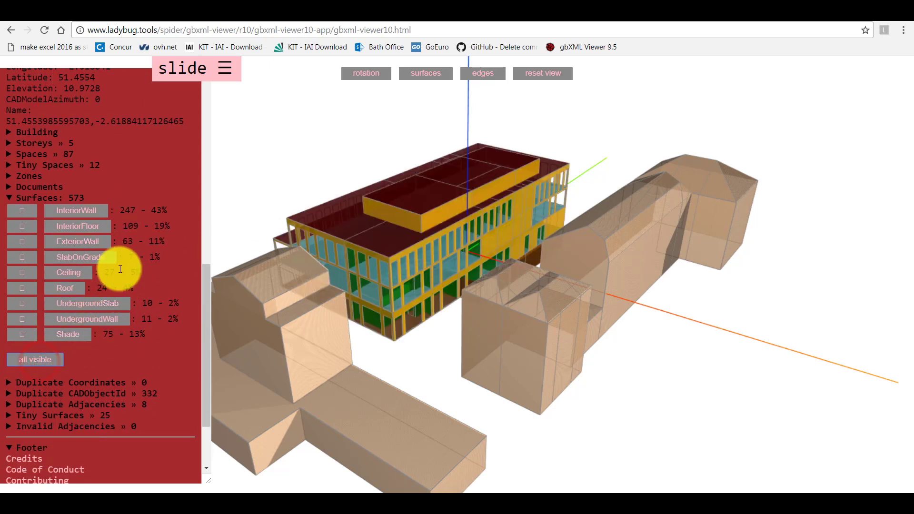
scroll(down, 3)
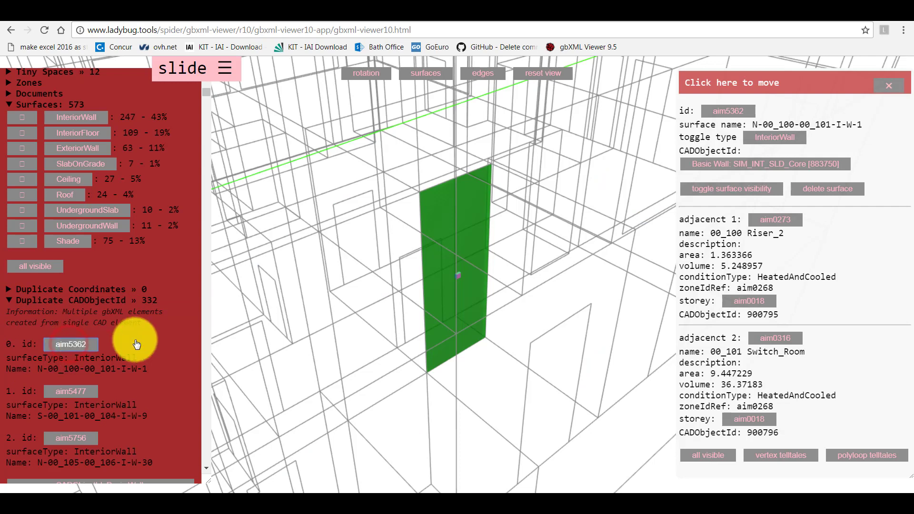
mouse_move(334, 277)
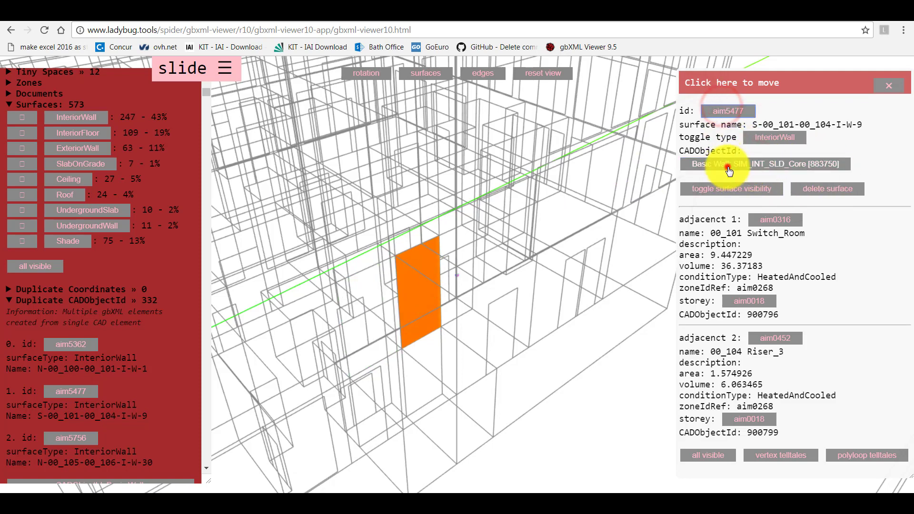
Show all walls generated from Basic Wall SIM_INT_SLD_Core [883750] and inspect a neighbouring wall's adjacent spaces
click(764, 164)
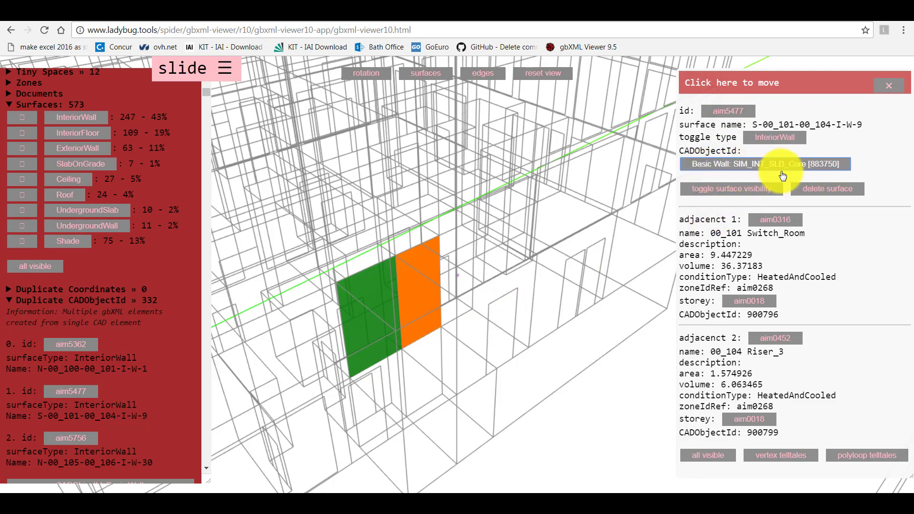
mouse_move(827, 174)
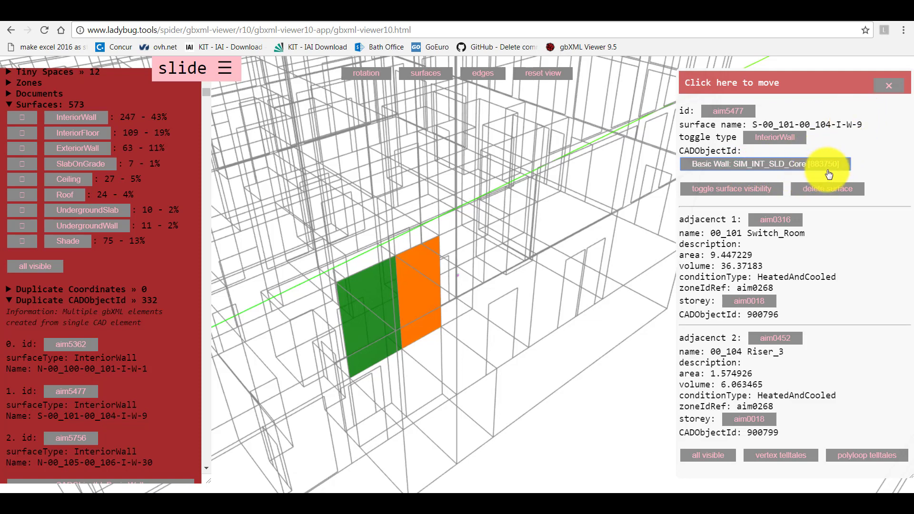
click(432, 291)
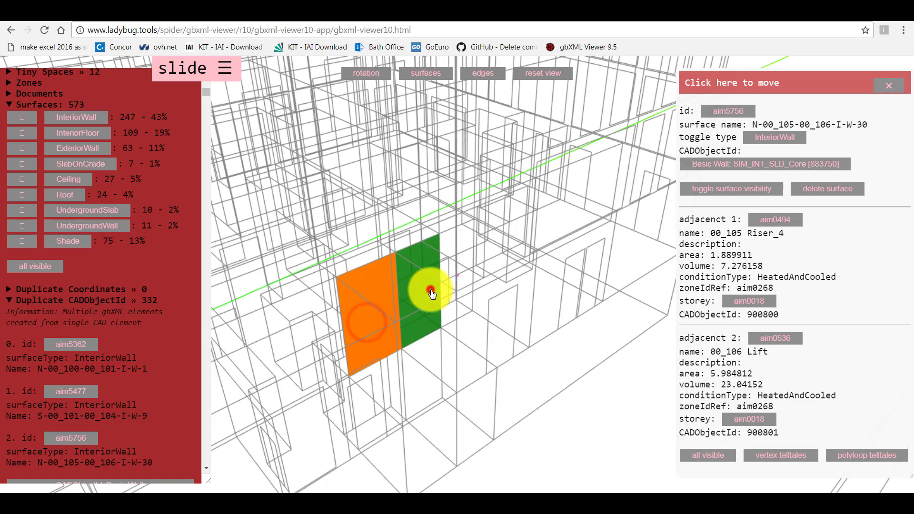
click(367, 301)
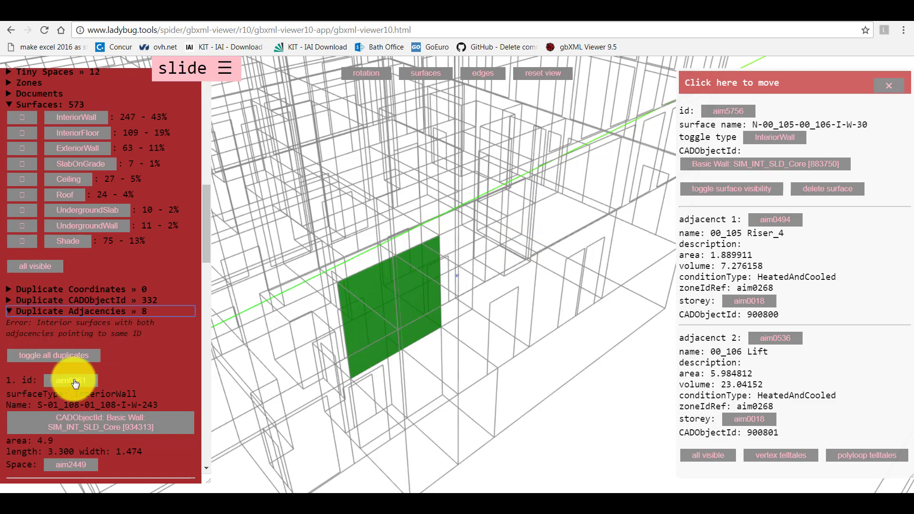
click(70, 380)
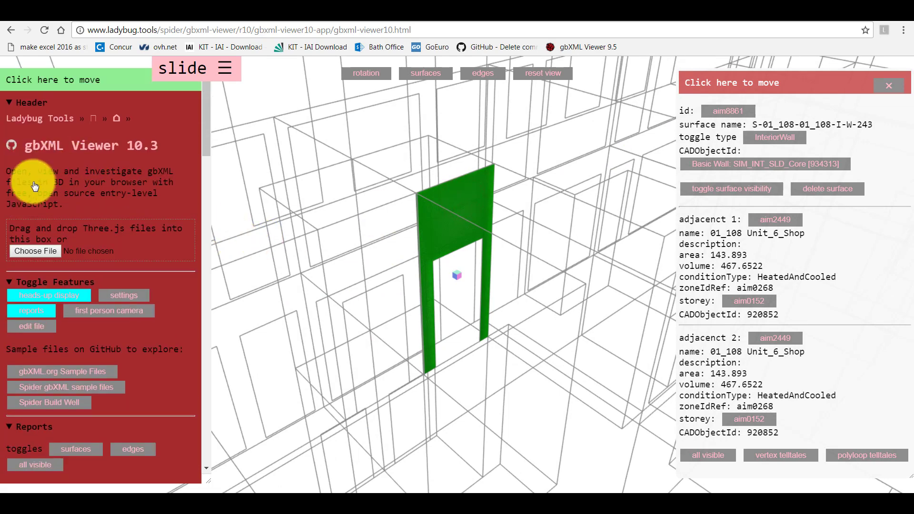
click(542, 73)
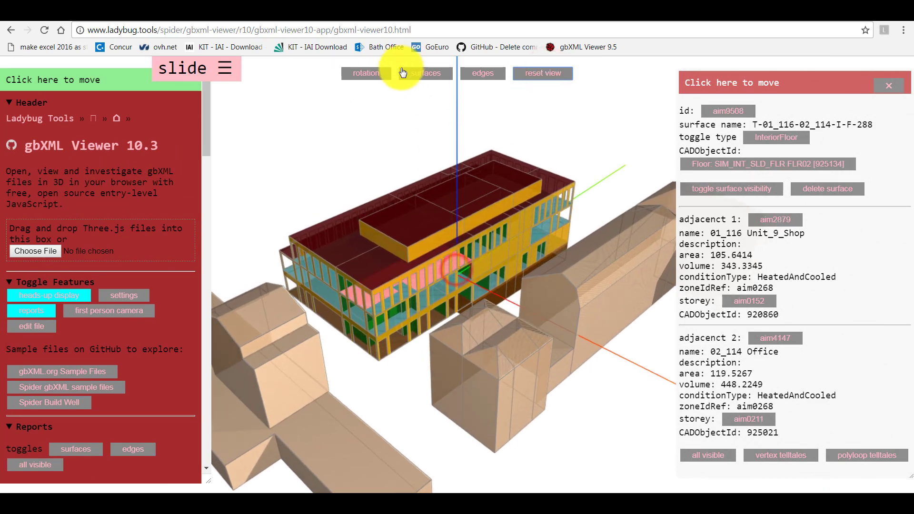
mouse_move(202, 140)
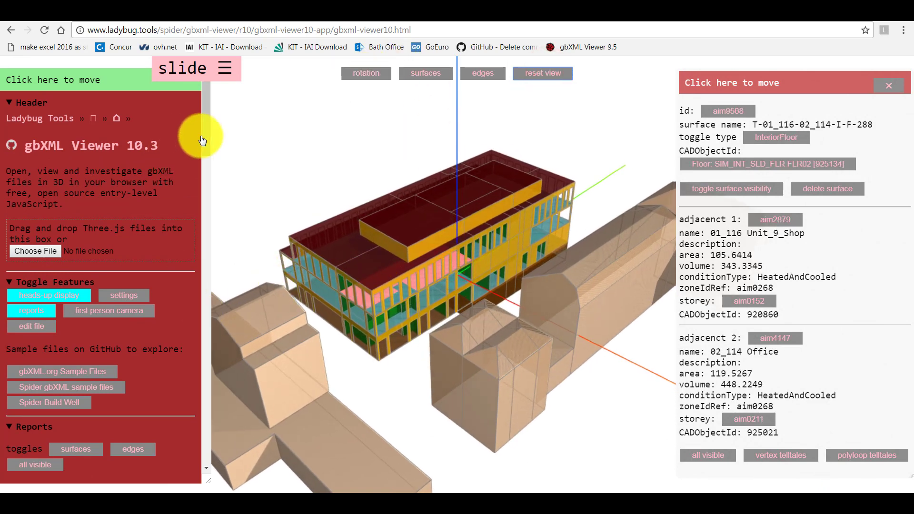
scroll(down, 3)
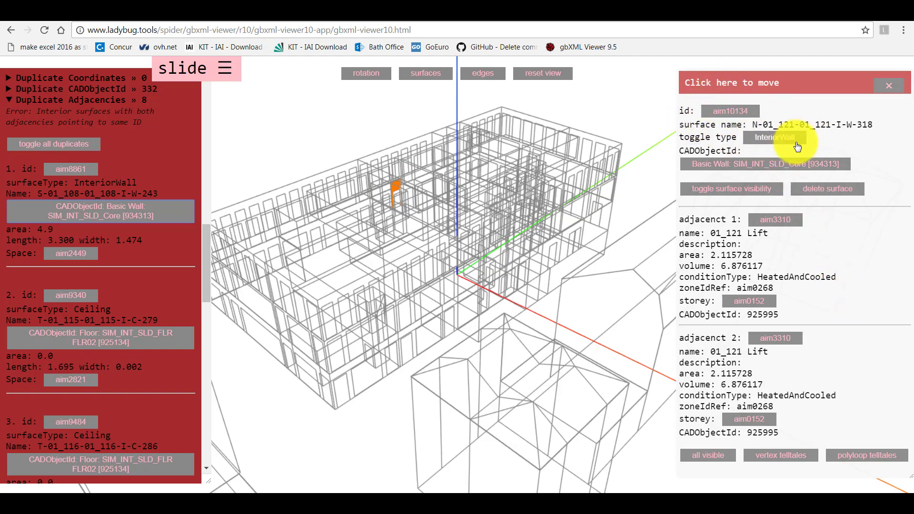
click(775, 220)
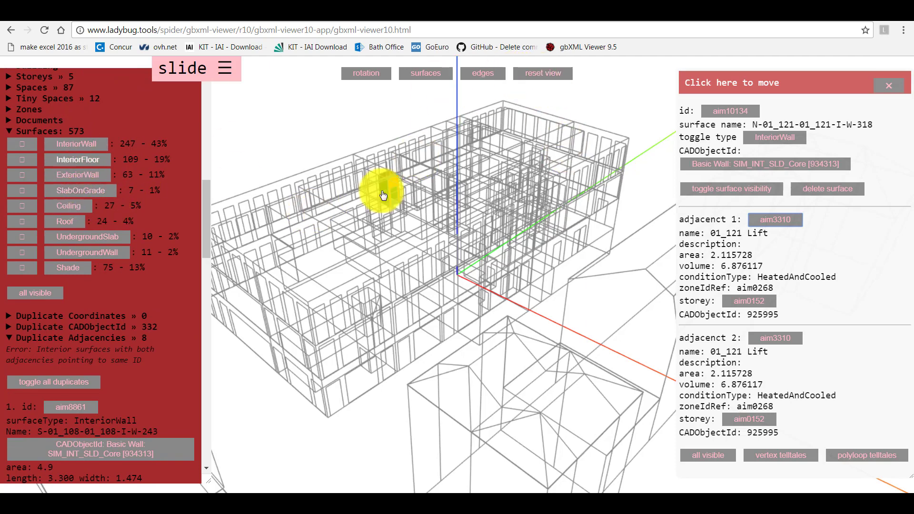
click(541, 74)
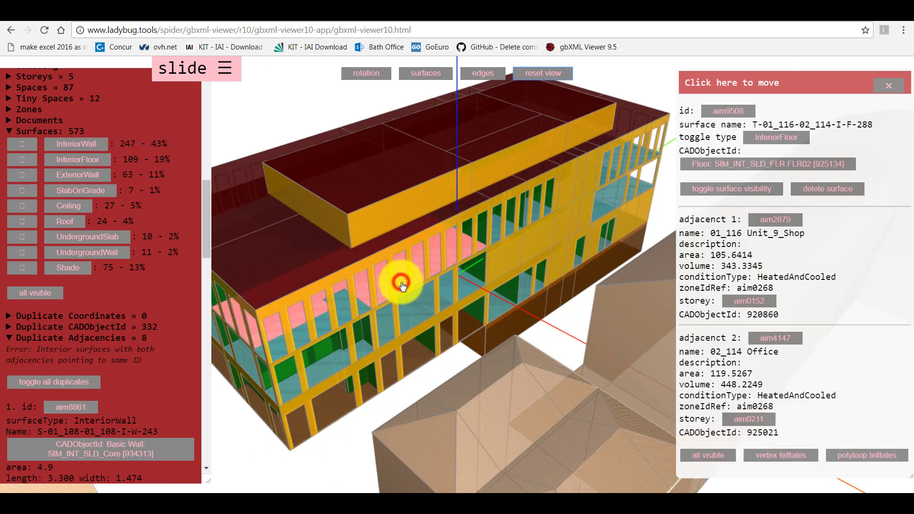
click(426, 73)
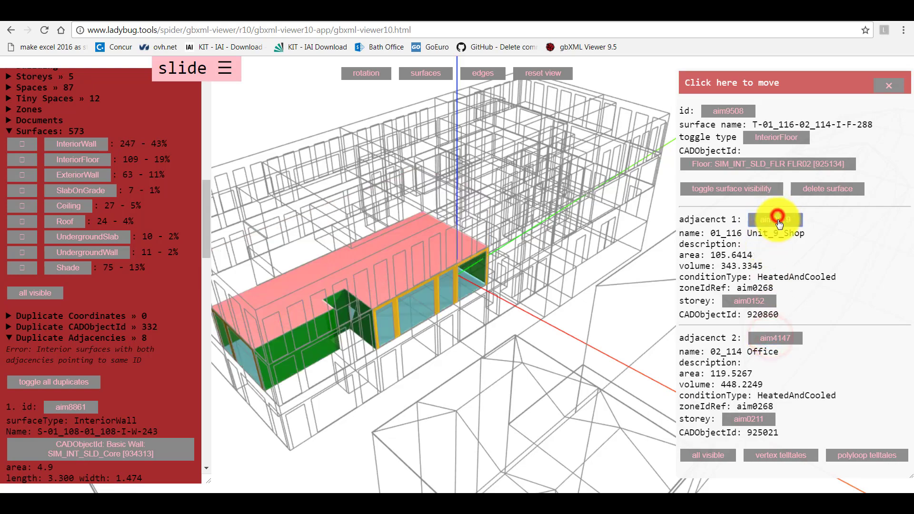
drag(778, 220, 464, 393)
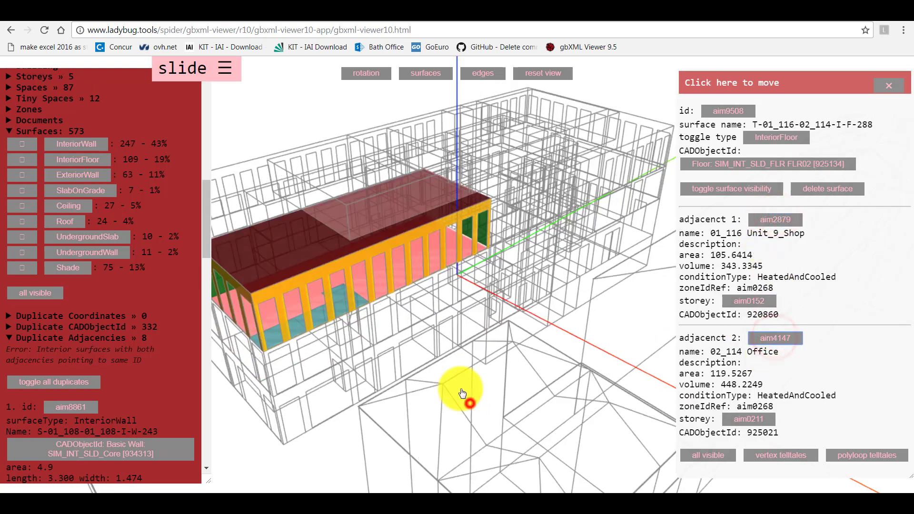
drag(461, 394, 481, 335)
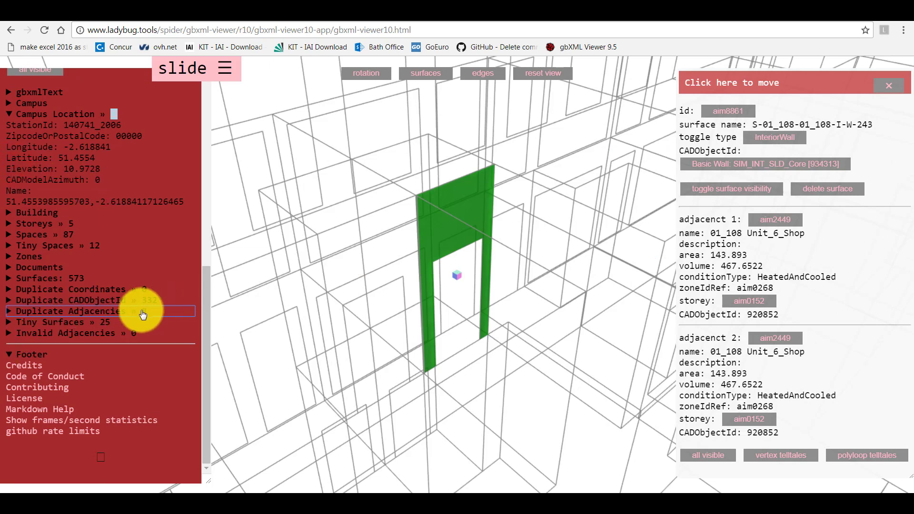
Isolate ceiling aim9340 from the Duplicate Adjacencies report, both adjacencies pointing to 01_115 Staircase_Unit_9
click(70, 311)
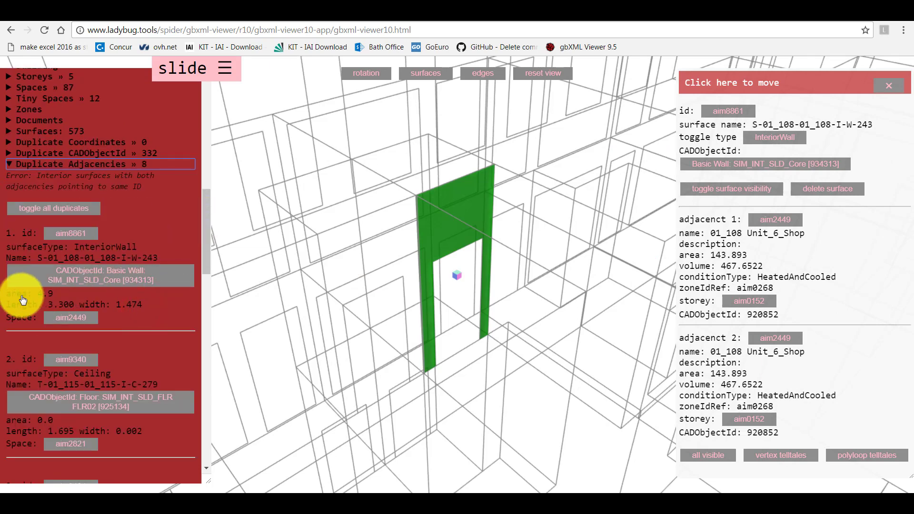
scroll(down, 3)
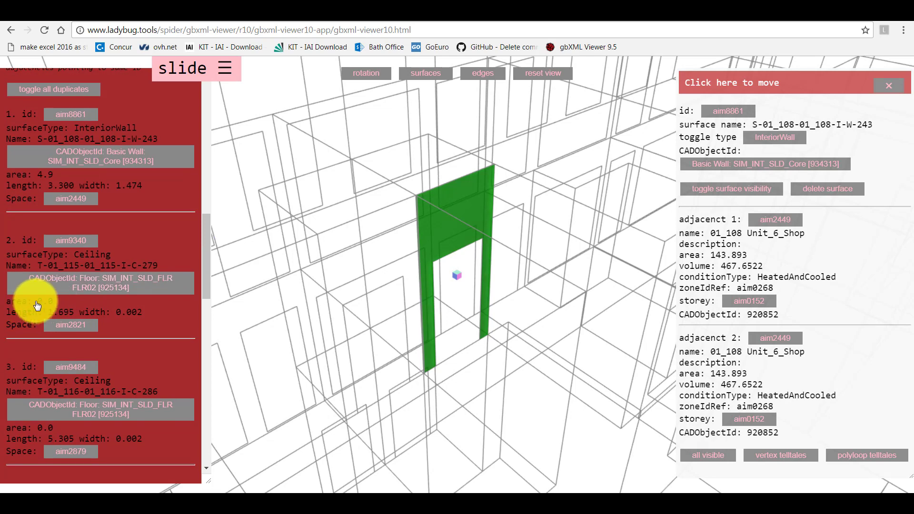
click(70, 241)
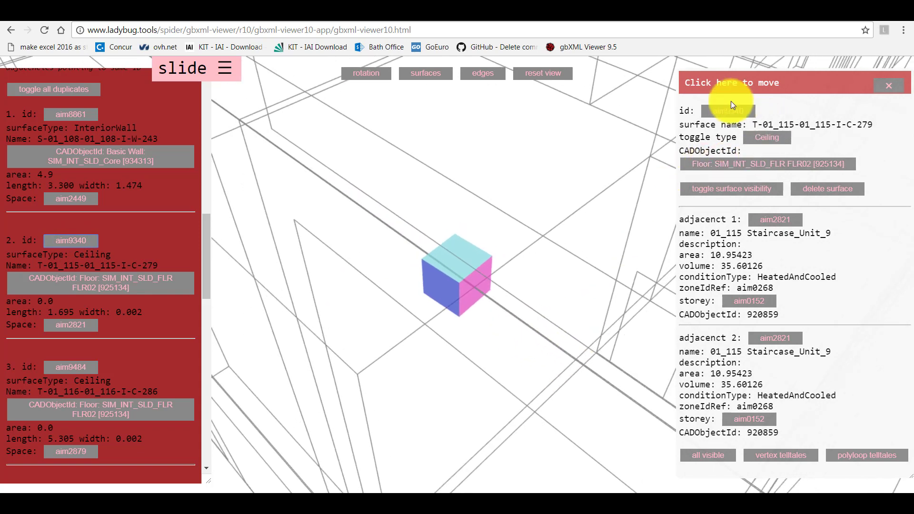
click(768, 164)
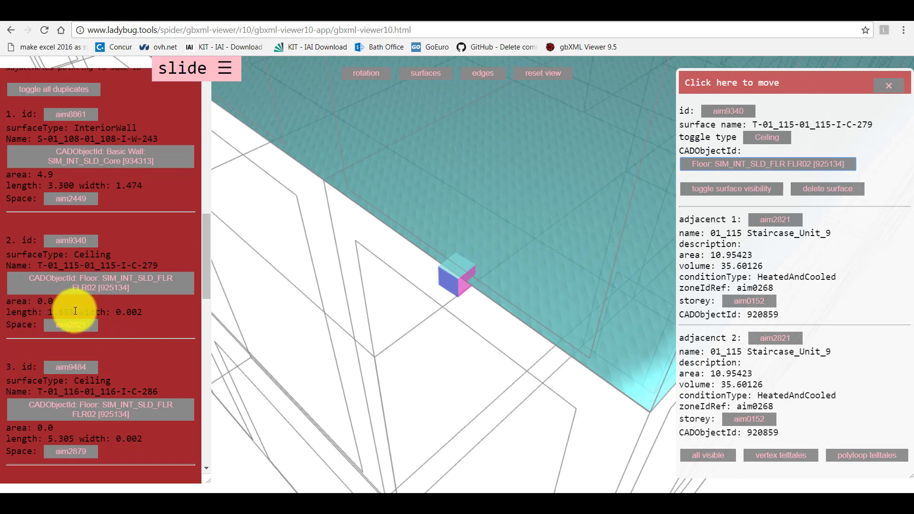
mouse_move(143, 316)
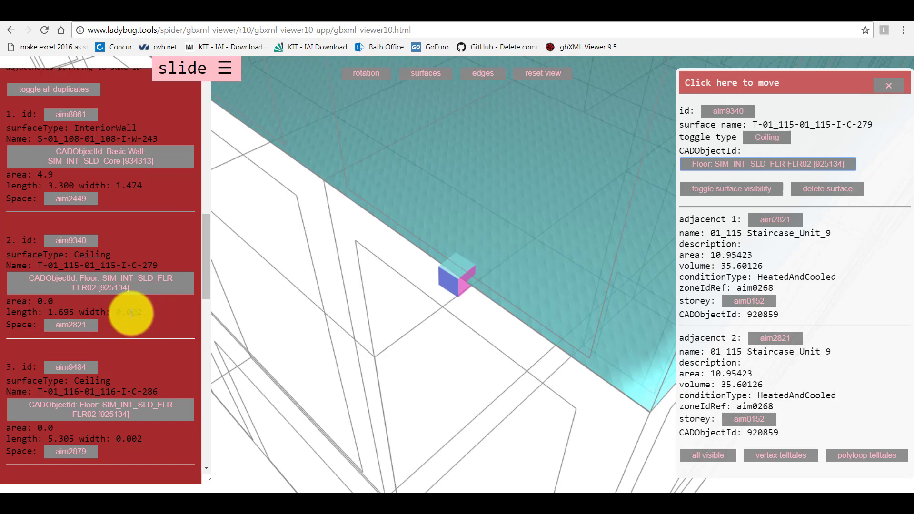
scroll(down, 3)
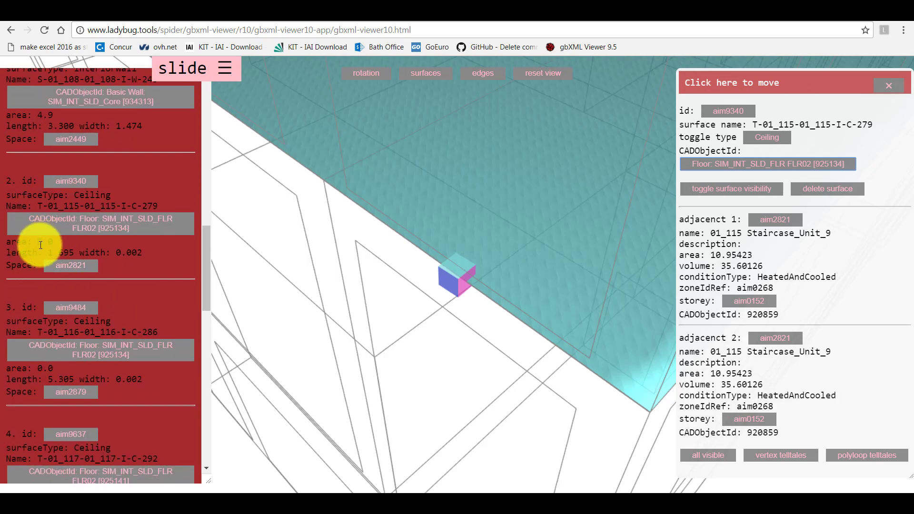
scroll(down, 3)
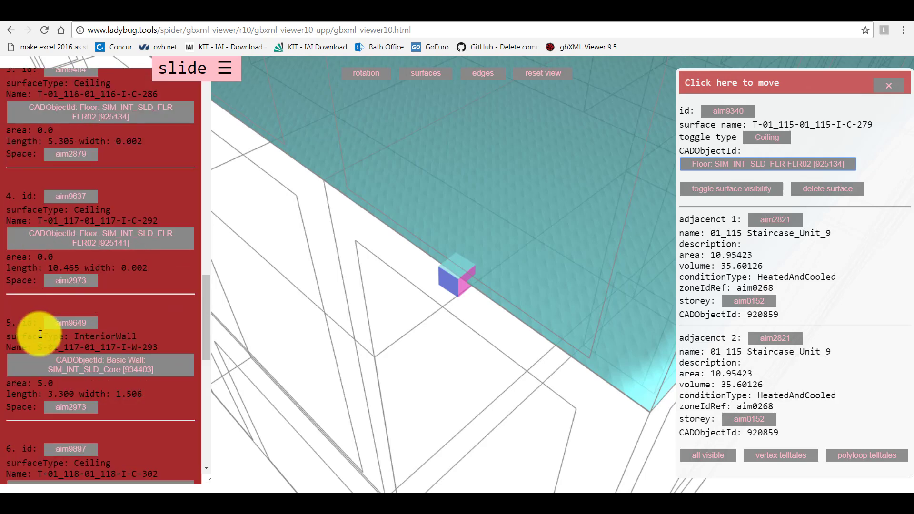
Review further duplicate-adjacency surfaces, including the coffee shop wall
scroll(down, 3)
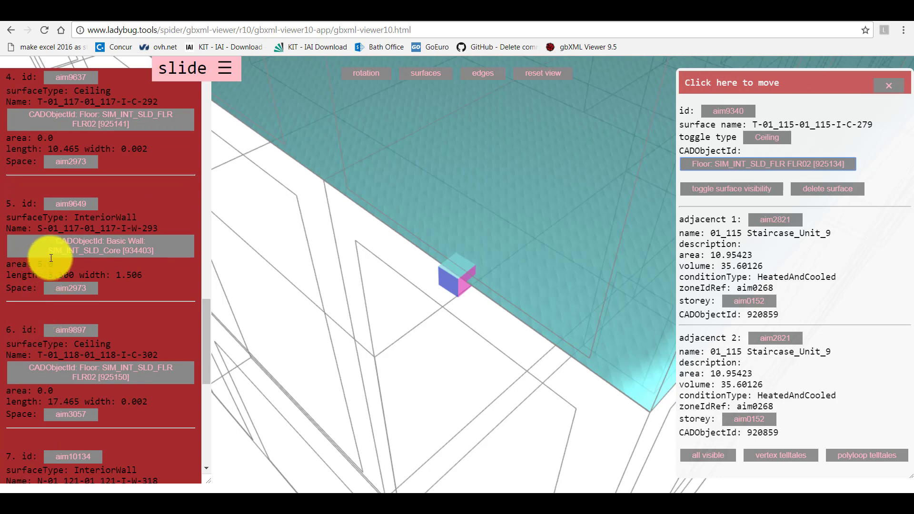
click(70, 203)
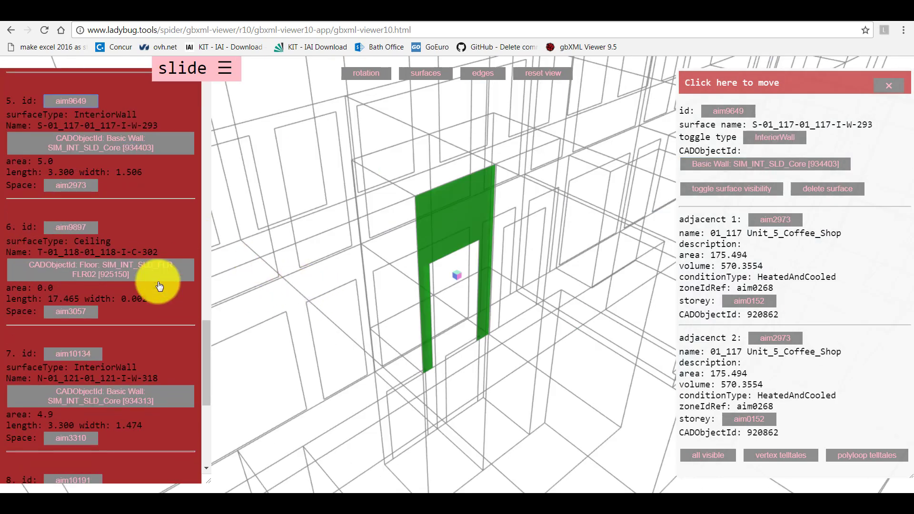
click(73, 278)
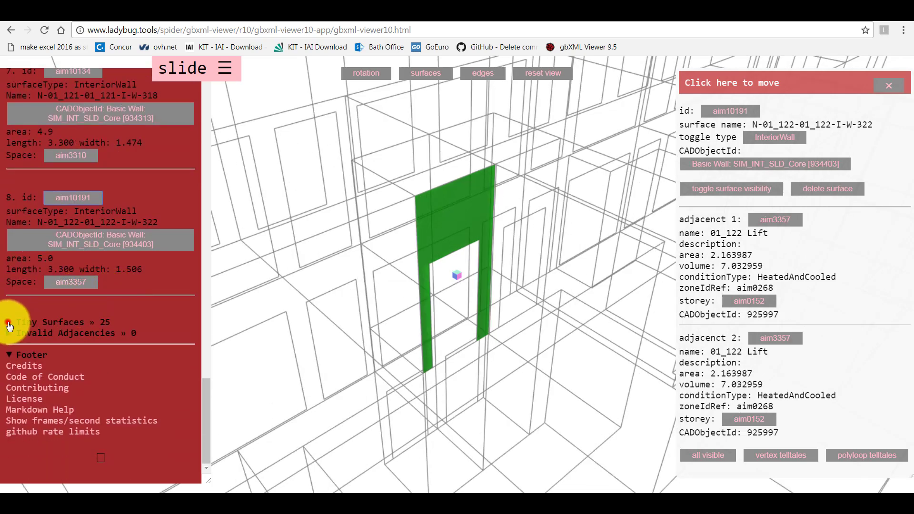
Inspect tiny wall aim6642 from the Tiny Surfaces report and highlight its space 00_119 Unit_1_Retail_MS
click(9, 321)
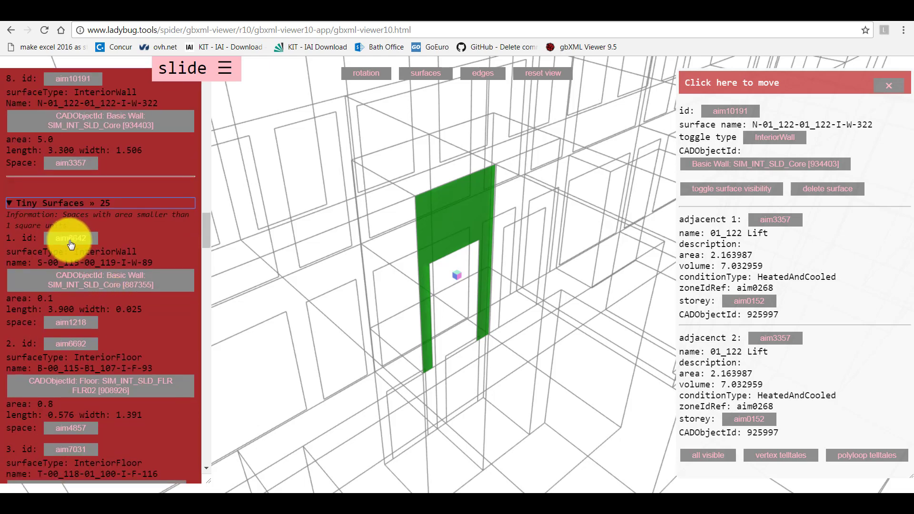
click(70, 238)
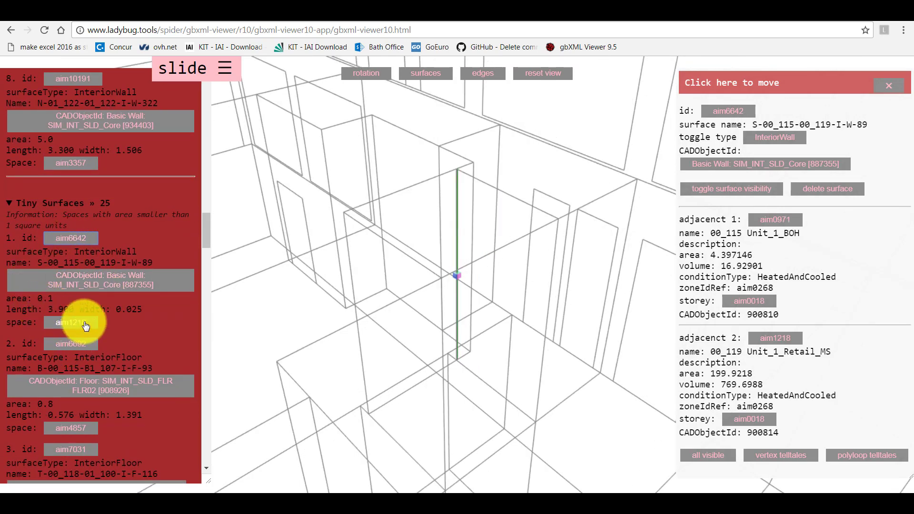
click(99, 280)
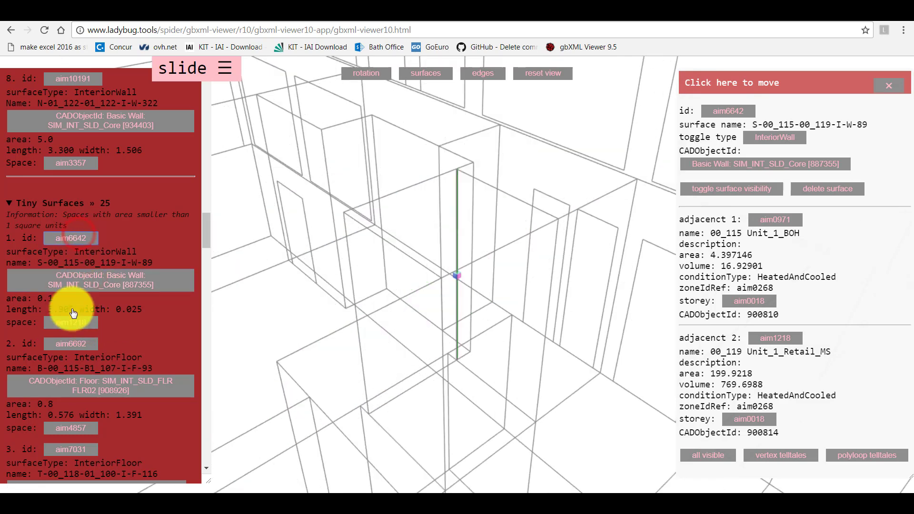
click(72, 323)
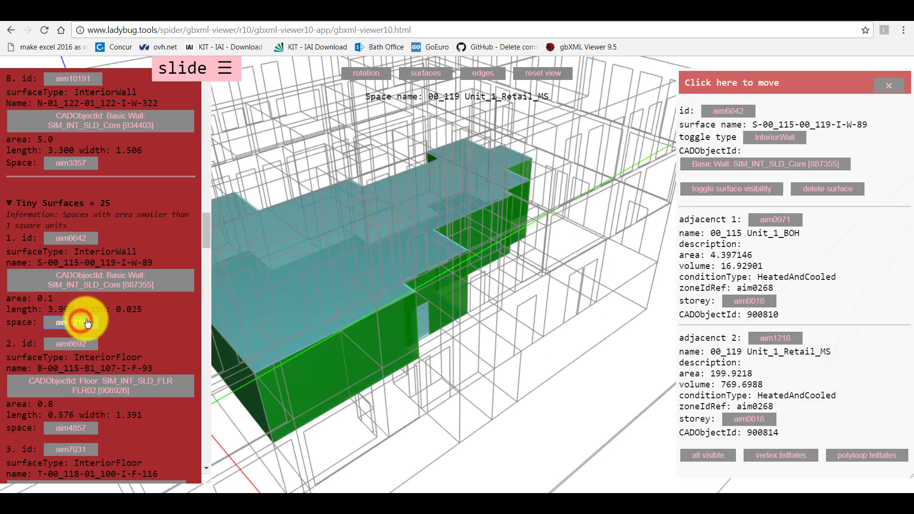
scroll(down, 3)
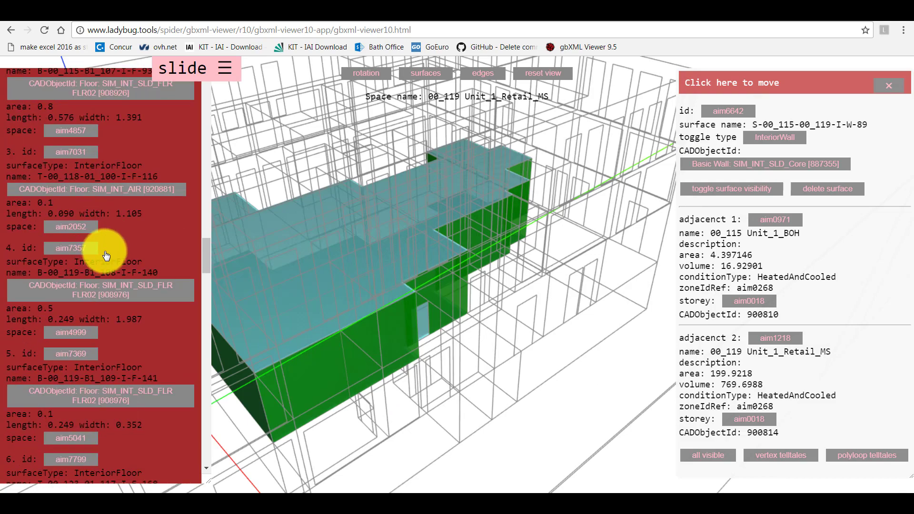
scroll(down, 3)
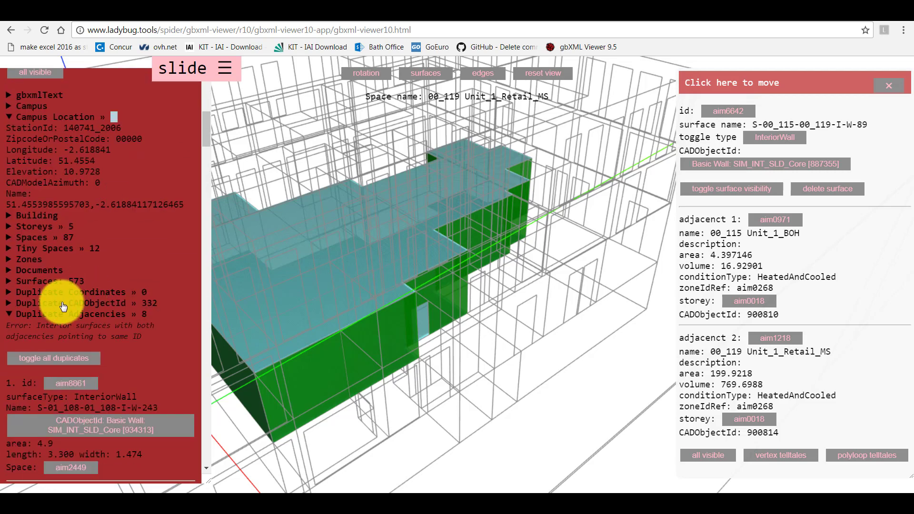
scroll(down, 3)
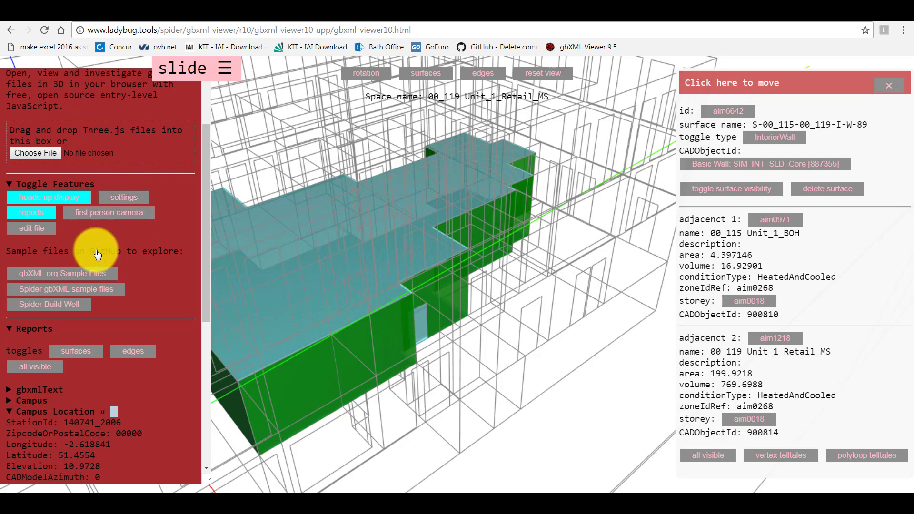
Adjust the display settings and orbit to look down on storey Level 00
click(123, 197)
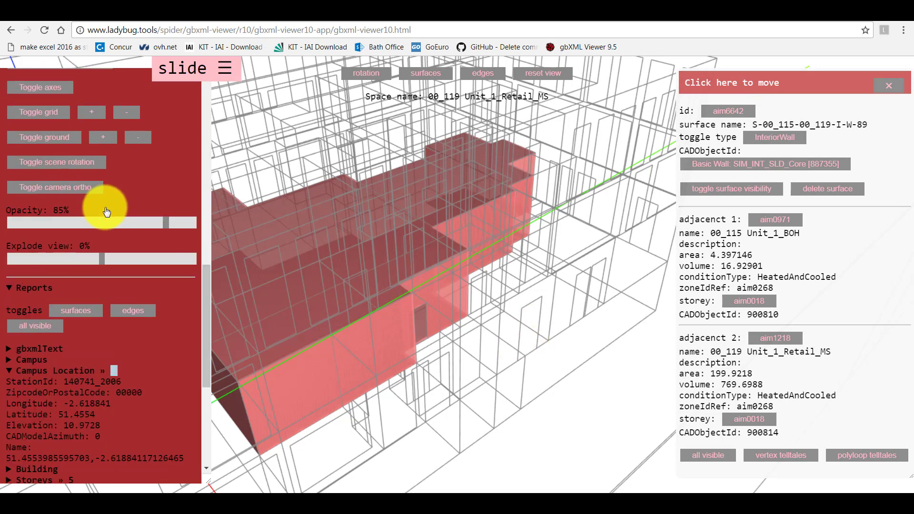
scroll(down, 3)
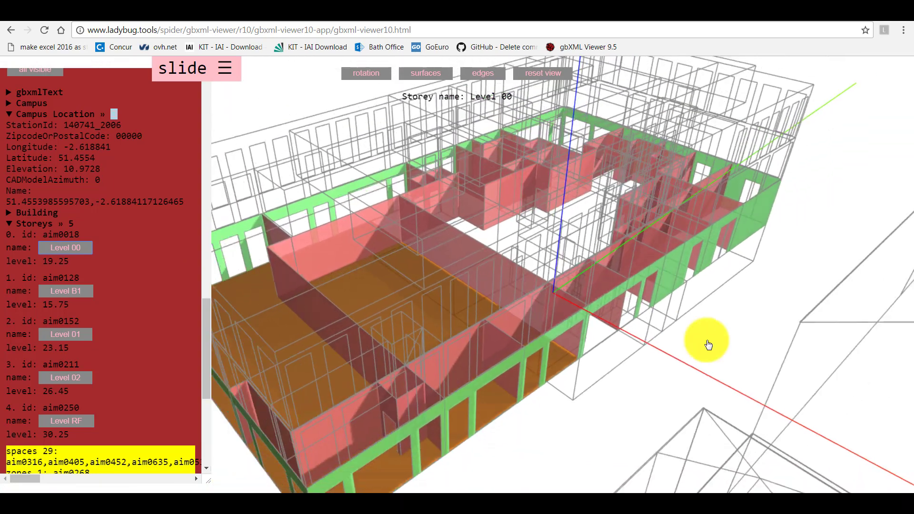
click(482, 73)
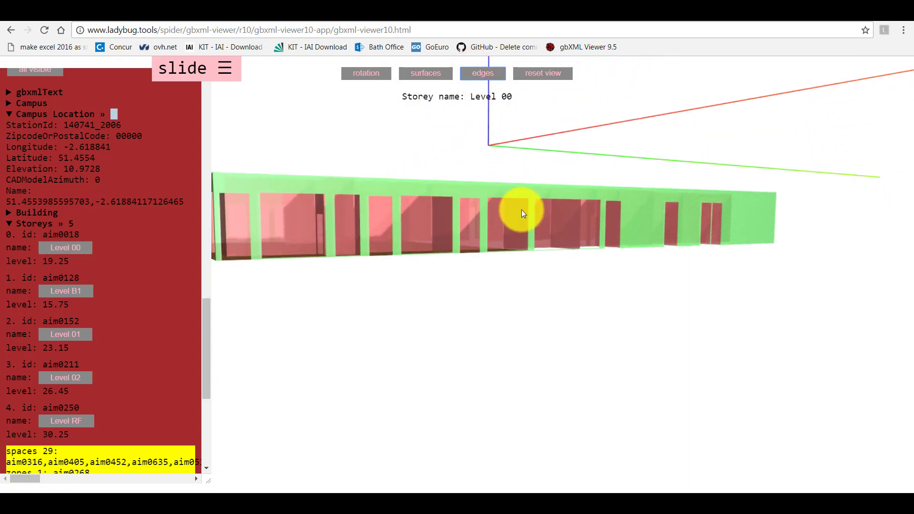
drag(522, 212, 508, 126)
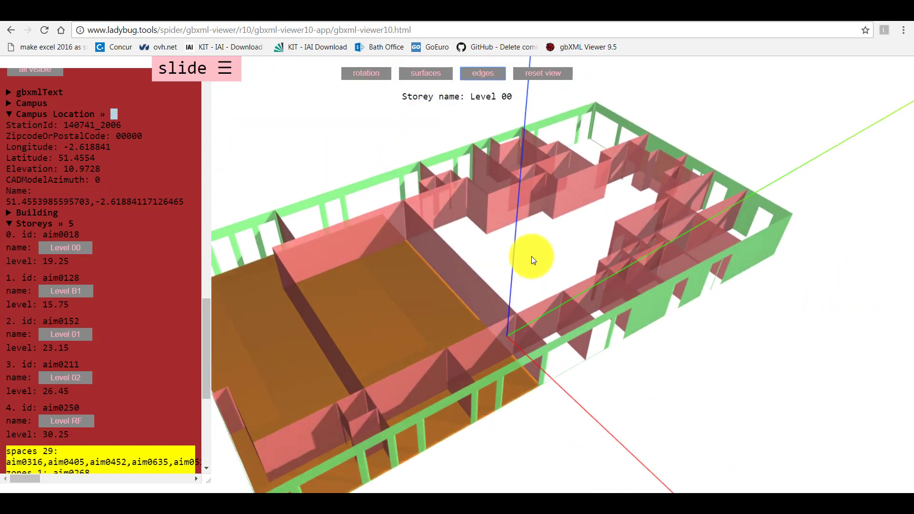
Isolate Level B1, then show only Level 01 and hide the settings section
click(66, 291)
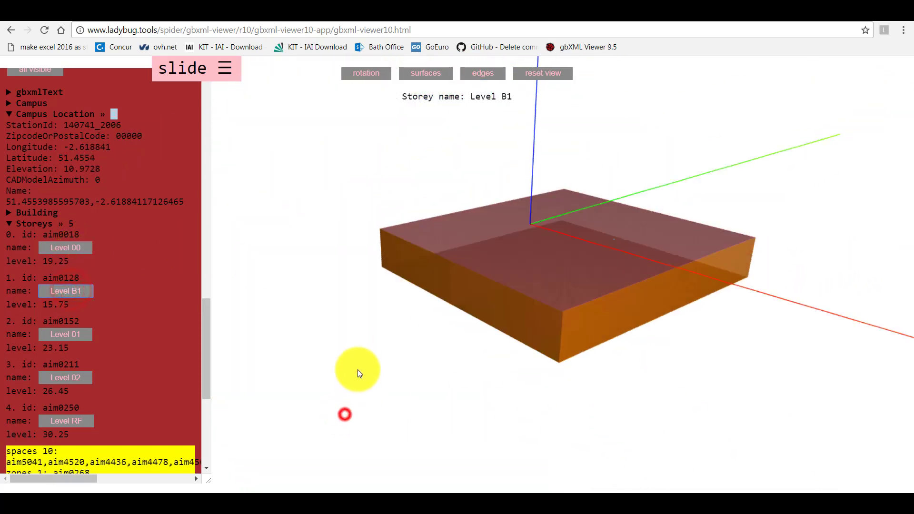
drag(358, 373, 242, 336)
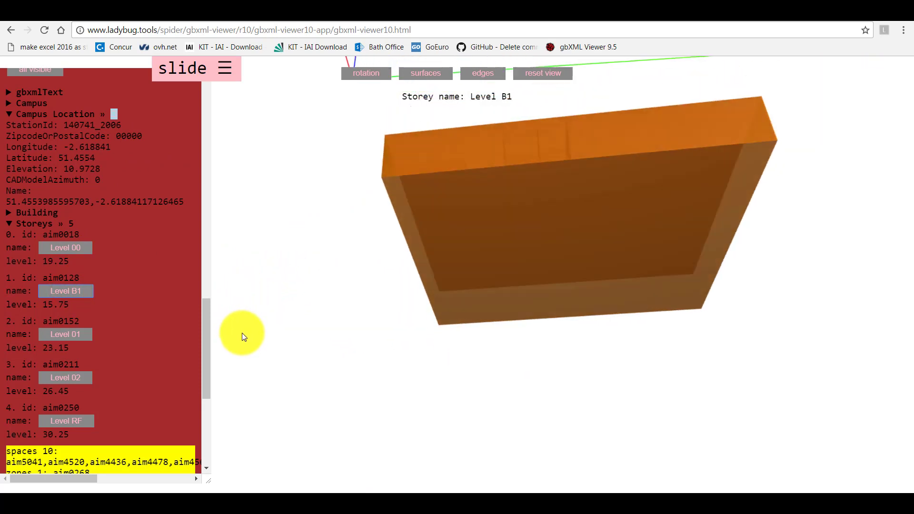
click(66, 334)
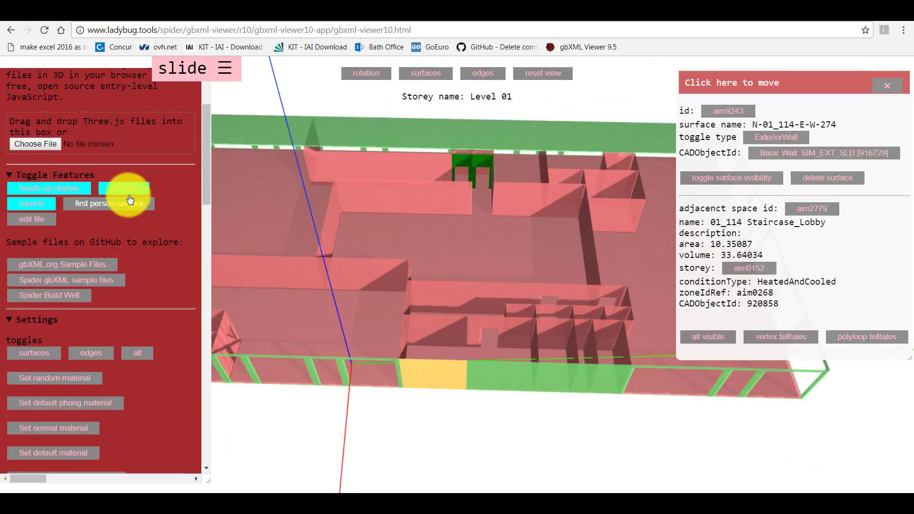
click(31, 203)
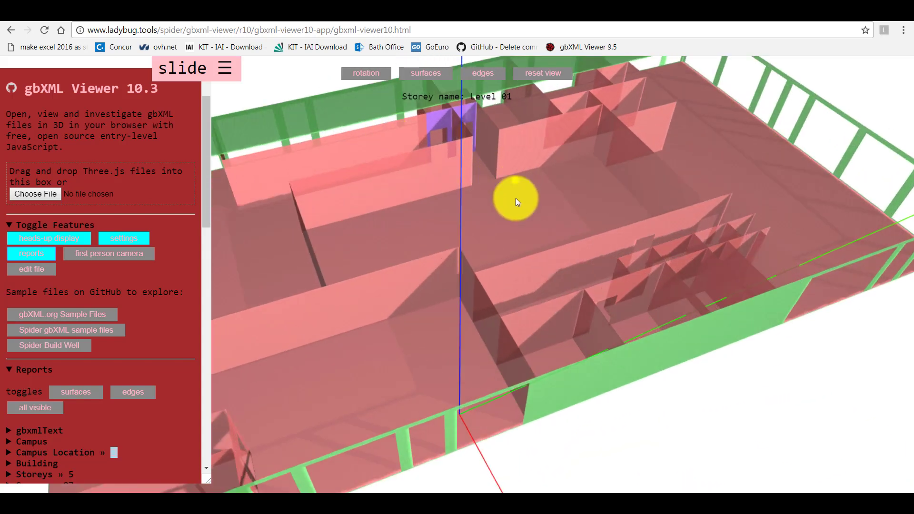
Inspect the adjacencies of Level 01 interior walls around the lift, then make all surfaces visible
click(516, 201)
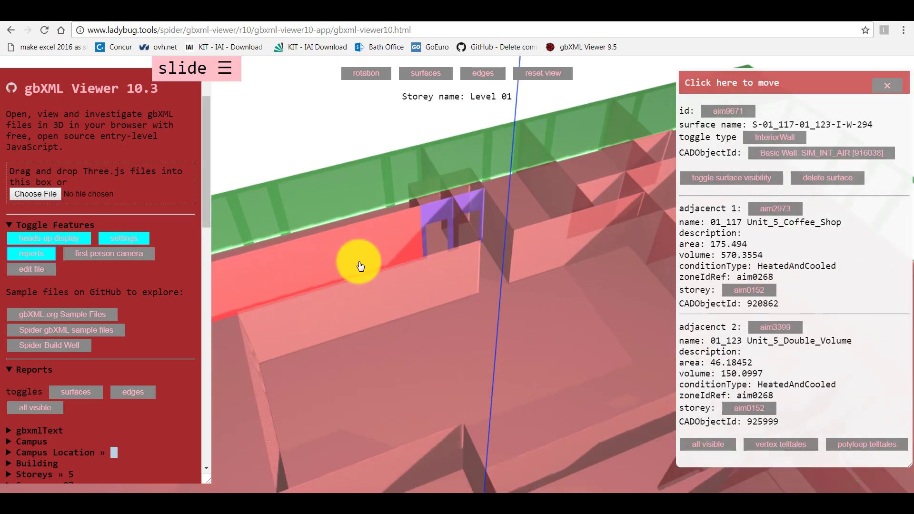
click(598, 217)
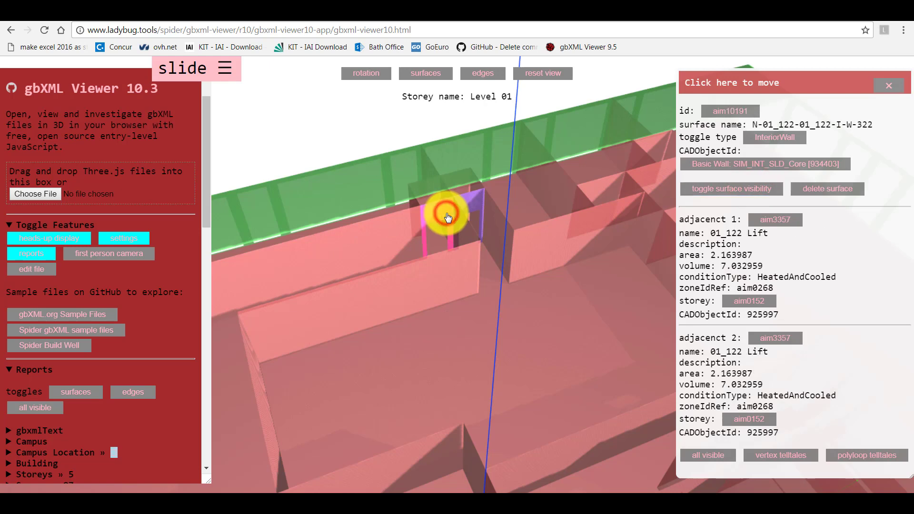
click(708, 455)
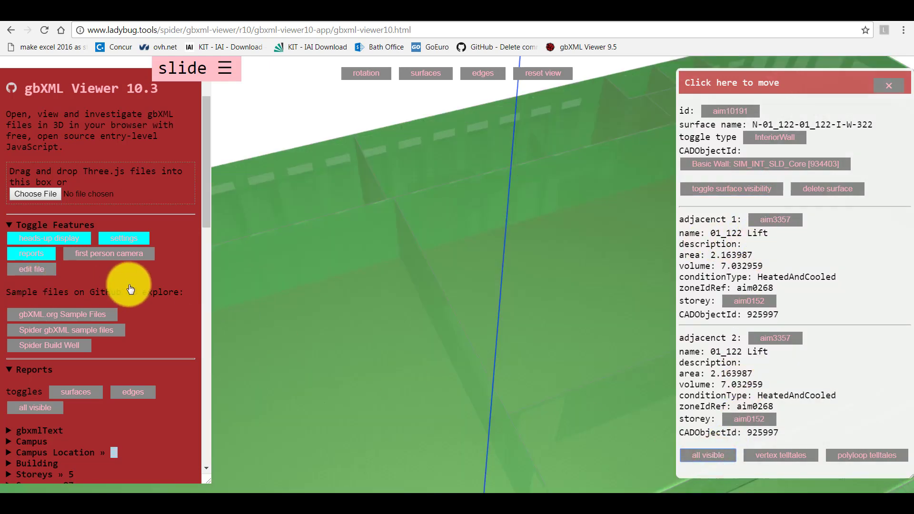
Show only Level 01 via Storeys and select wall aim10191, doubly adjacent to 01_122 Lift
click(123, 238)
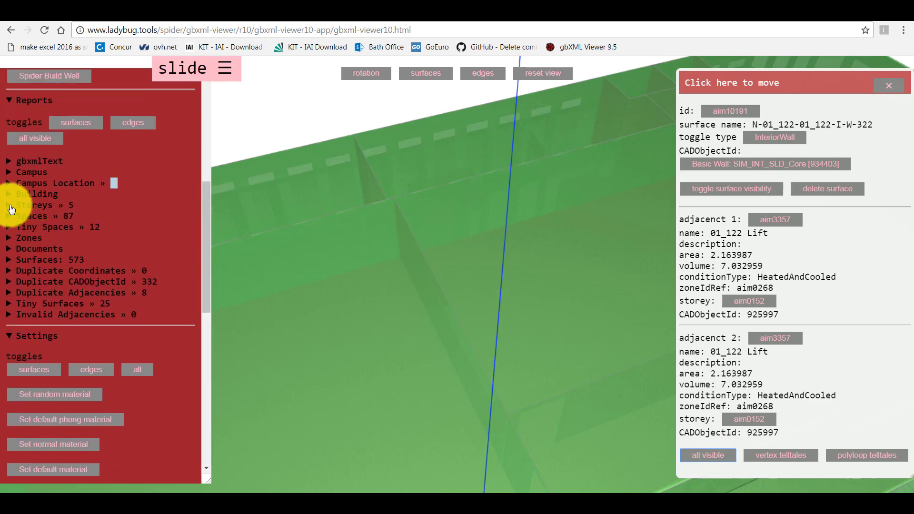
click(37, 205)
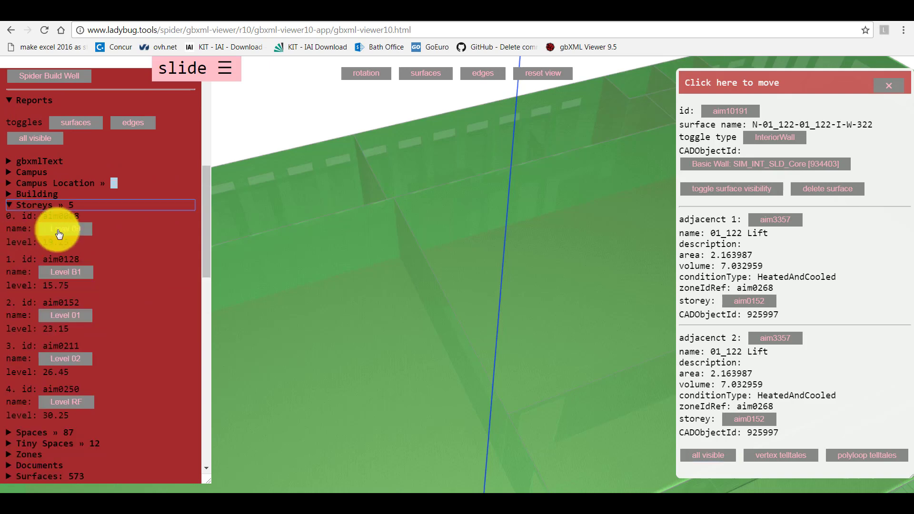
click(66, 315)
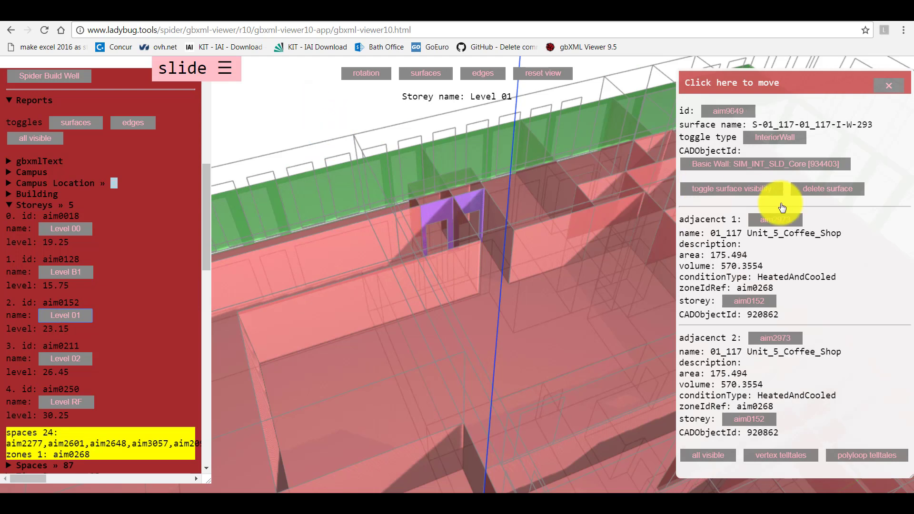
mouse_move(772, 224)
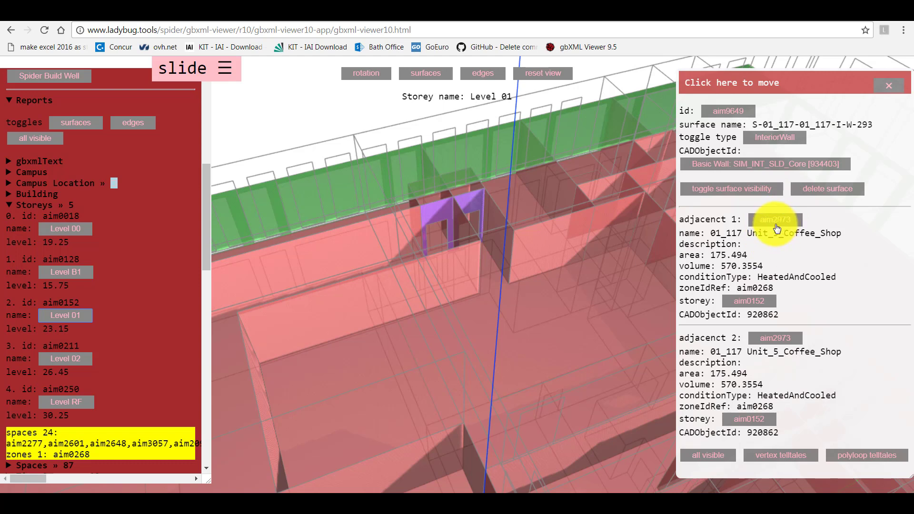
click(442, 211)
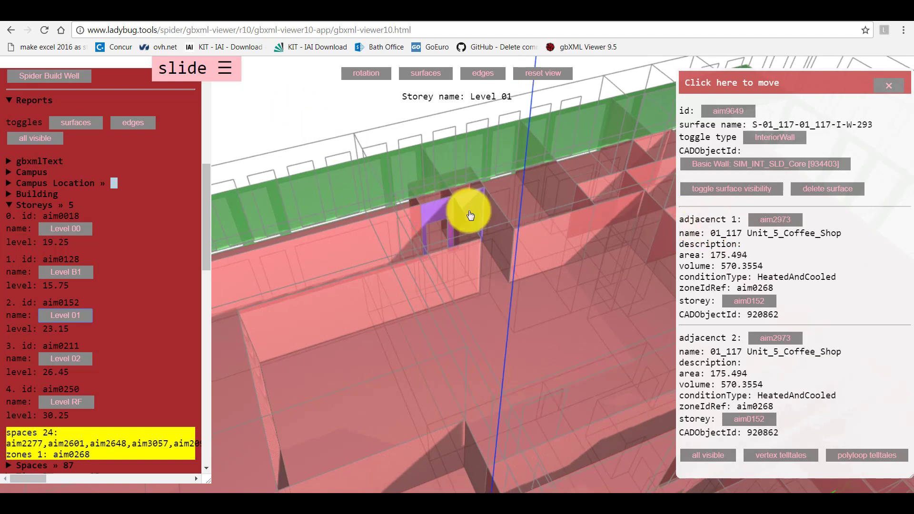
click(826, 188)
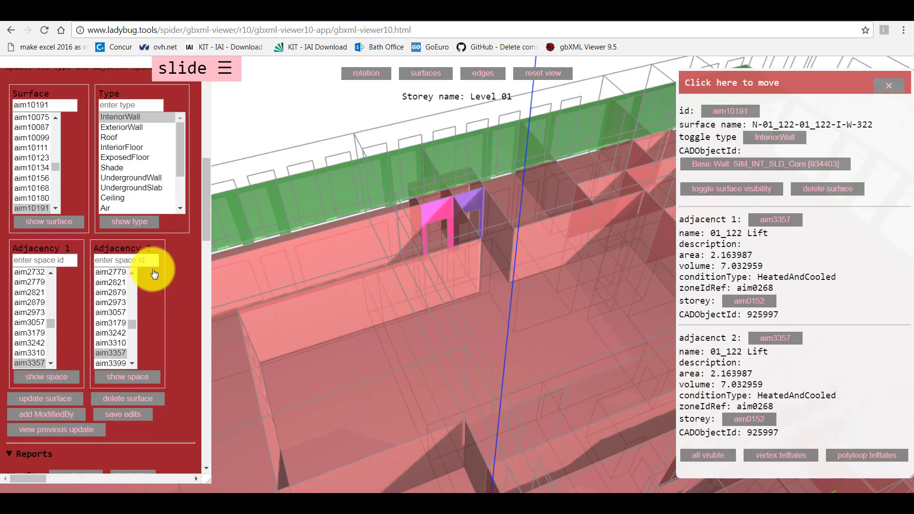
Assign wall aim10191 a different first adjacent space in Surface Edits and update it
click(30, 363)
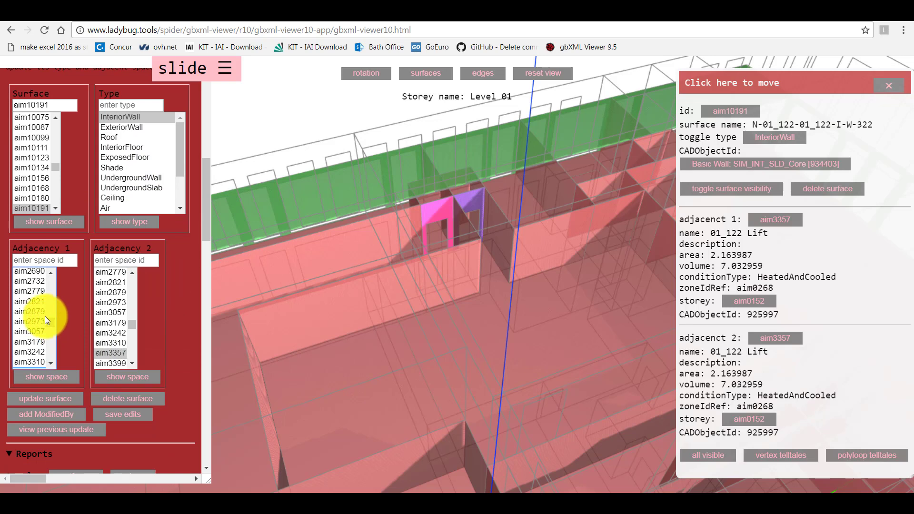
click(29, 321)
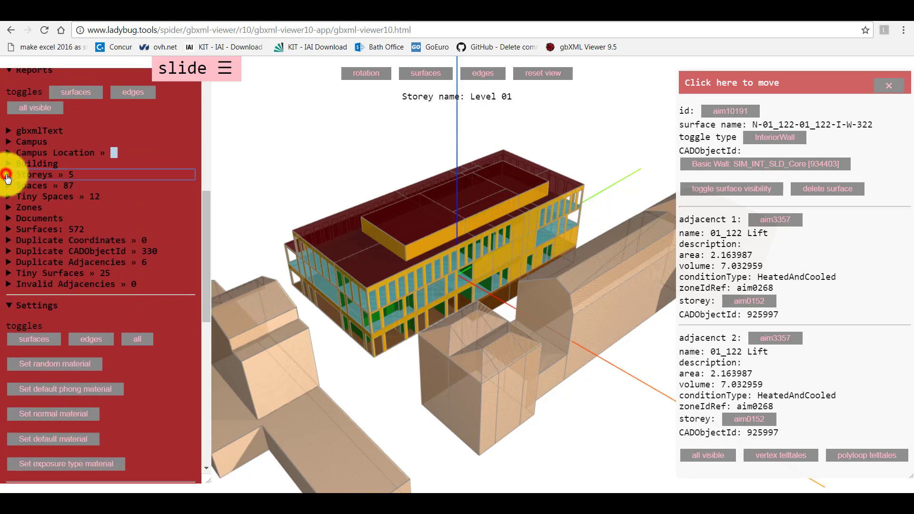
Check wall aim10191 now adjoins Coffee_Shop and Lift, then select wall aim10134 doubly adjacent to 01_121 Lift
click(35, 174)
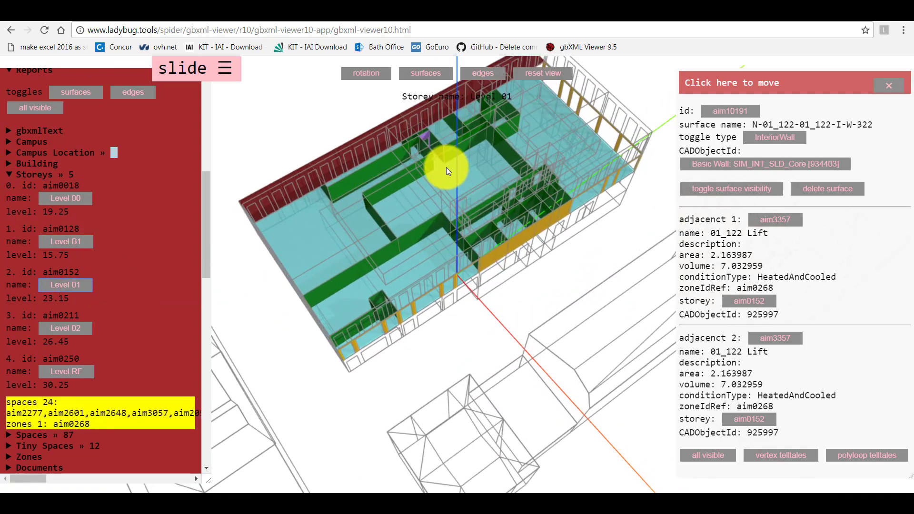
drag(447, 171, 437, 228)
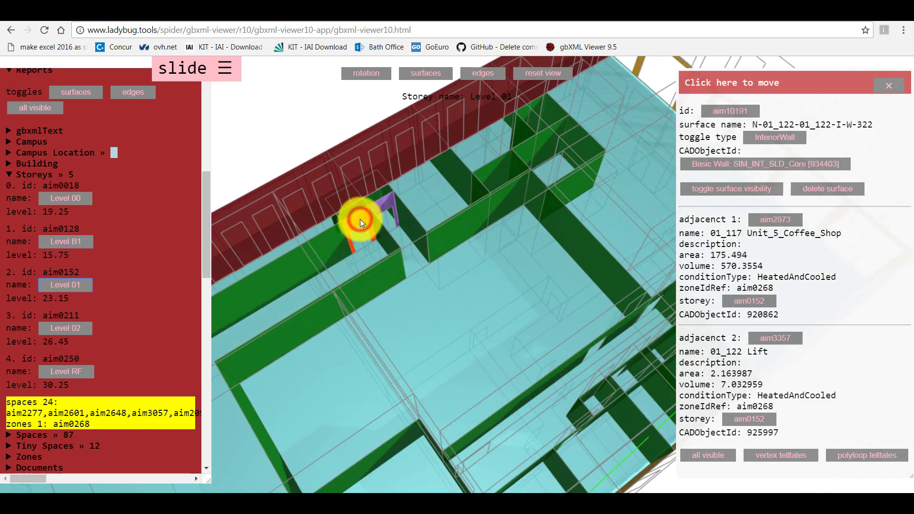
click(731, 189)
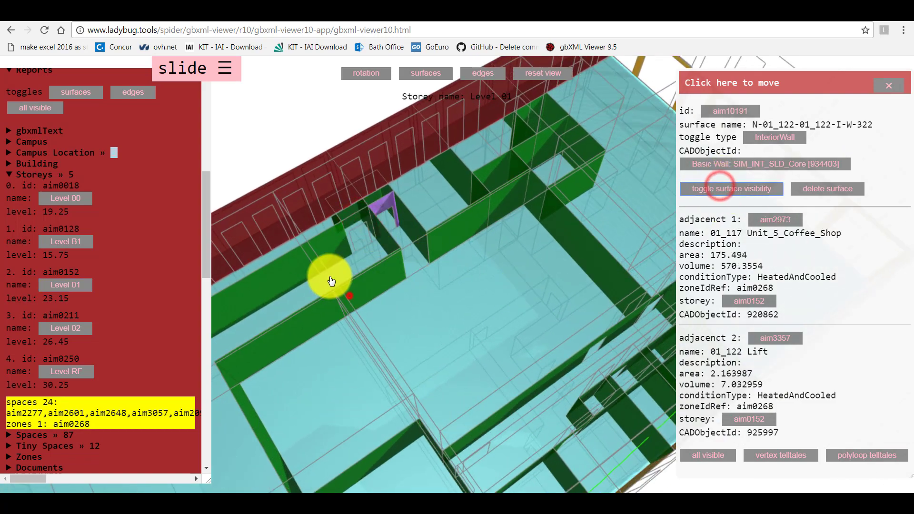
click(396, 234)
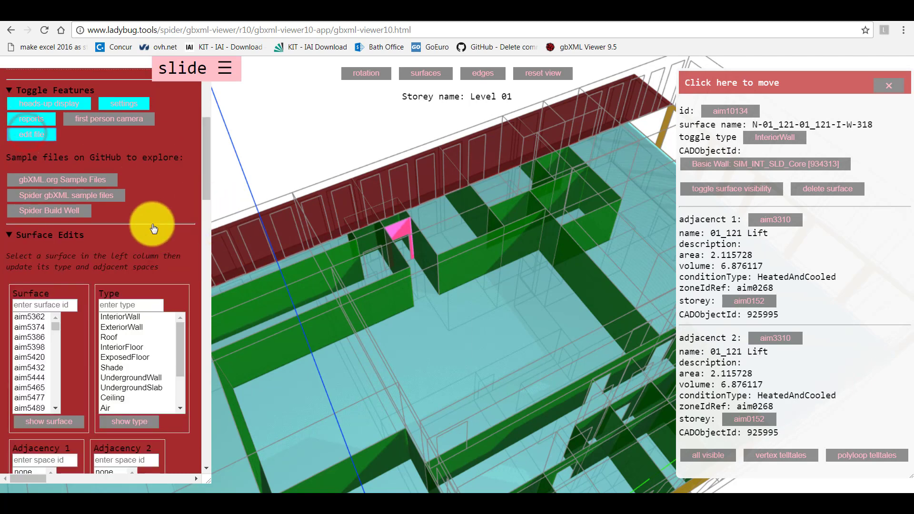
Give wall aim10134 a different first adjacent space, reducing duplicate adjacencies to four
click(401, 233)
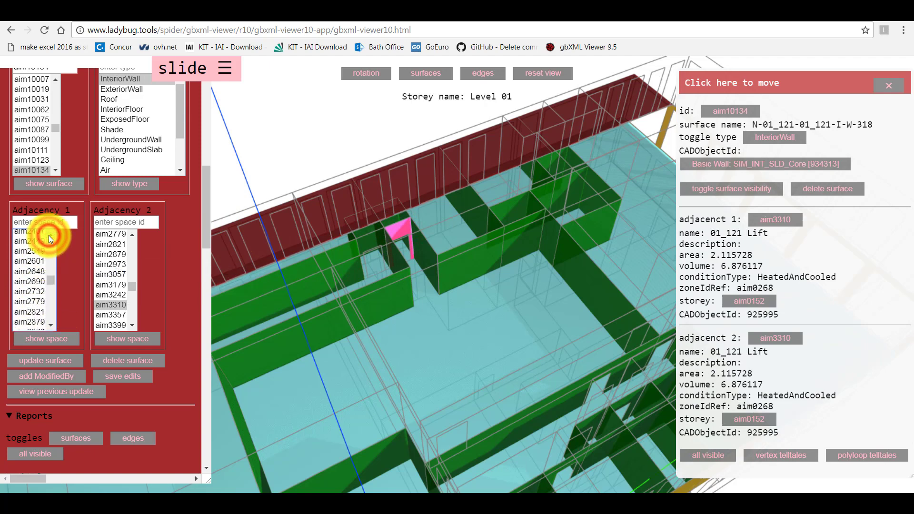
click(29, 241)
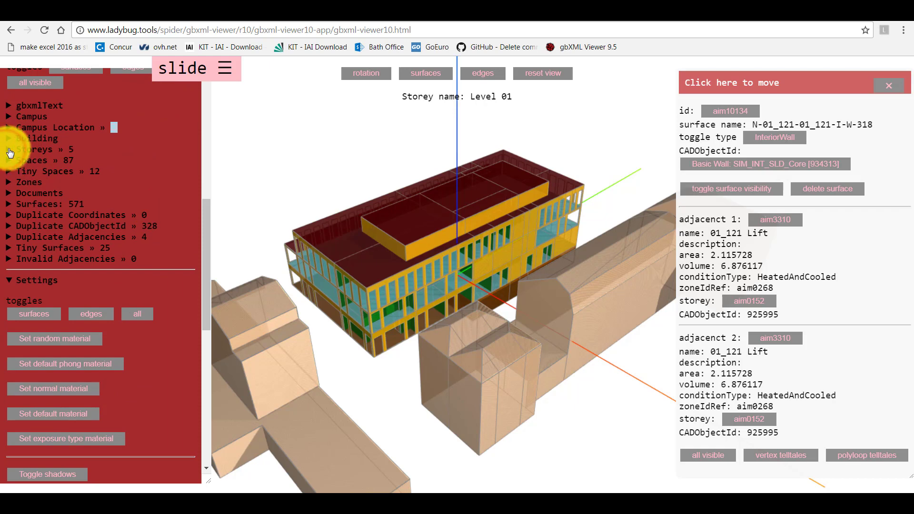
Verify wall aim10134 on Level 01, then save the edits as download aim0016 (10).xml
click(9, 149)
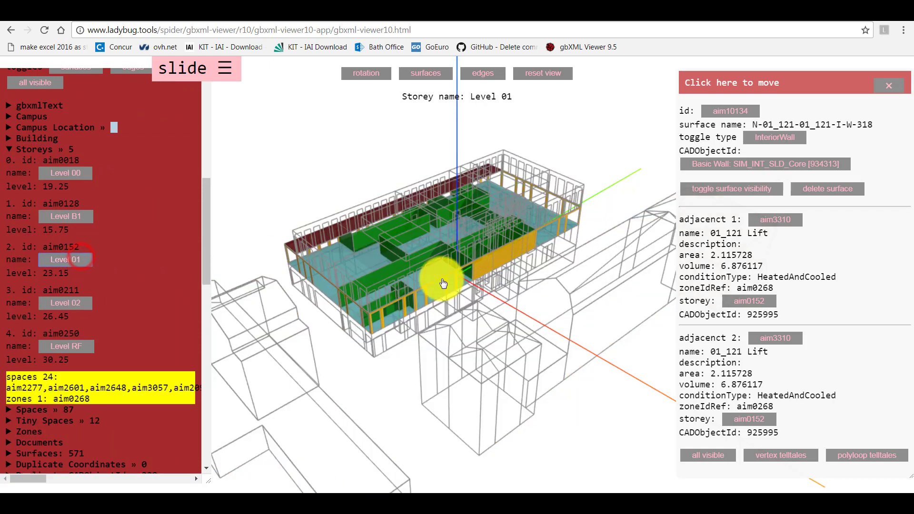
drag(443, 283, 533, 302)
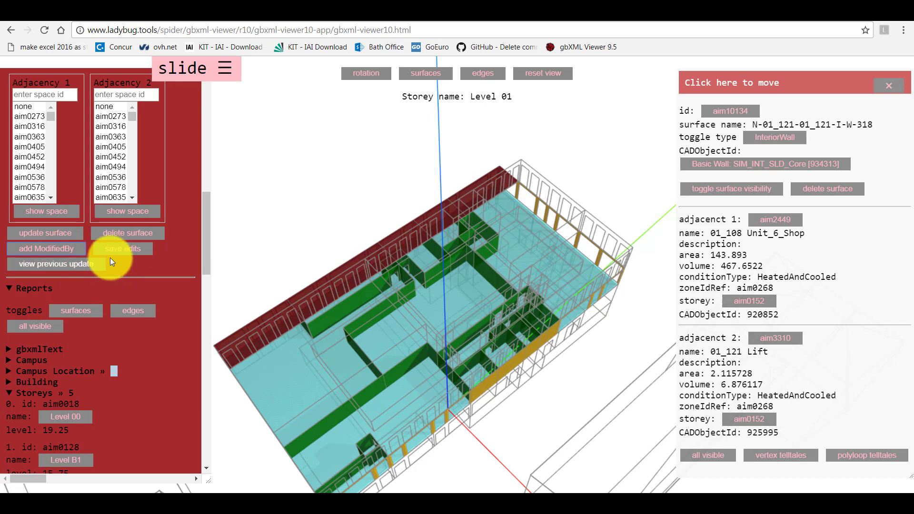
click(123, 249)
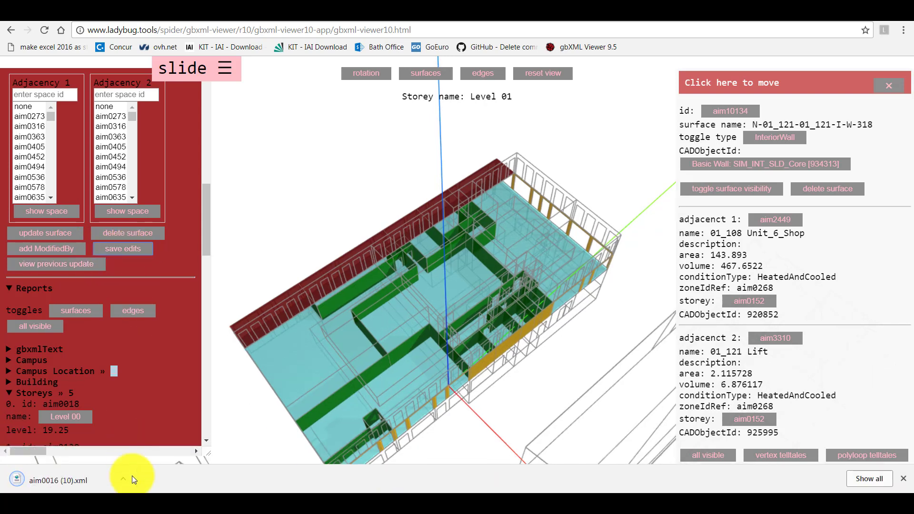
mouse_move(123, 483)
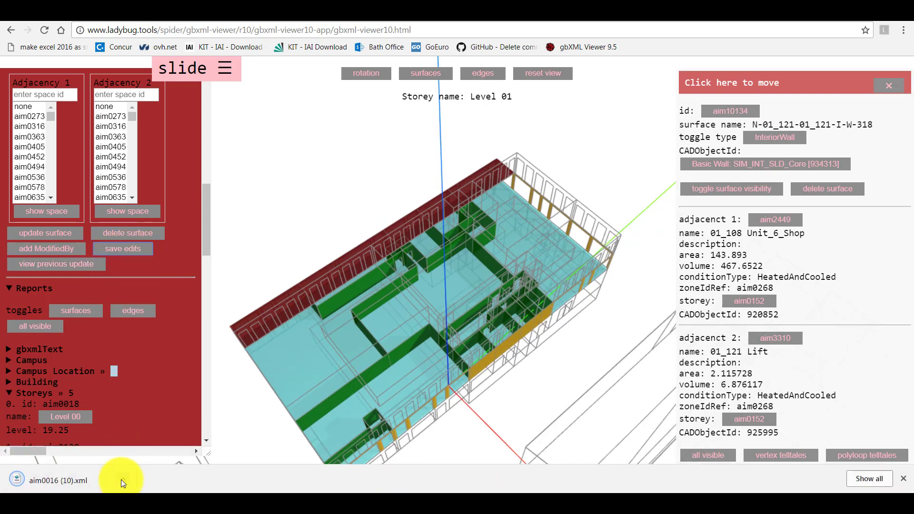
click(49, 480)
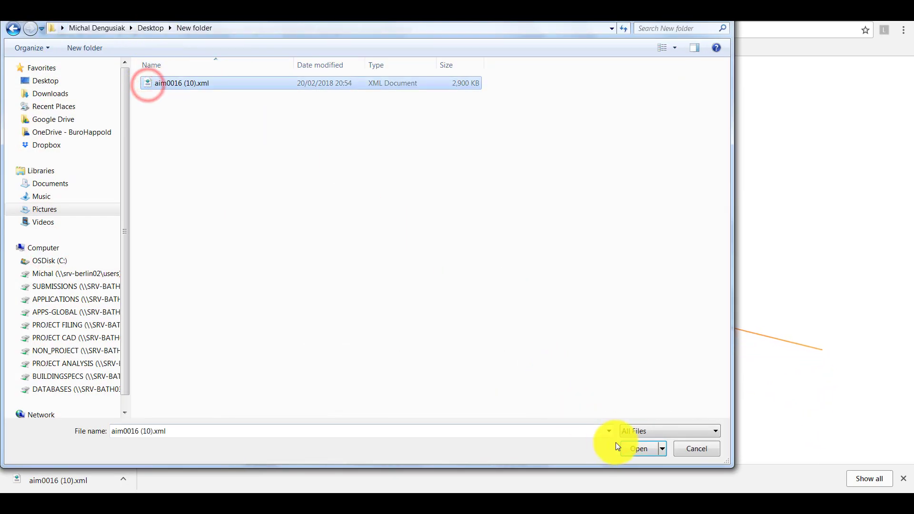
Reload aim0016 (10).xml and highlight its four remaining duplicate adjacencies, all ceilings
click(638, 448)
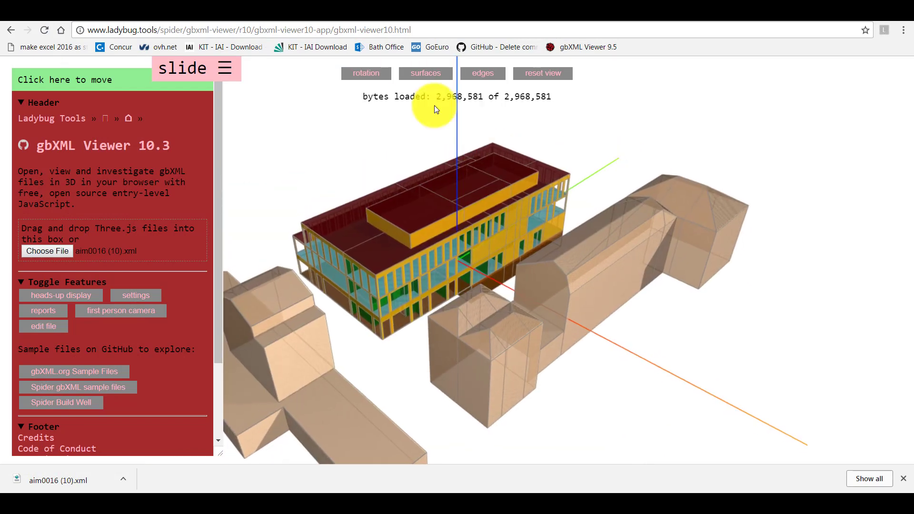
drag(434, 110, 391, 279)
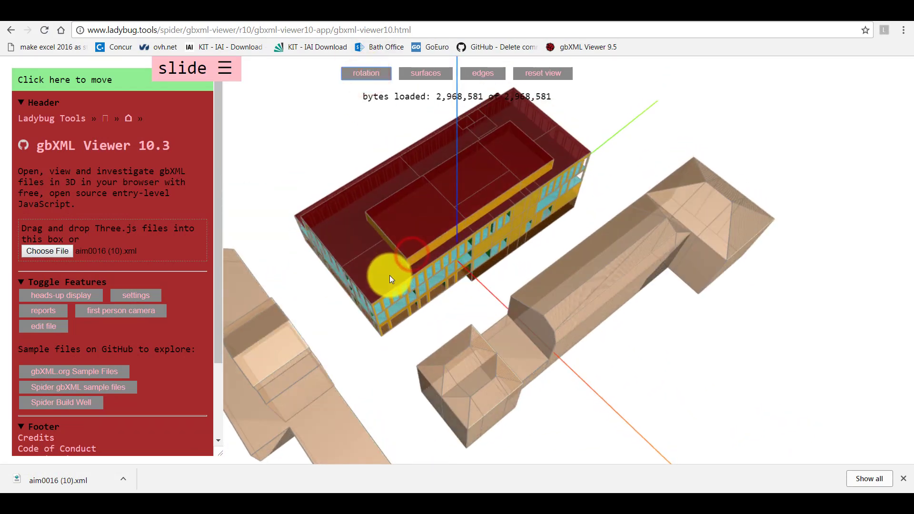
click(43, 310)
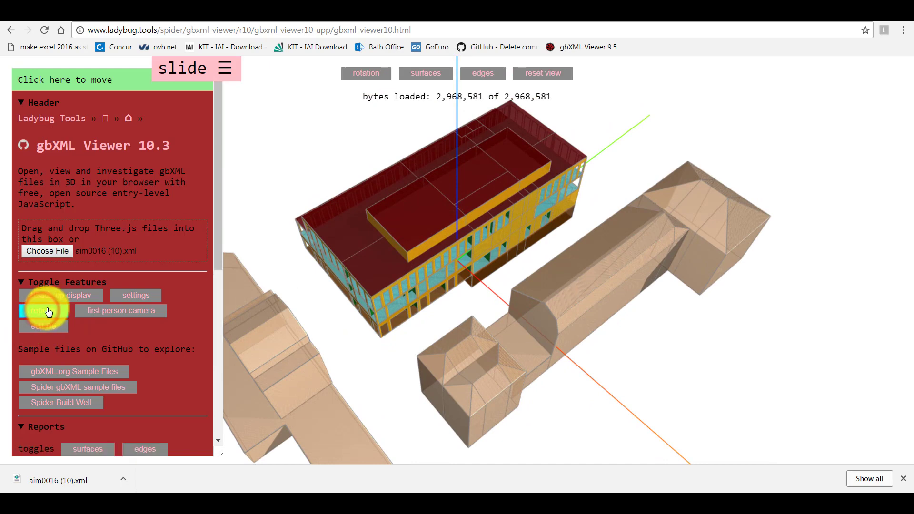
click(43, 309)
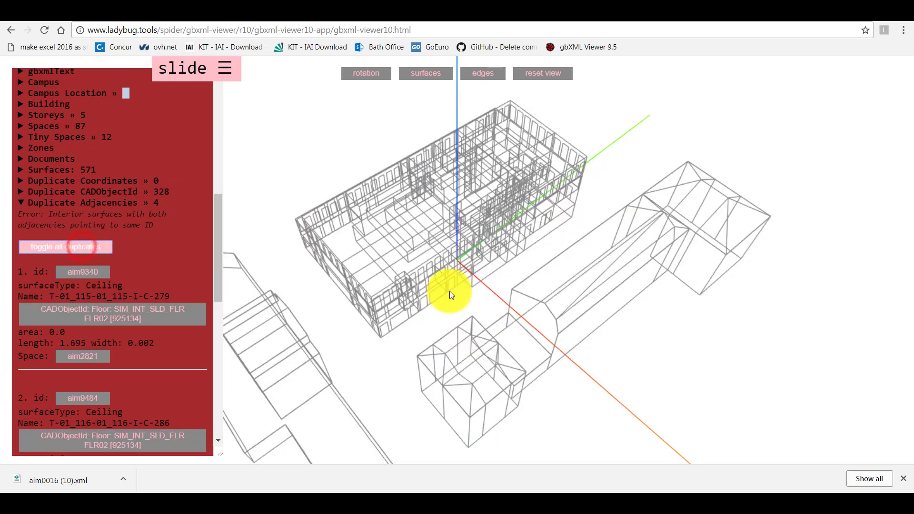
click(65, 246)
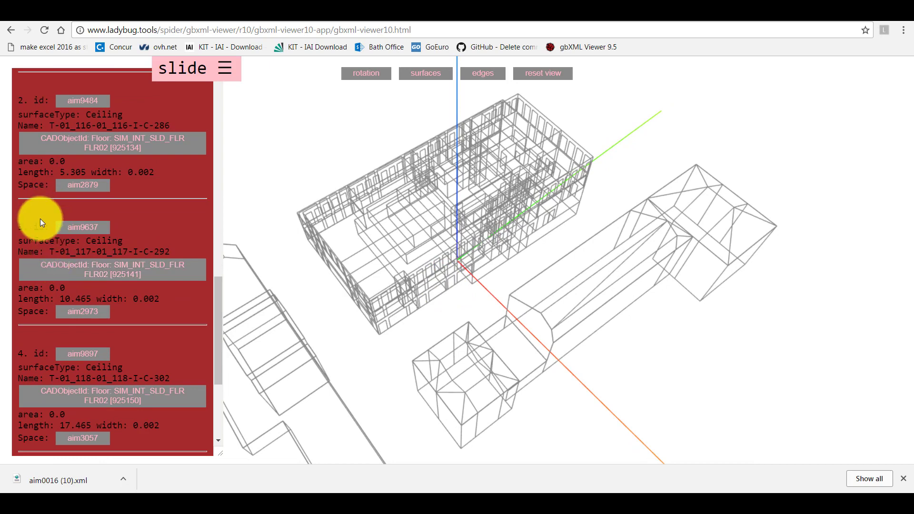
scroll(down, 3)
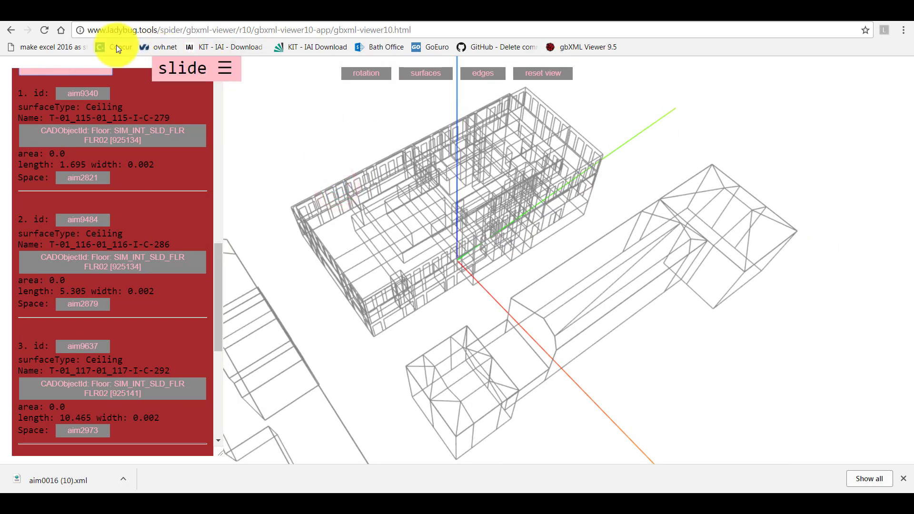
Close the welcome notes, show the adjacency editing tools and save the edits as aim0016 (11).xml
click(234, 67)
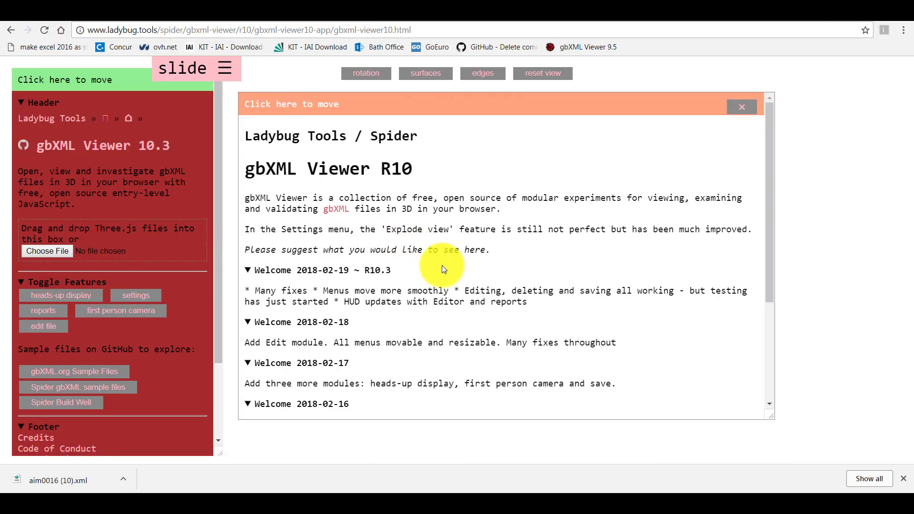
click(742, 105)
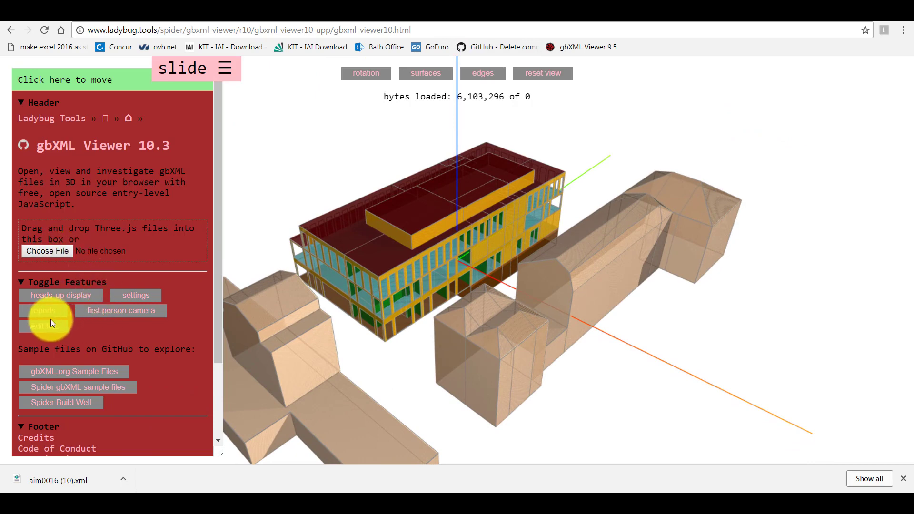
click(43, 310)
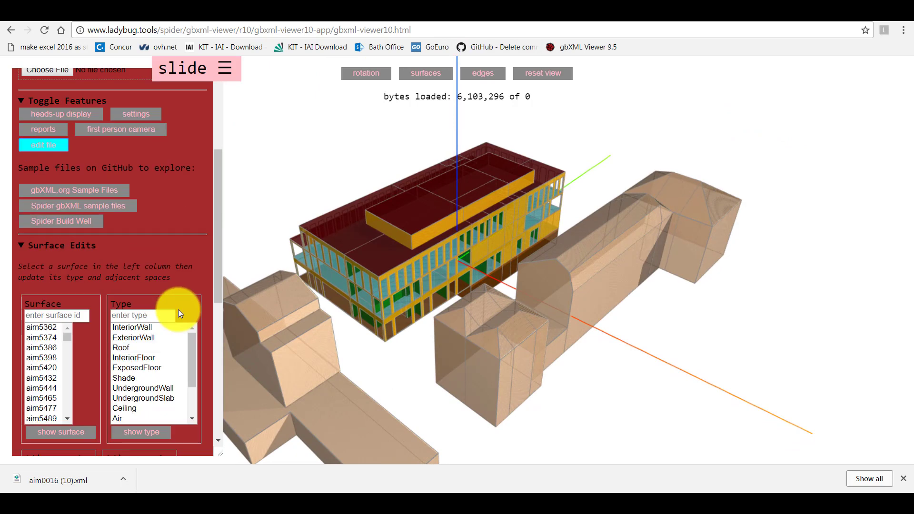
scroll(down, 3)
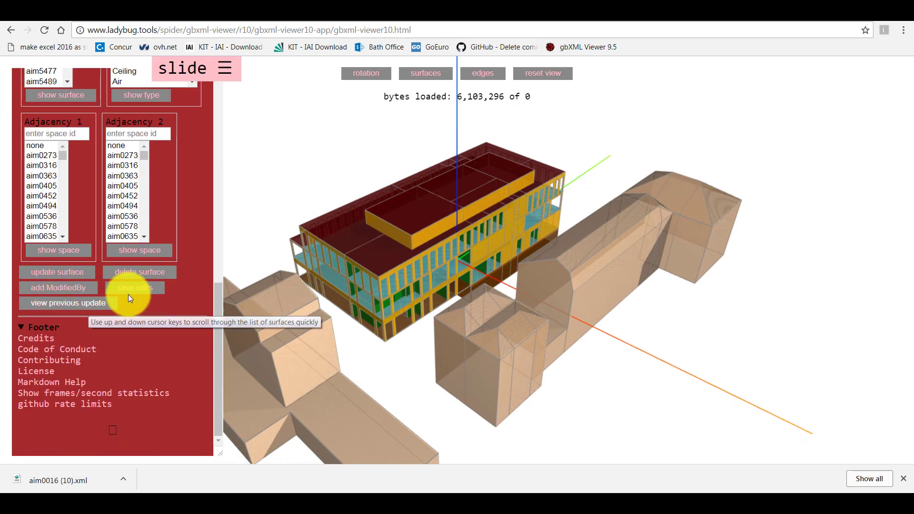
click(134, 287)
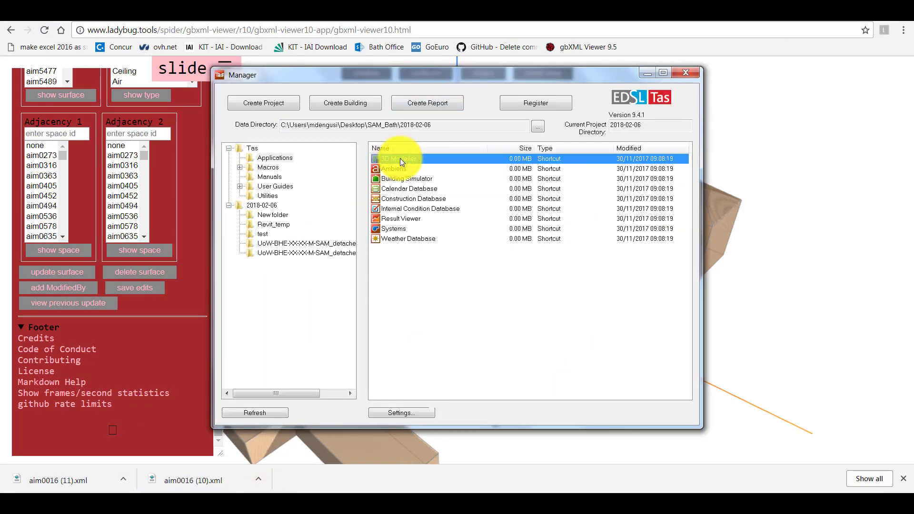
Launch the 3D Modeller and choose aim0016 (11).xml for gbXML import
double_click(400, 159)
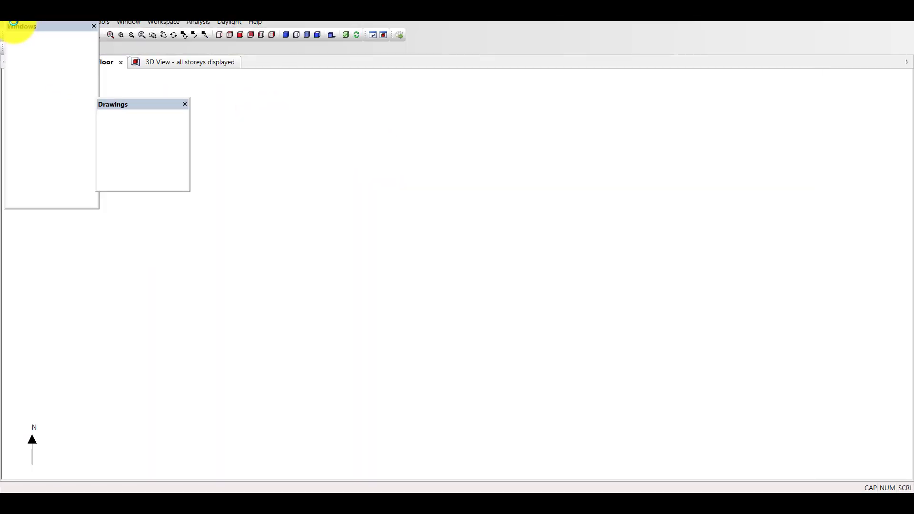
click(11, 22)
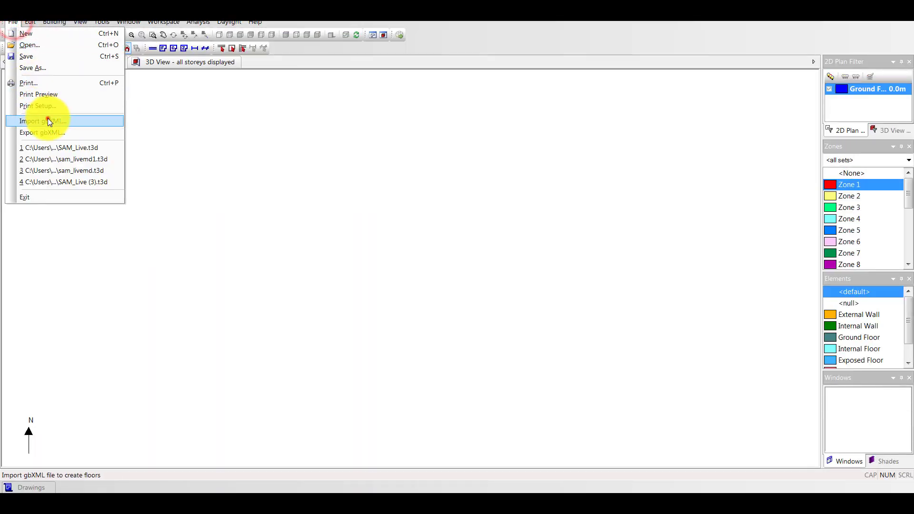
click(41, 121)
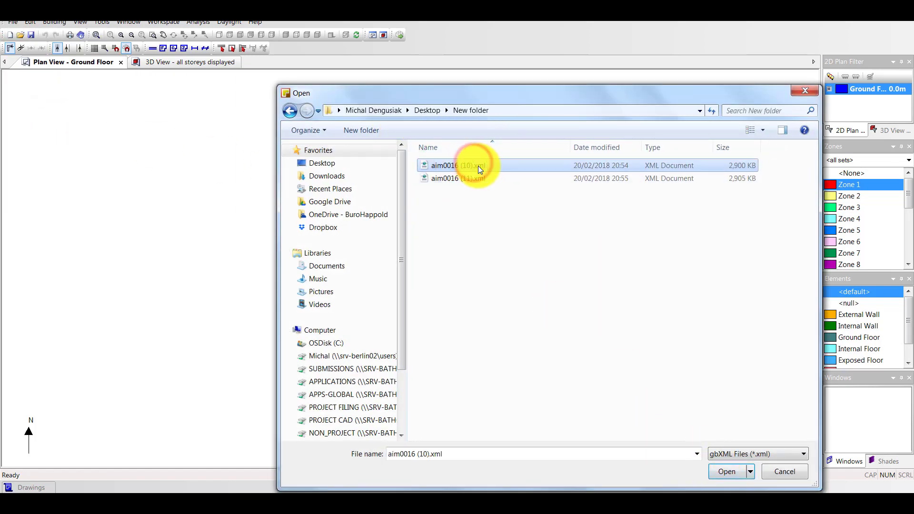
click(458, 178)
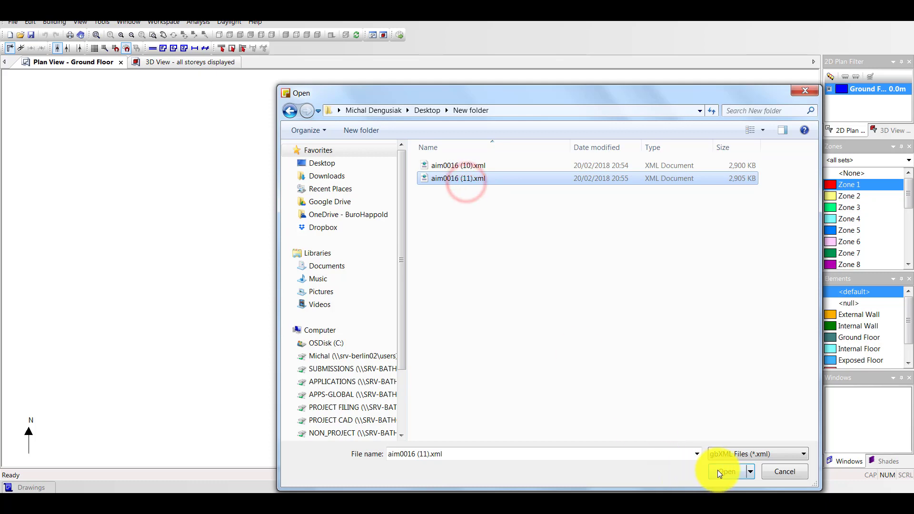
click(722, 471)
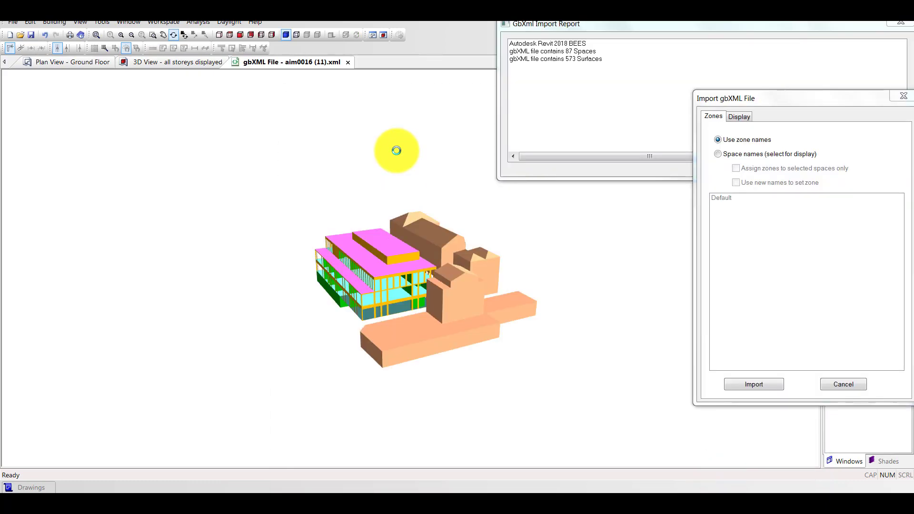
Import the model with zones named after the file's spaces and acknowledge the creation message
click(718, 154)
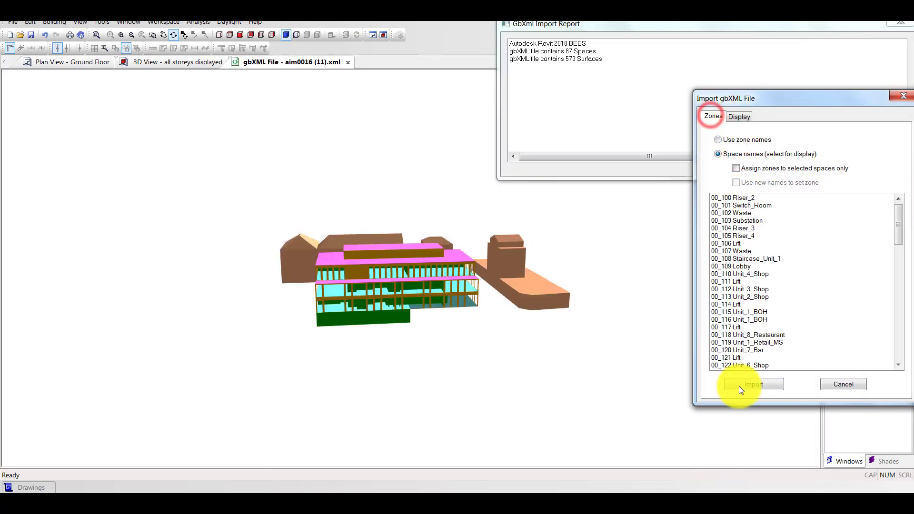
click(753, 383)
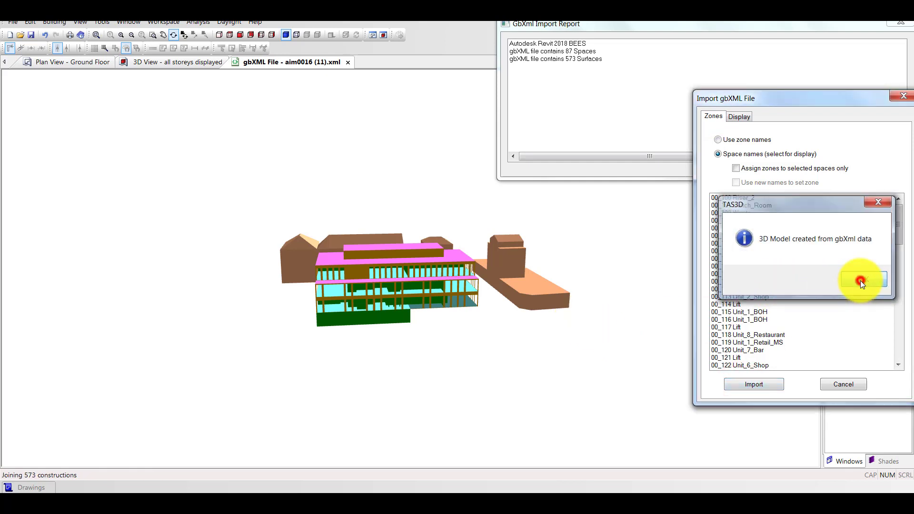
click(862, 279)
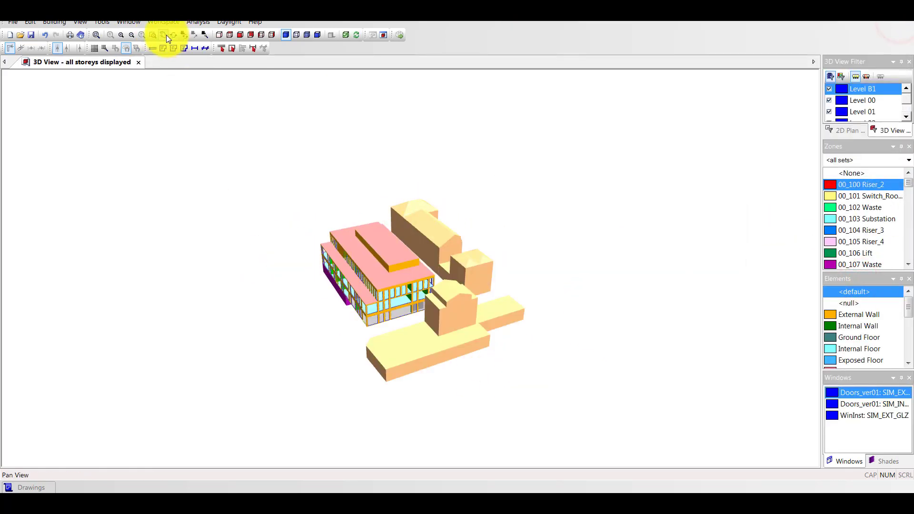
Generate the building for analysis and dismiss the model warnings notice
click(198, 22)
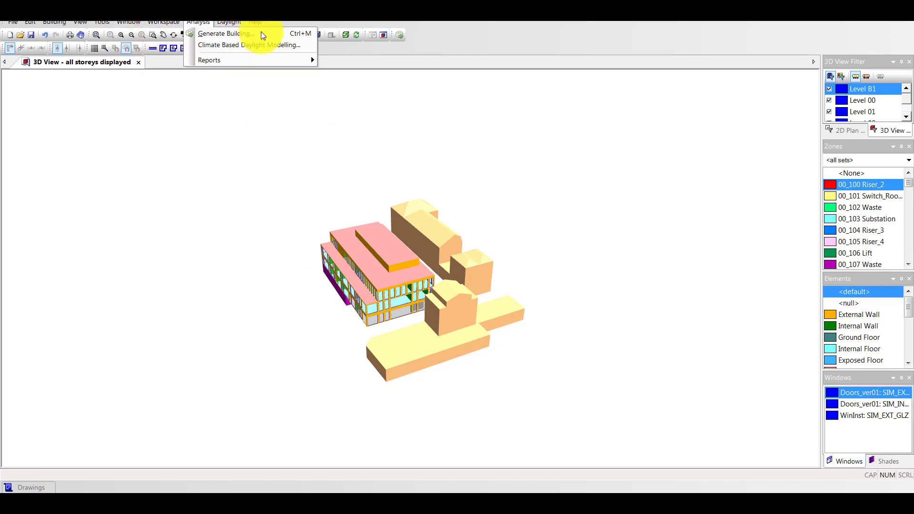
click(225, 33)
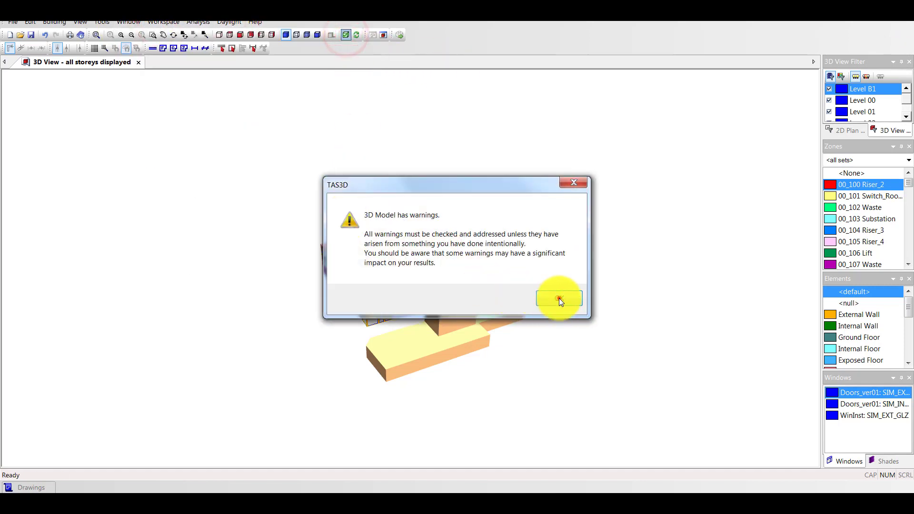
click(558, 298)
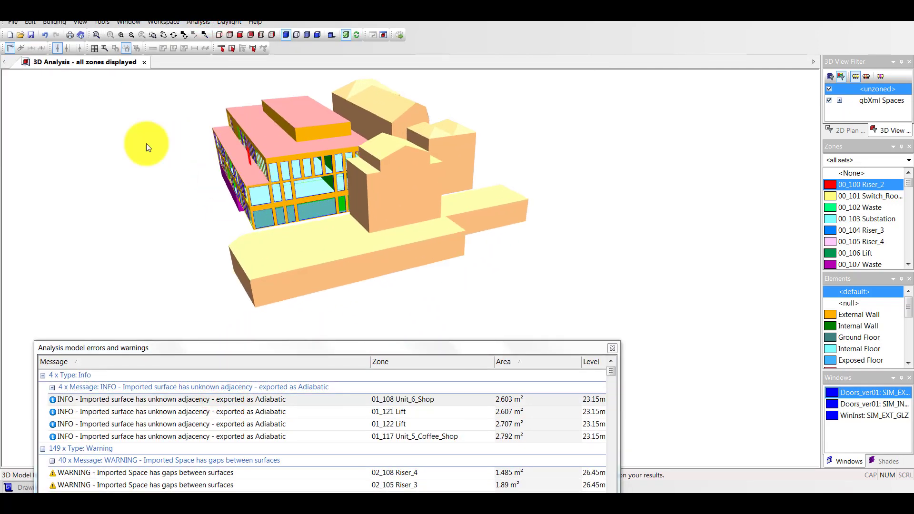
drag(146, 146, 606, 203)
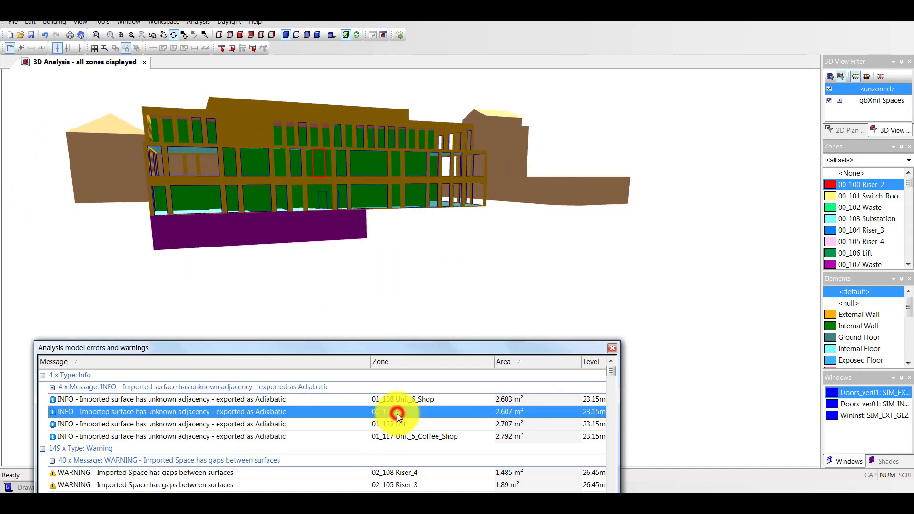
click(396, 424)
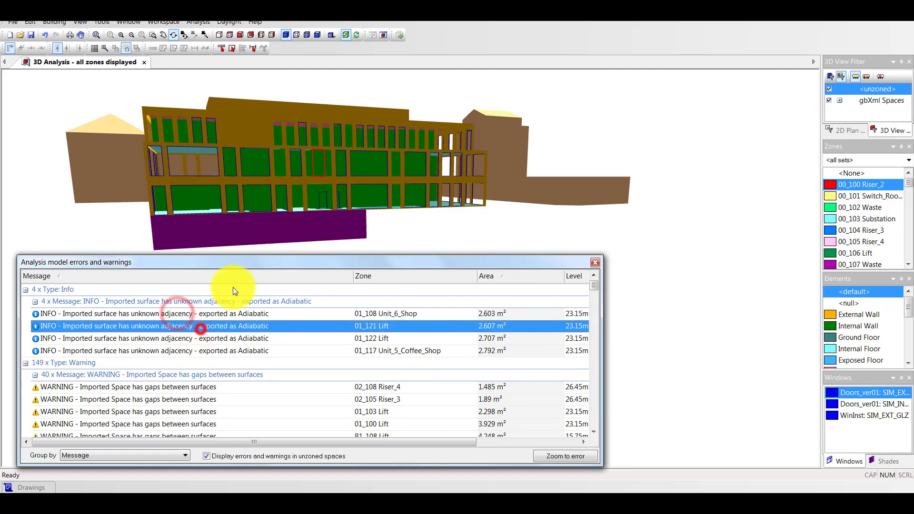
click(562, 456)
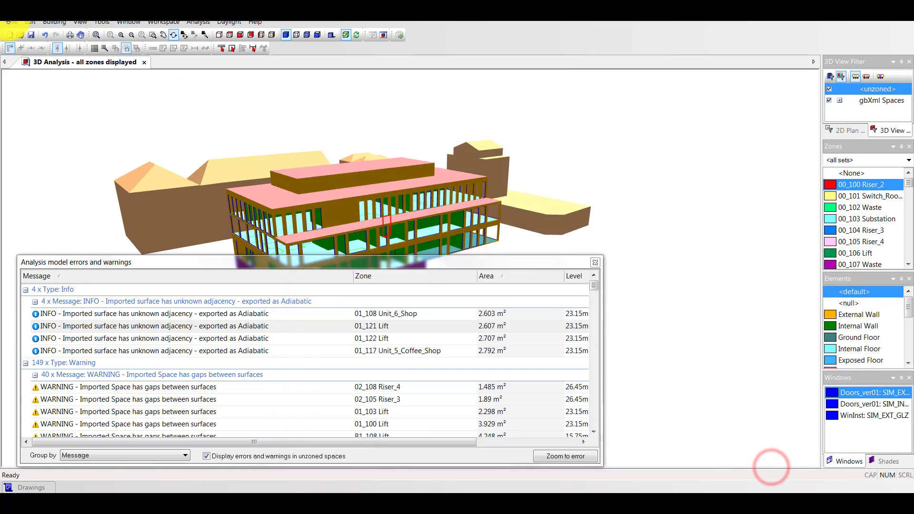
Import aim0016 (10).xml into Tas with space names as zones
click(11, 22)
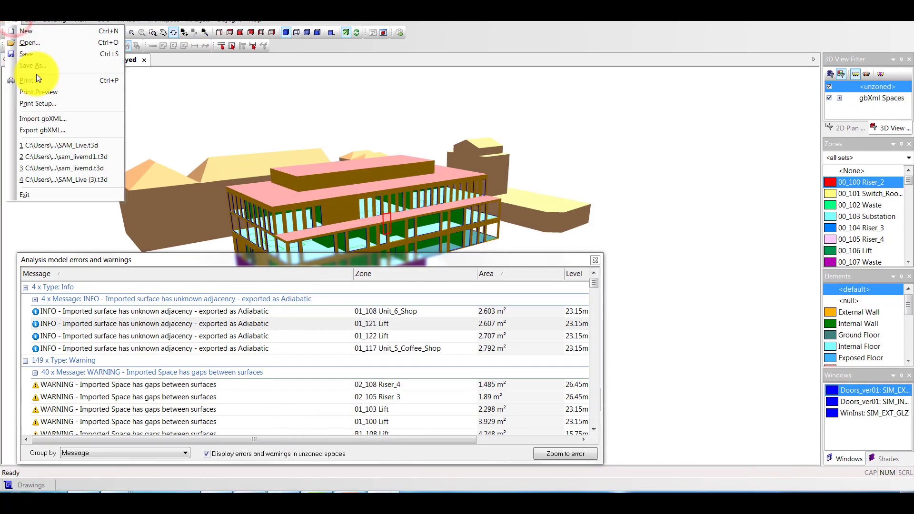
click(43, 118)
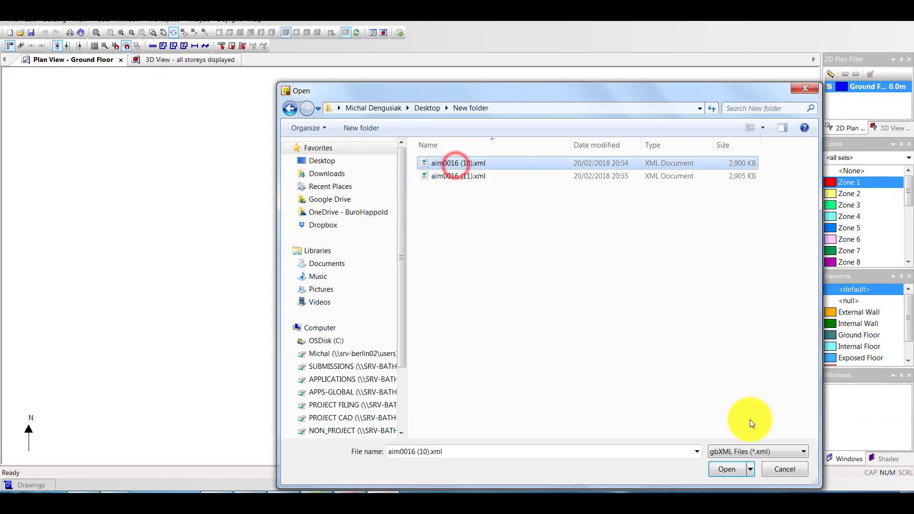
click(727, 468)
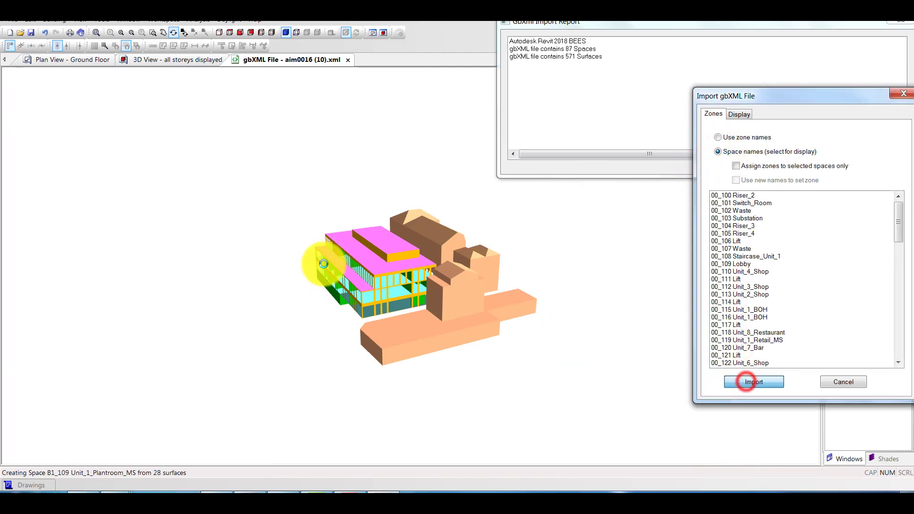
click(753, 382)
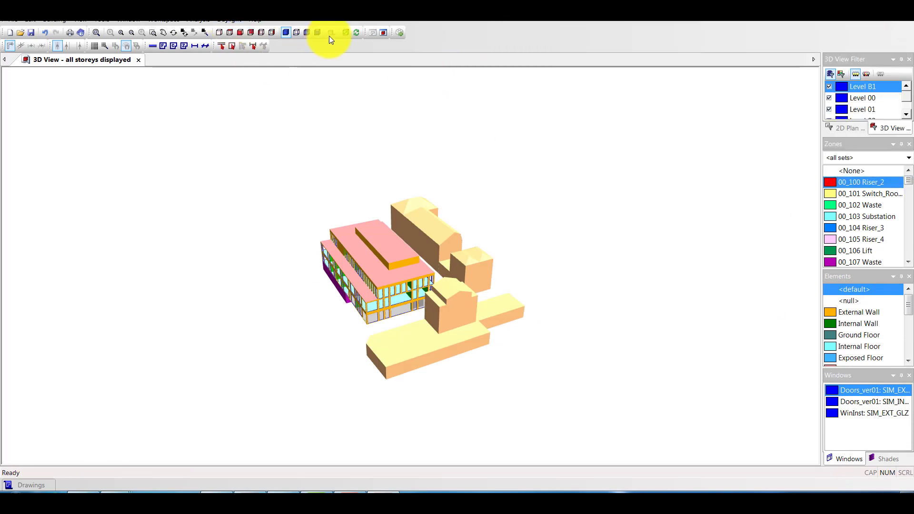
Generate the building for analysis and dismiss the warnings notice
click(329, 33)
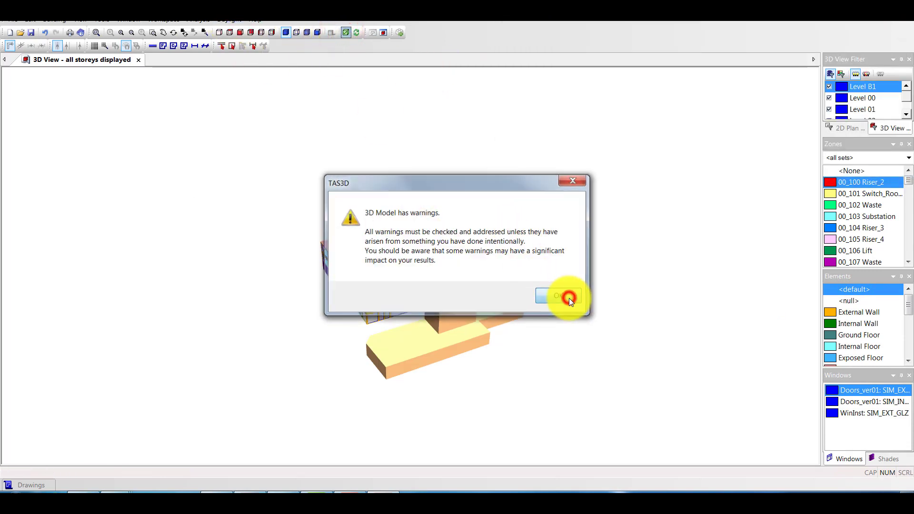
click(558, 296)
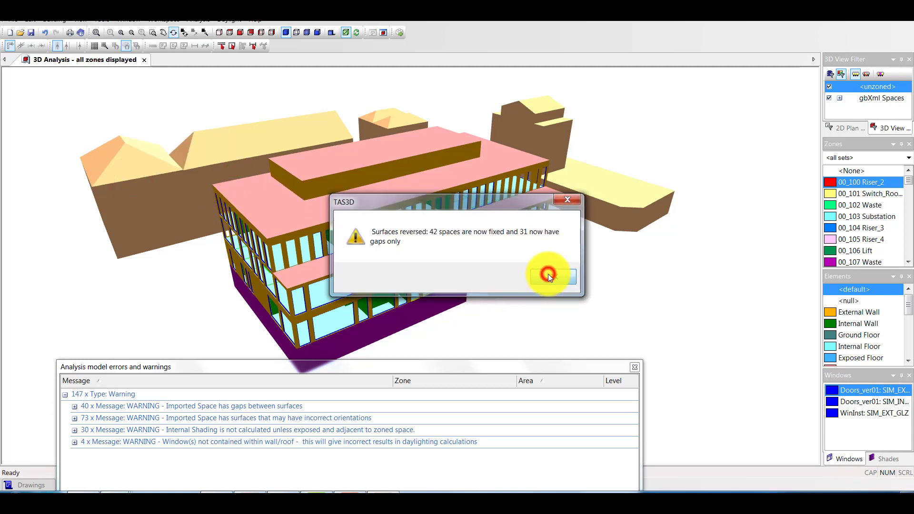
Accept the surface reversal, regenerate the building with fewer warnings, and inspect the facade glazing
click(549, 276)
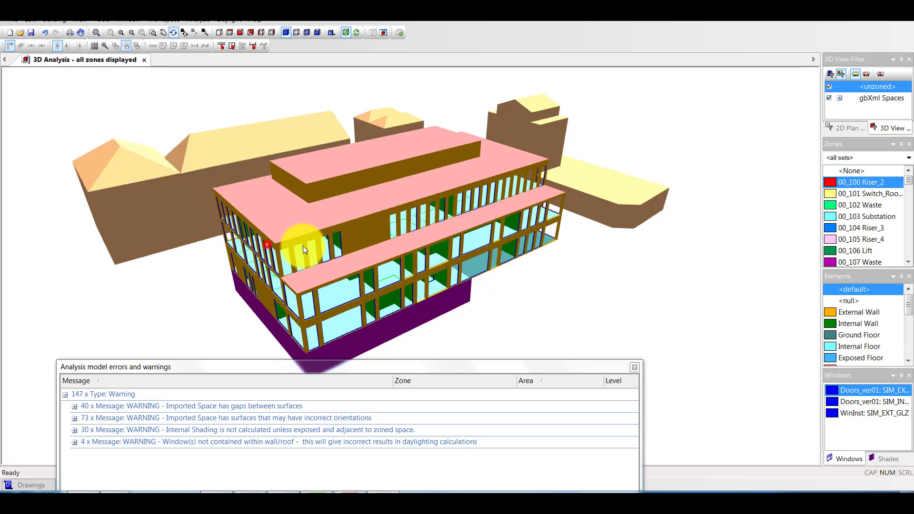
click(355, 32)
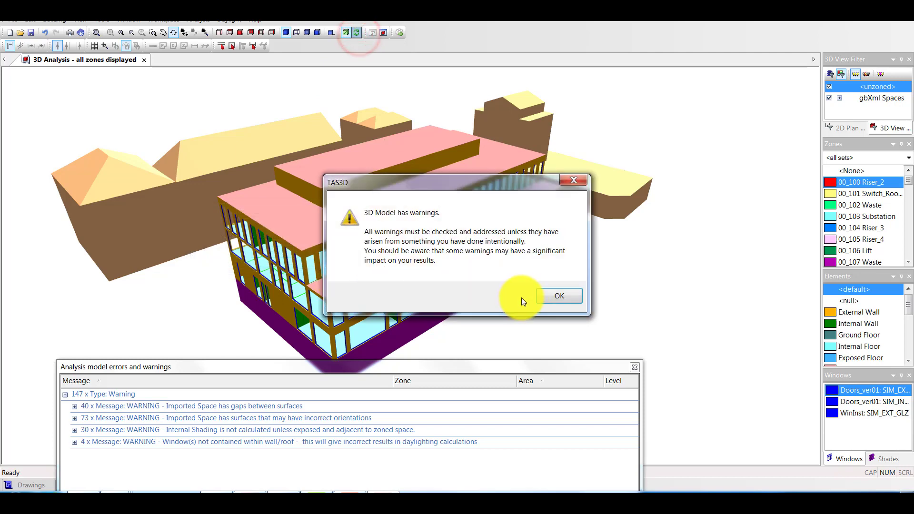
click(558, 295)
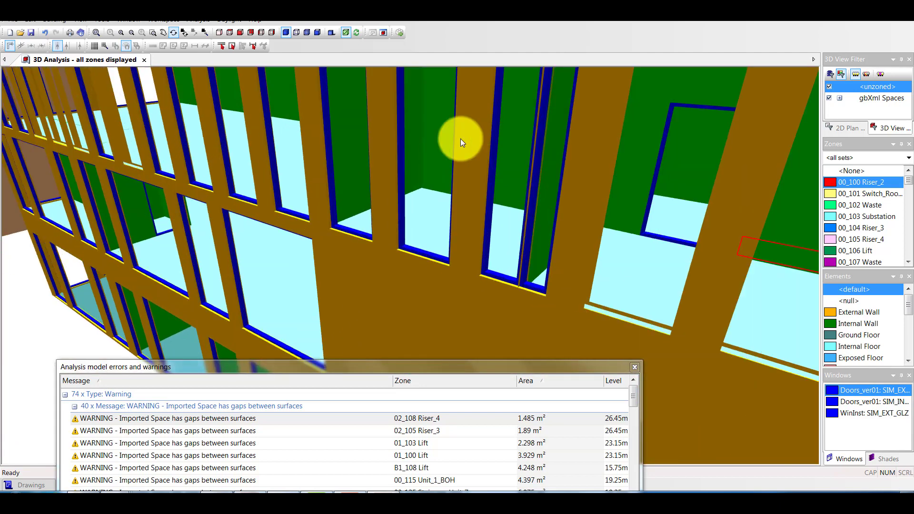
drag(461, 140, 94, 145)
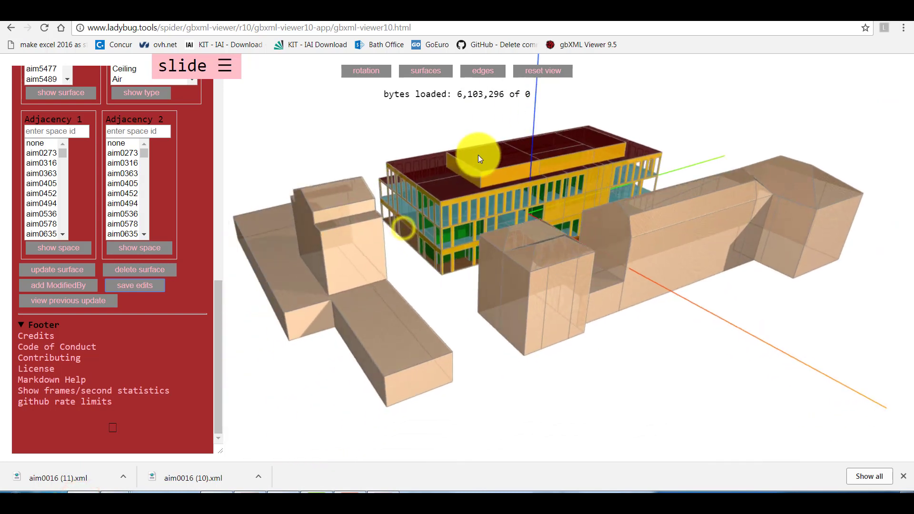
Orbit the building model to a lower side view
drag(478, 159, 481, 205)
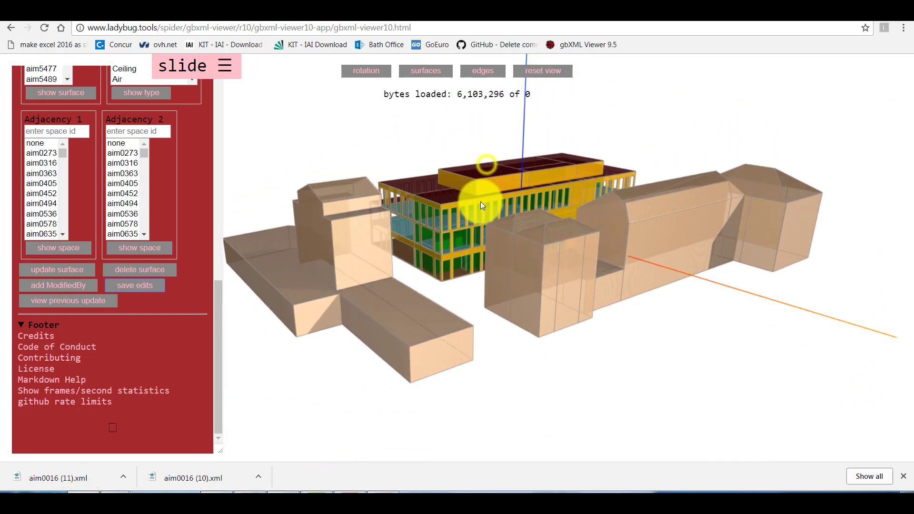